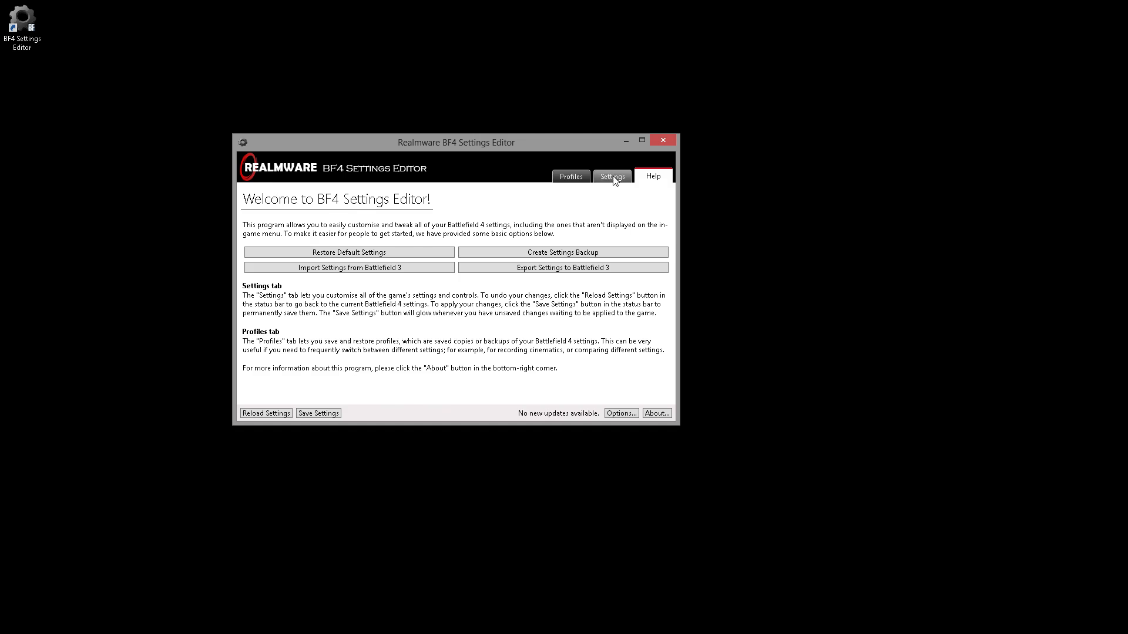
Show the Graphics page of the game's editable settings.
click(611, 176)
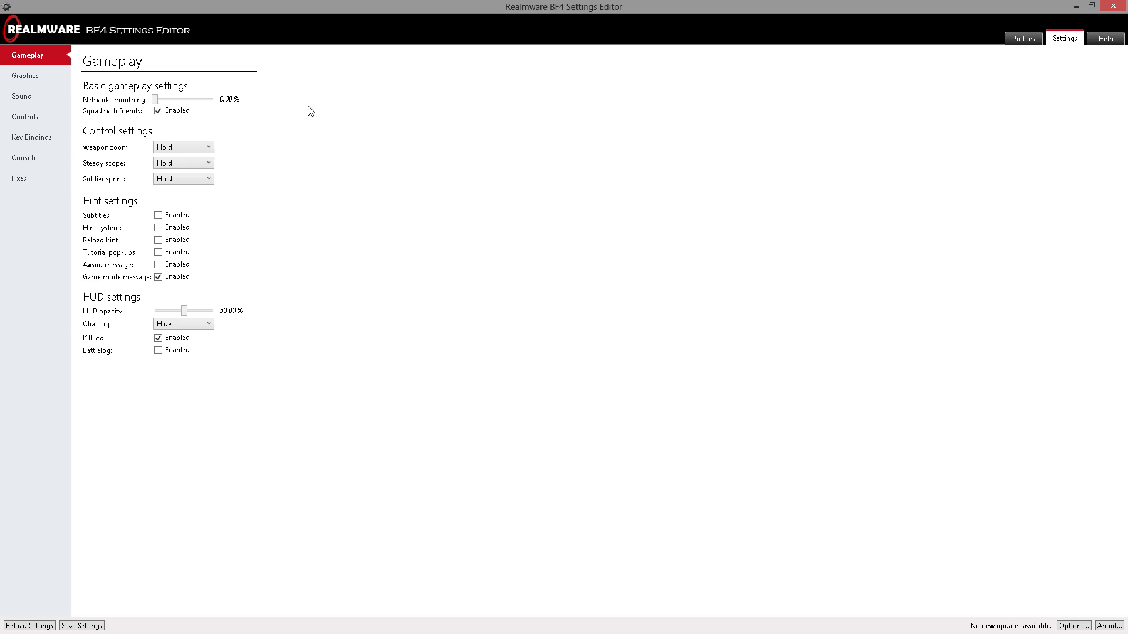
click(25, 75)
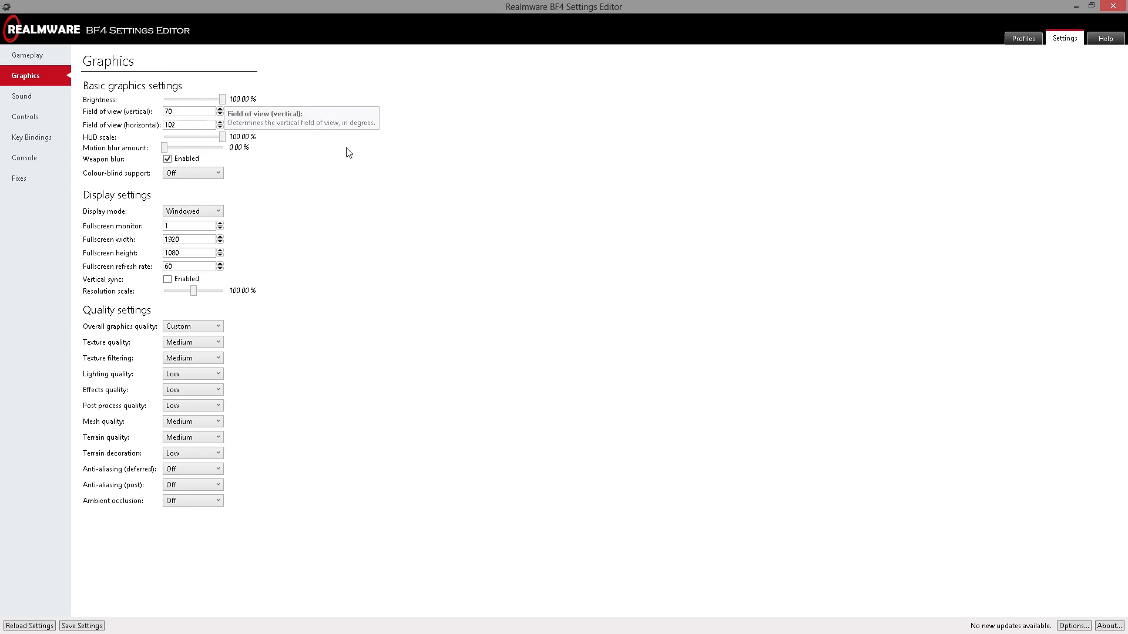
mouse_move(463, 167)
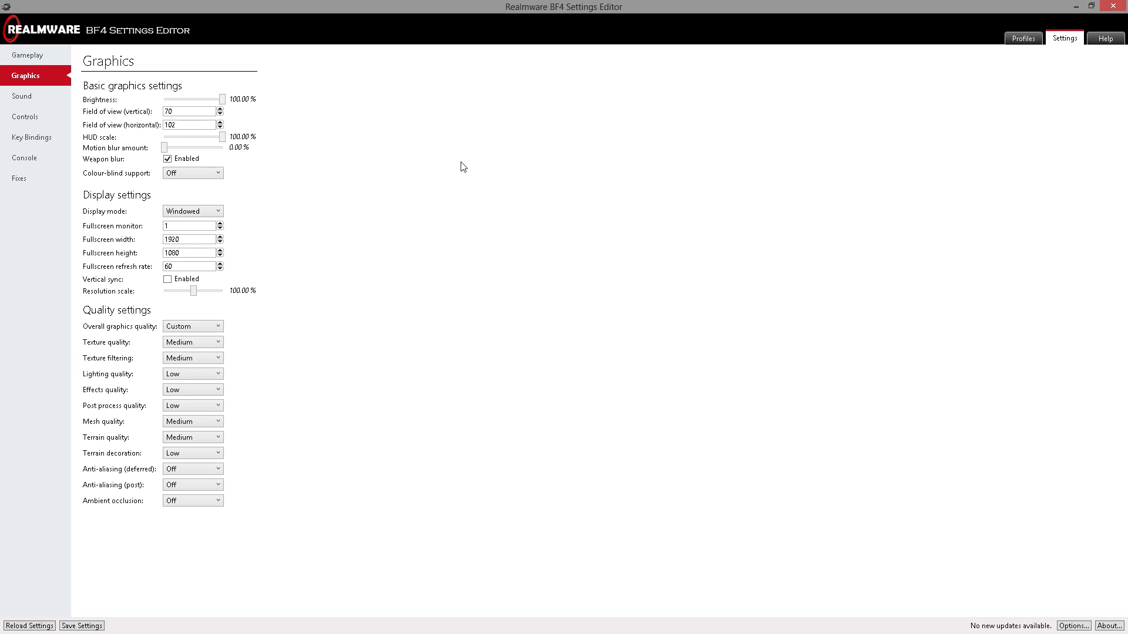
mouse_move(404, 99)
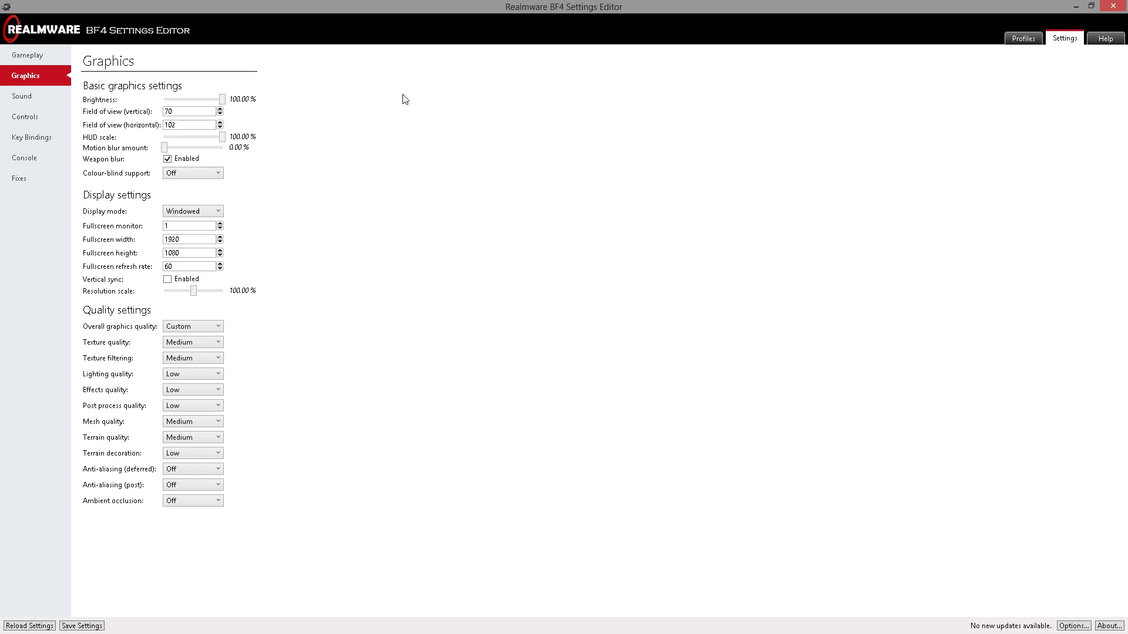
mouse_move(190, 112)
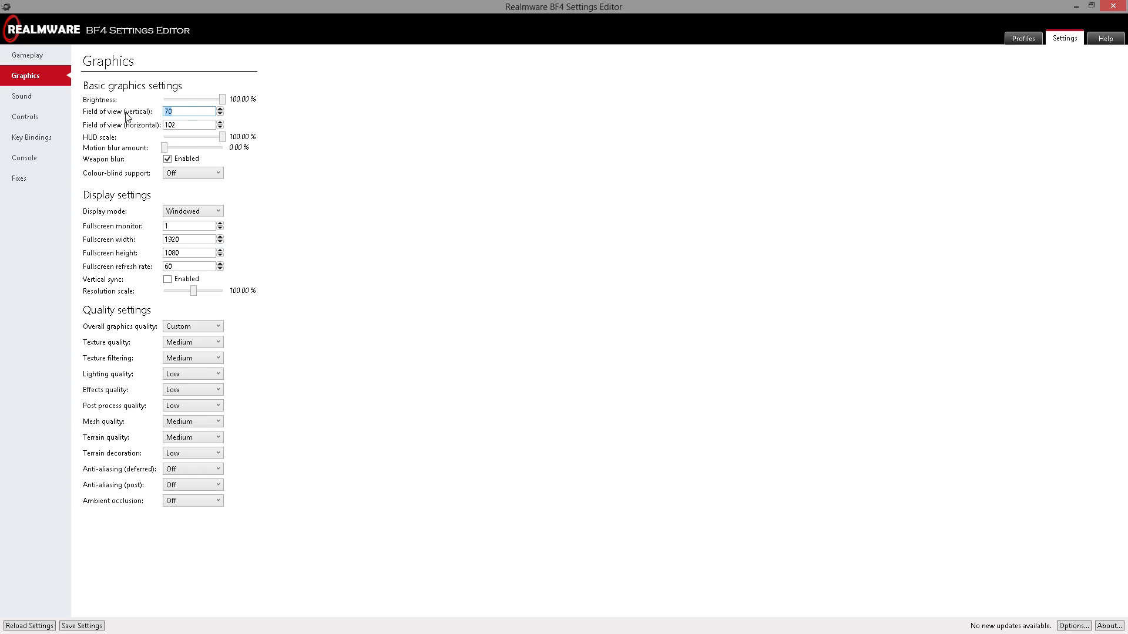
mouse_move(191, 111)
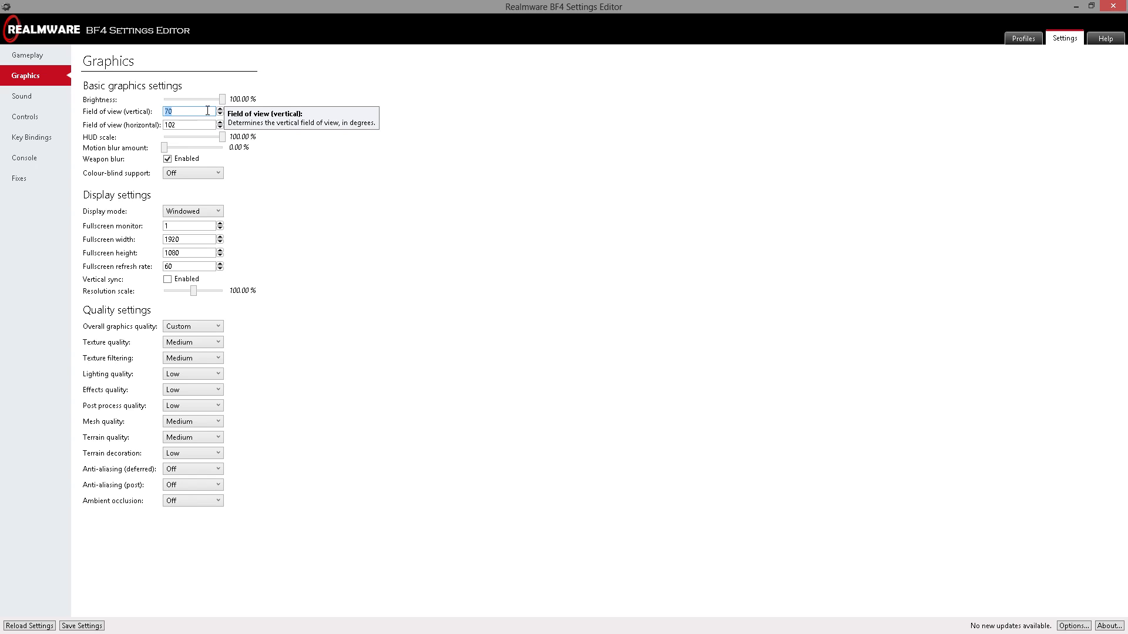
Enter a vertical field of view of 65 so the horizontal value becomes 97.
text(0)
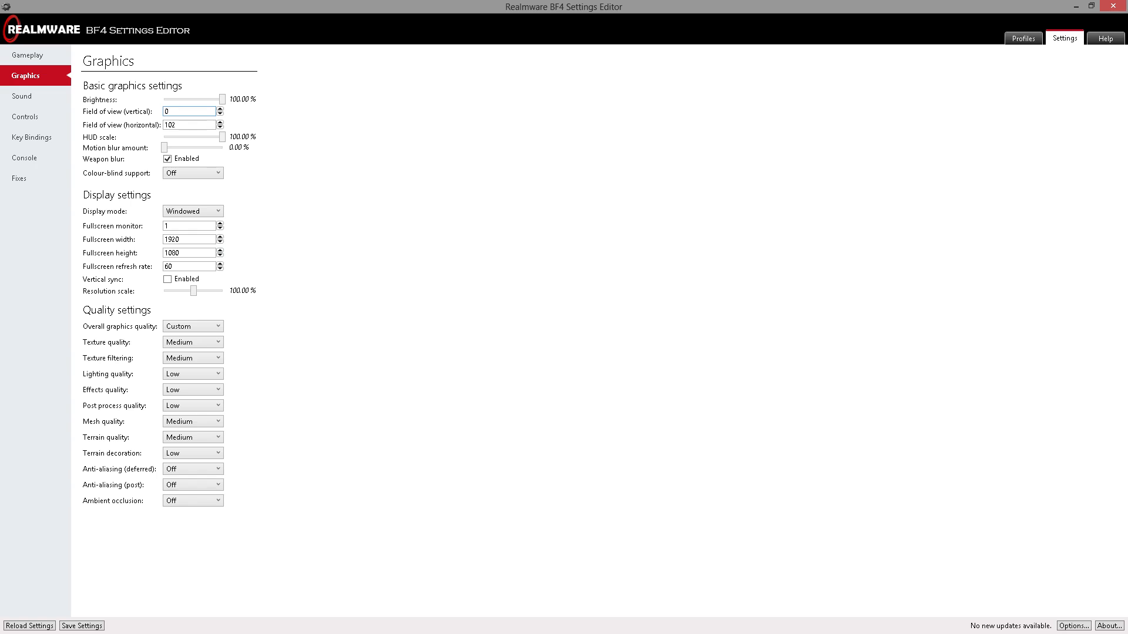
text(90)
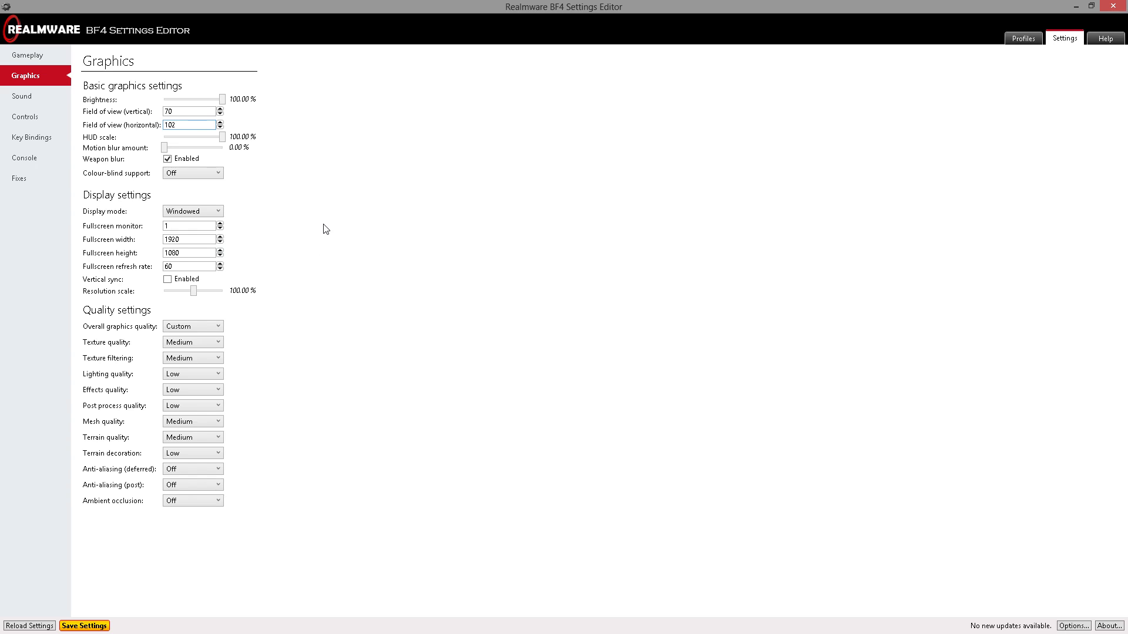
click(188, 112)
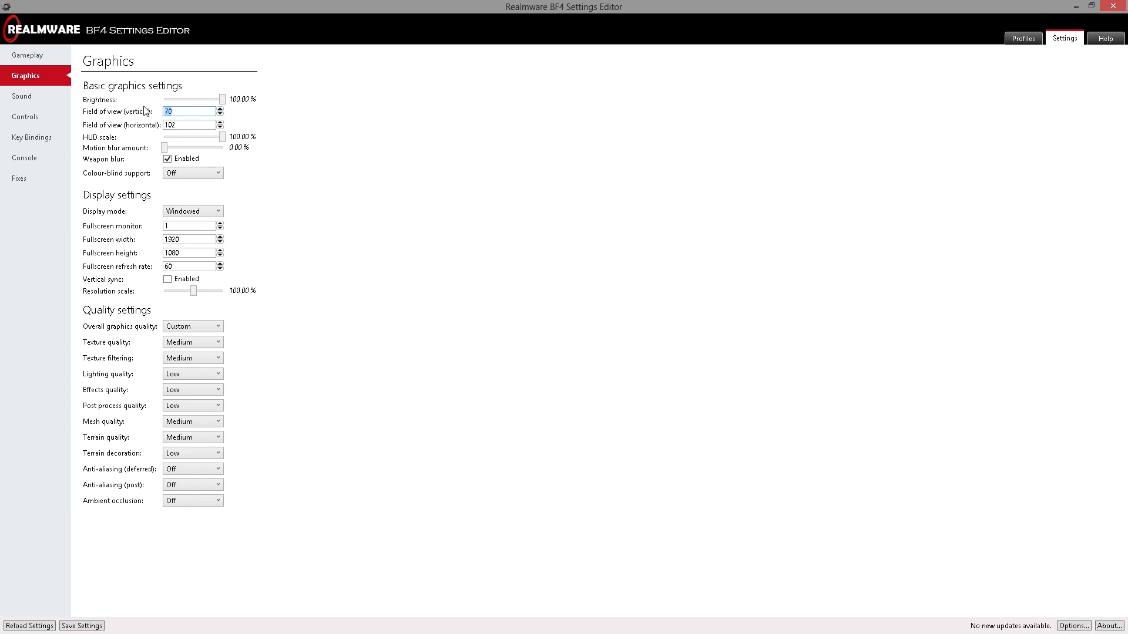
mouse_move(341, 149)
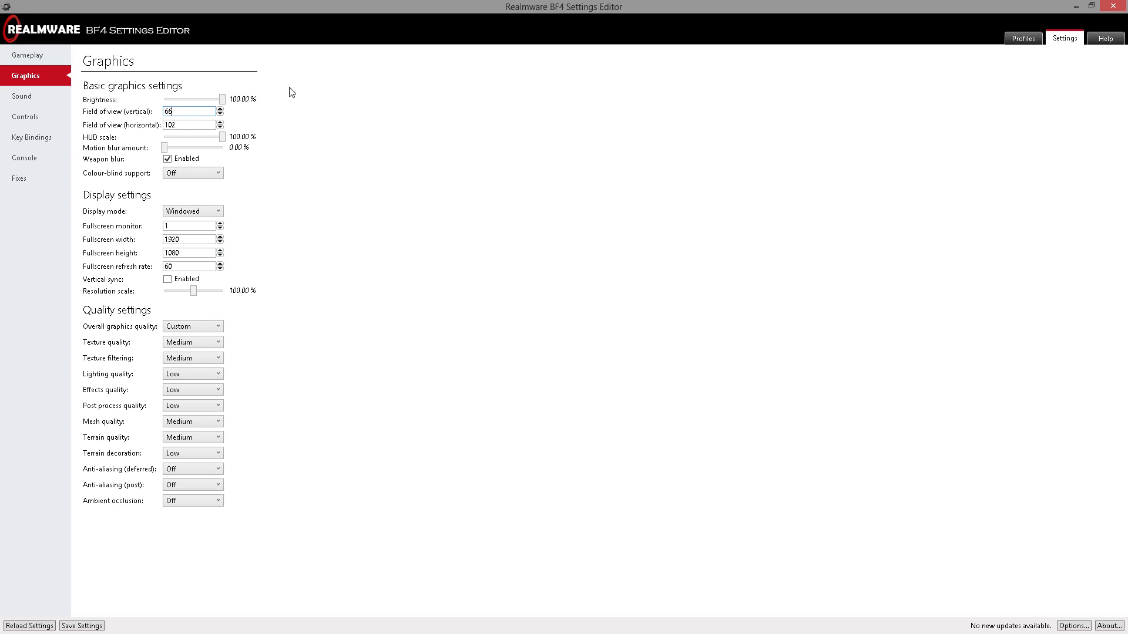
text(60)
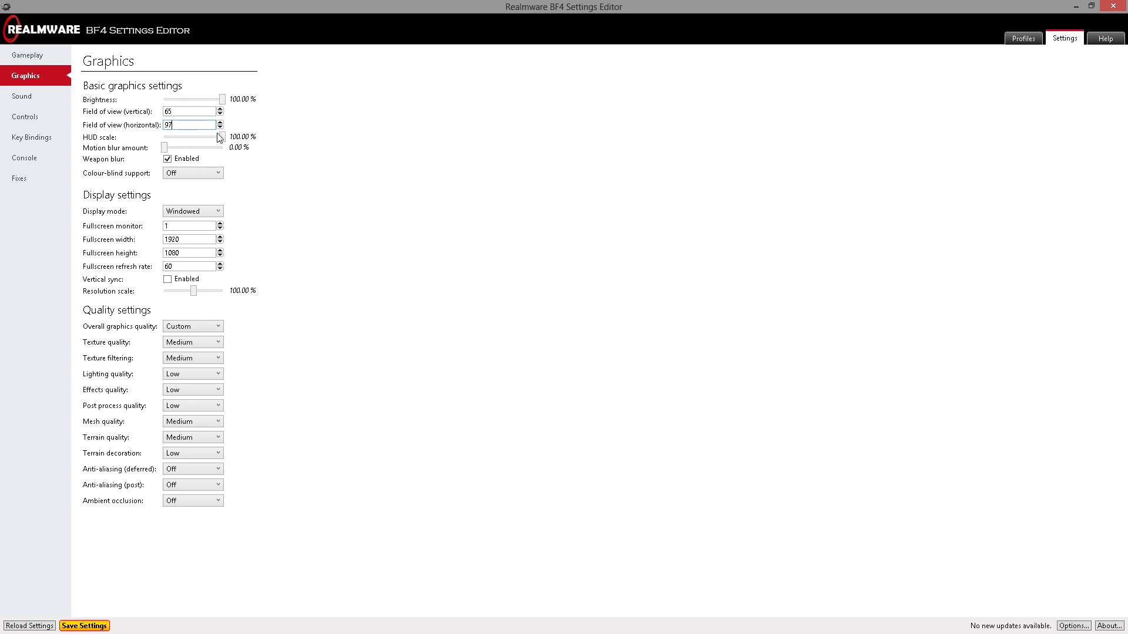
mouse_move(224, 99)
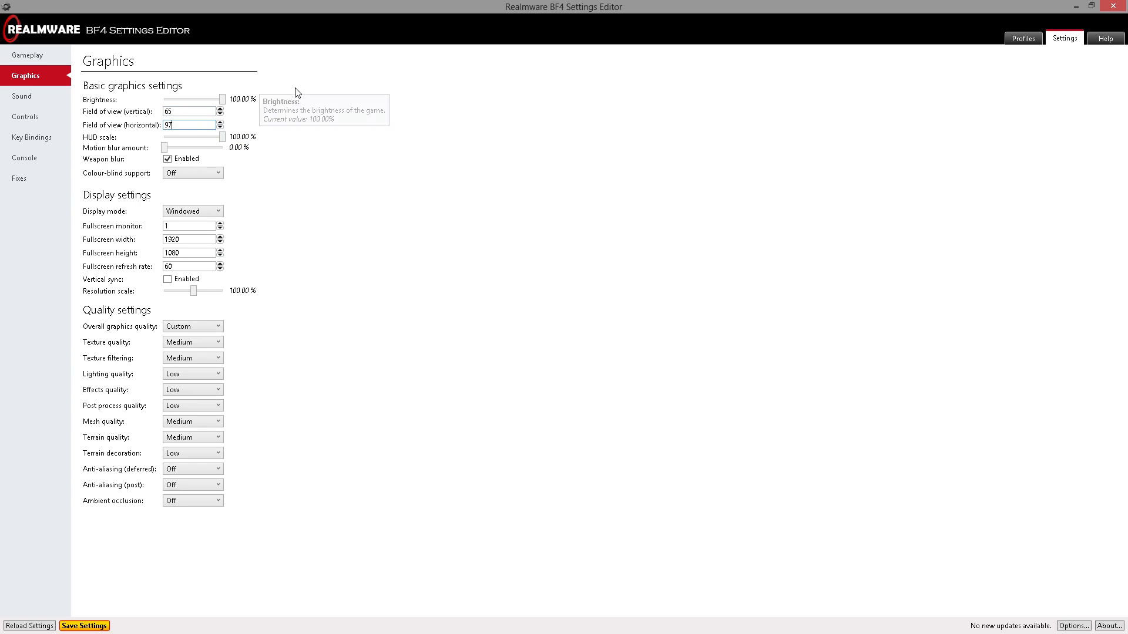
mouse_move(297, 91)
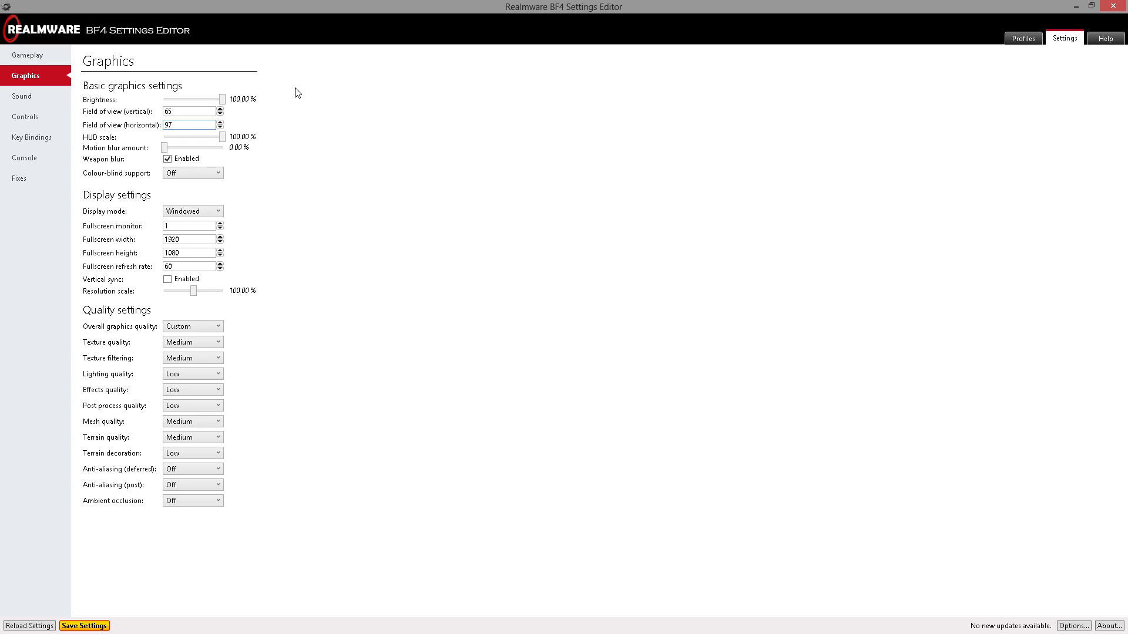
mouse_move(201, 99)
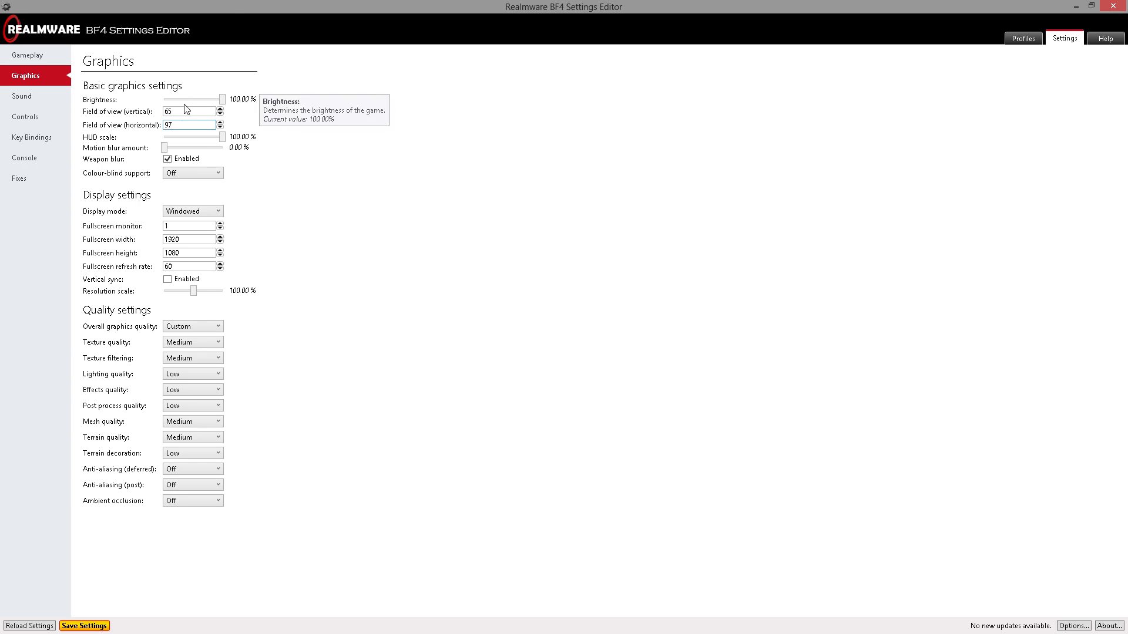
Try several vertical field of view values and settle on 75 for 108 horizontal.
triple_click(188, 111)
text(75)
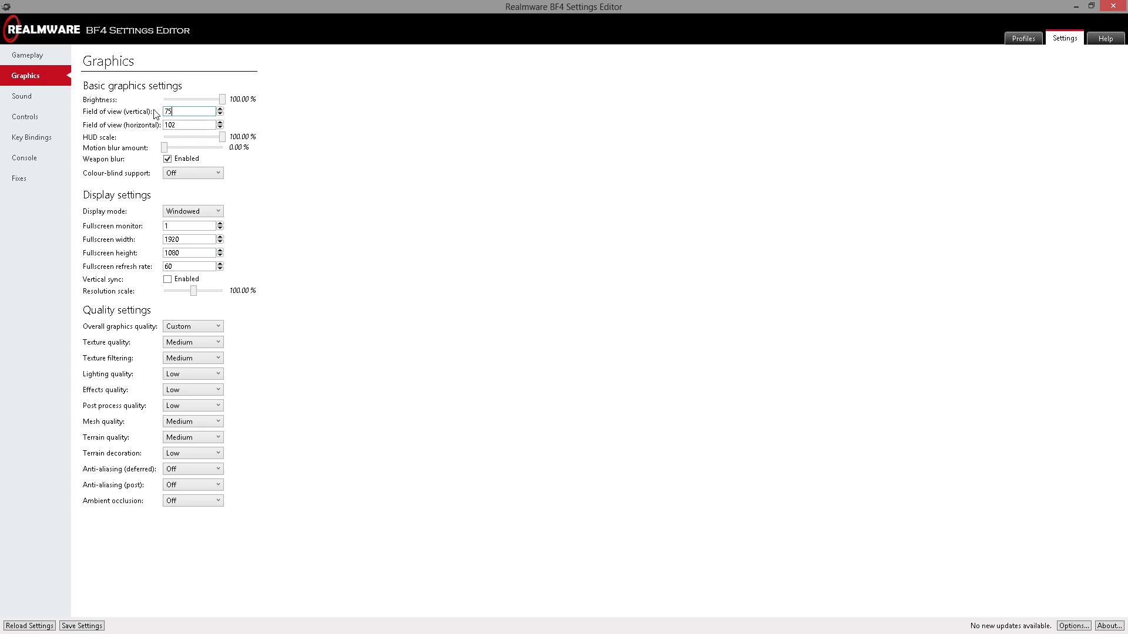
text(108)
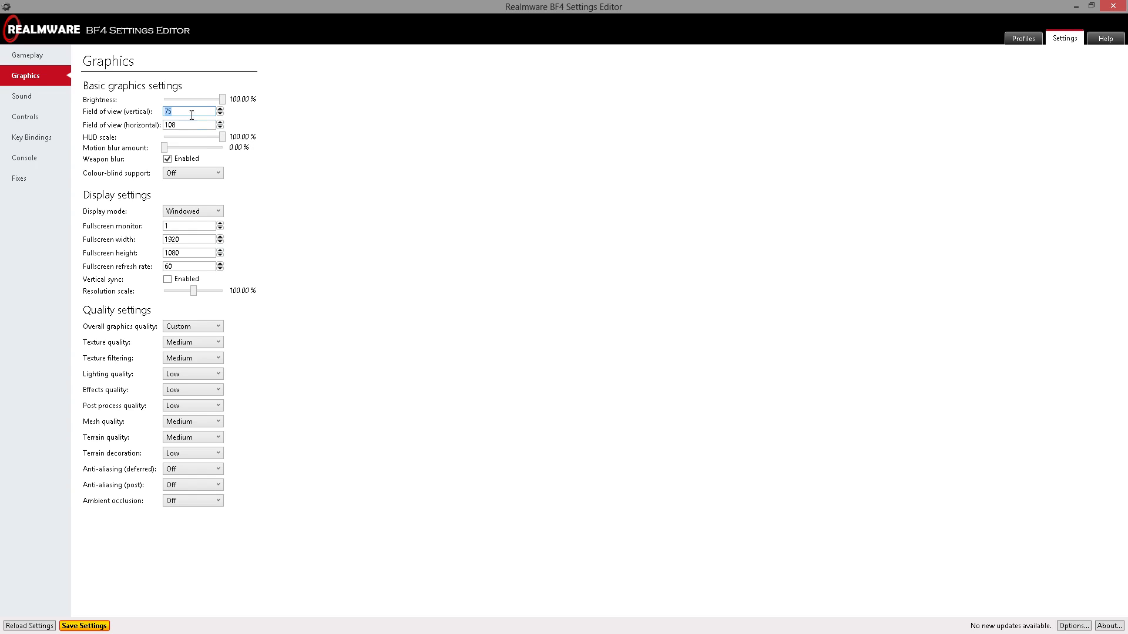
mouse_move(190, 111)
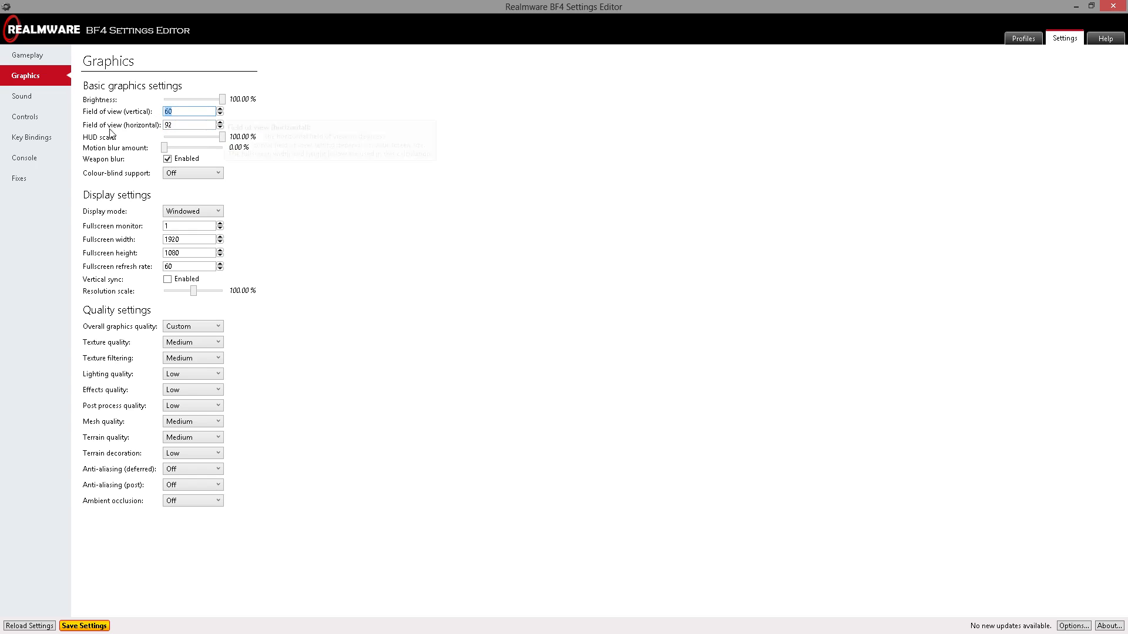
mouse_move(164, 148)
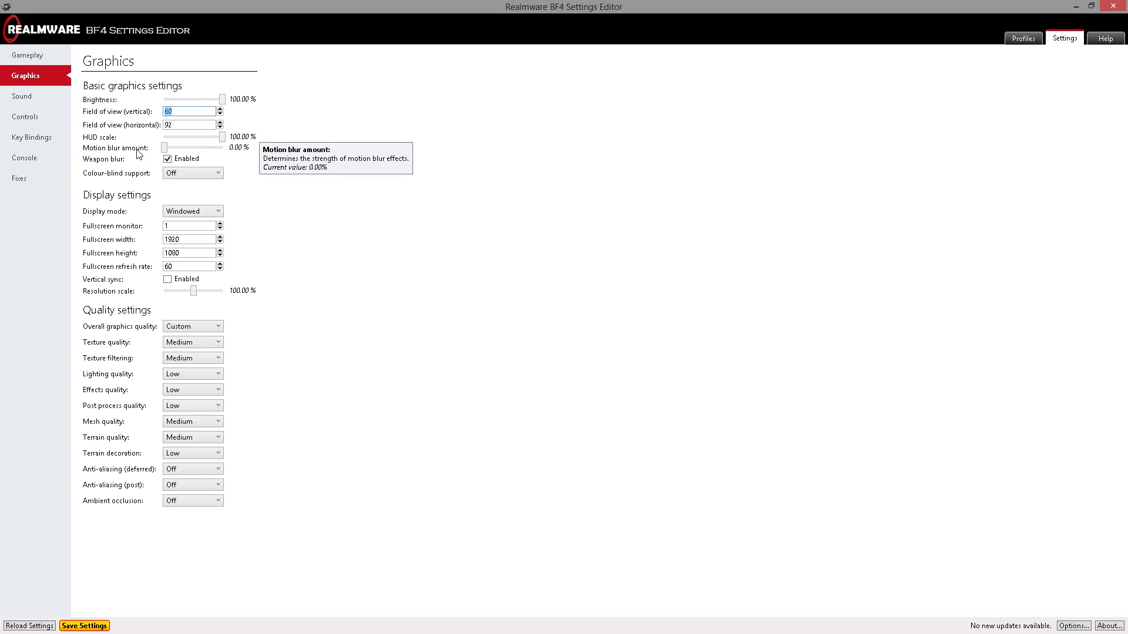
text(75)
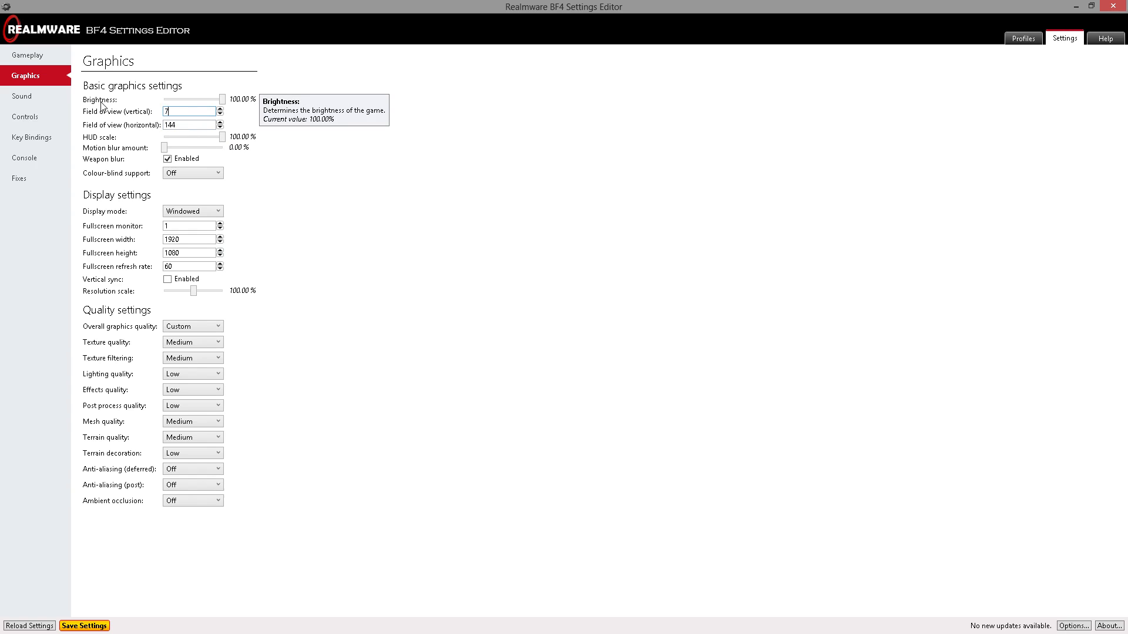
text(0)
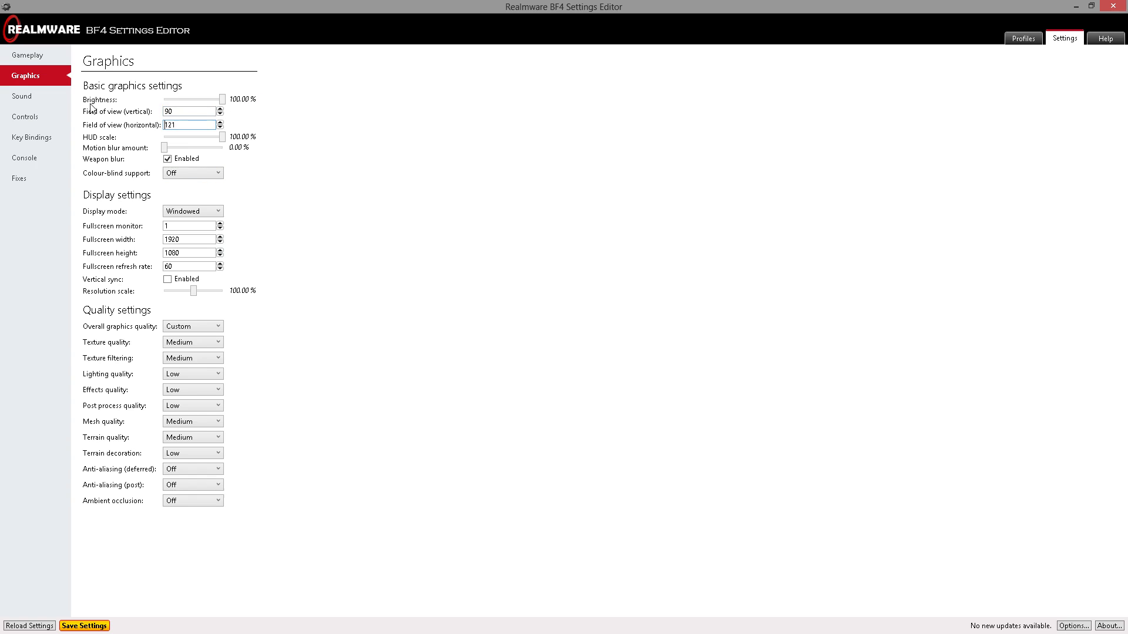
click(188, 110)
text(75)
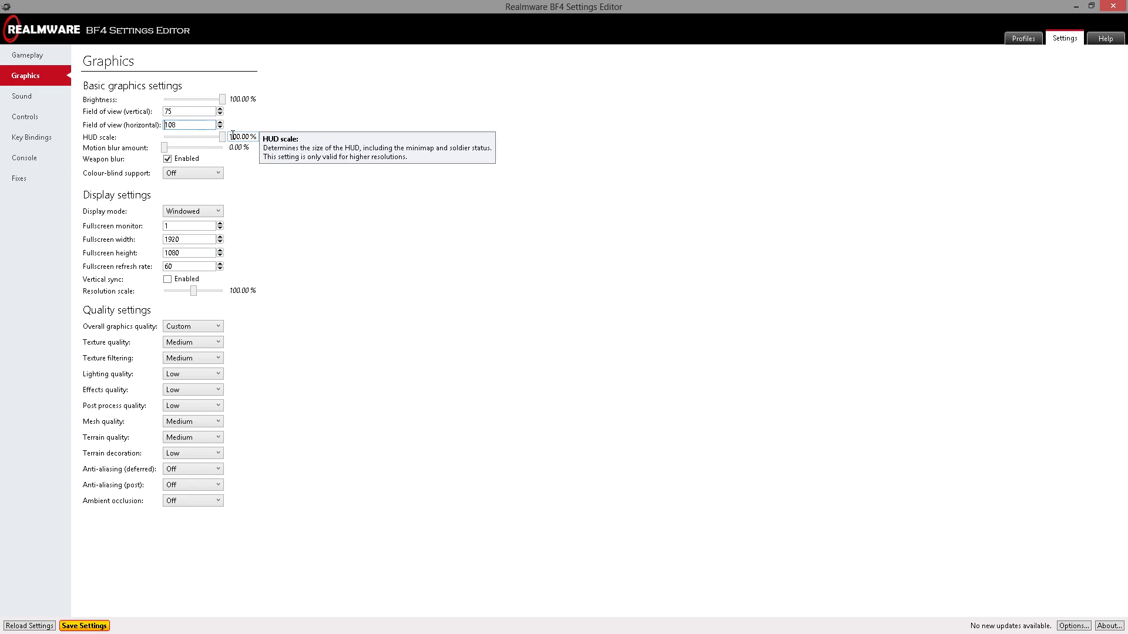
mouse_move(171, 148)
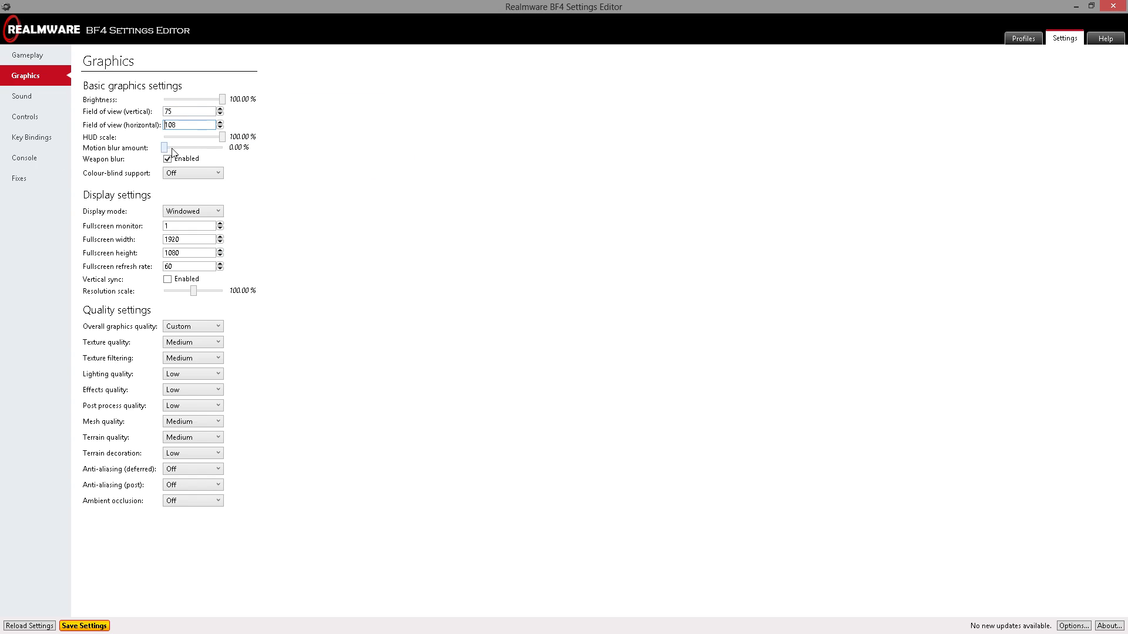
mouse_move(178, 174)
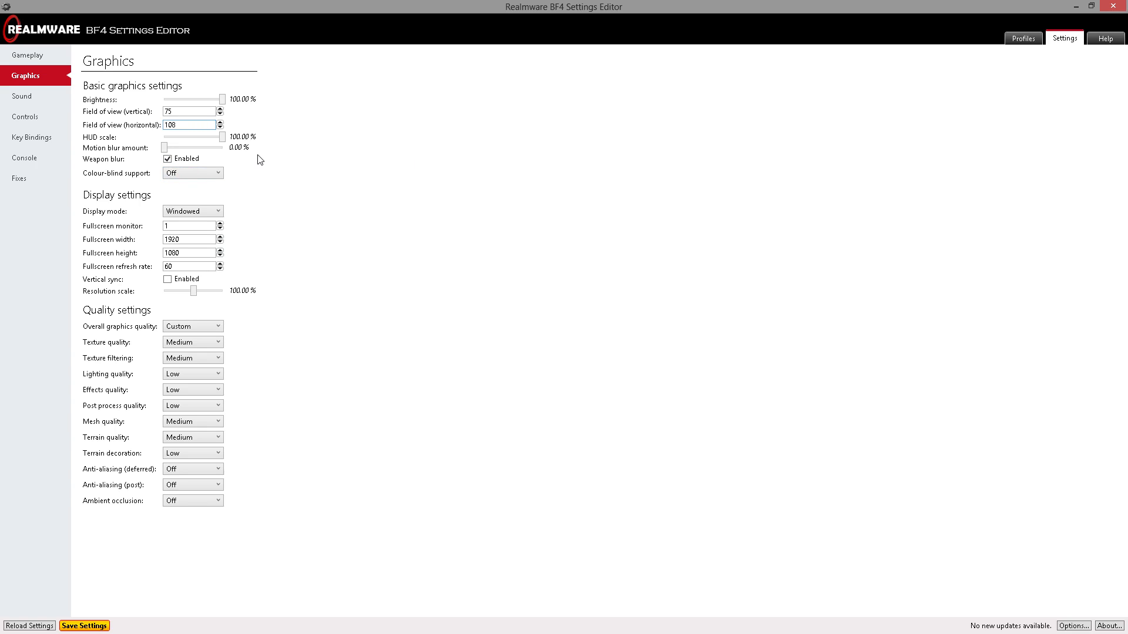
mouse_move(249, 164)
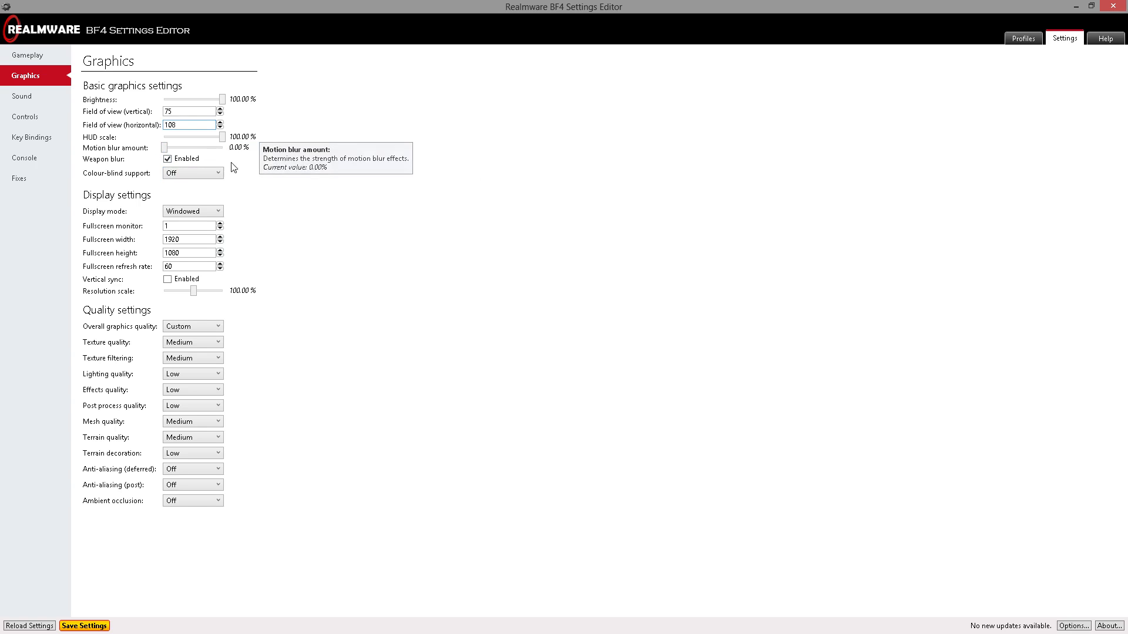
mouse_move(244, 200)
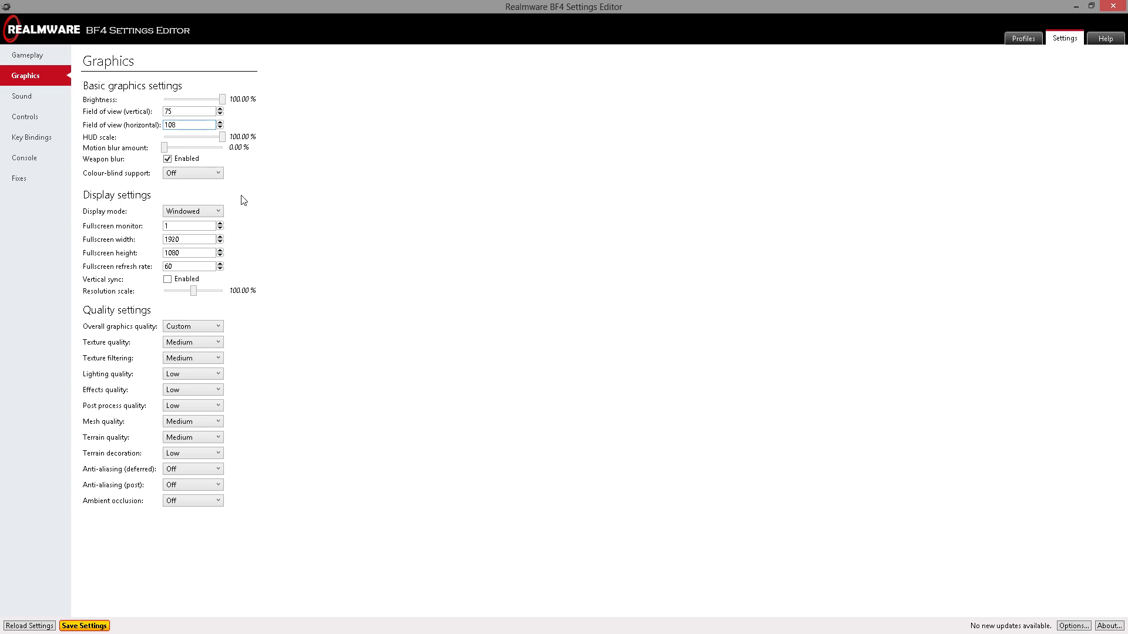
mouse_move(169, 158)
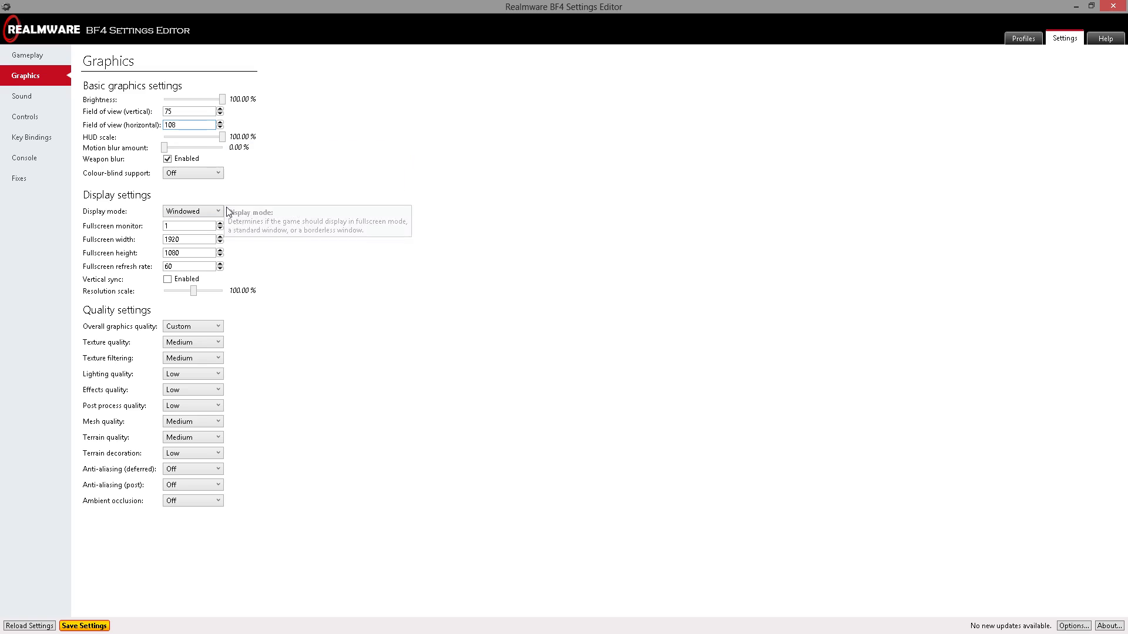
mouse_move(245, 221)
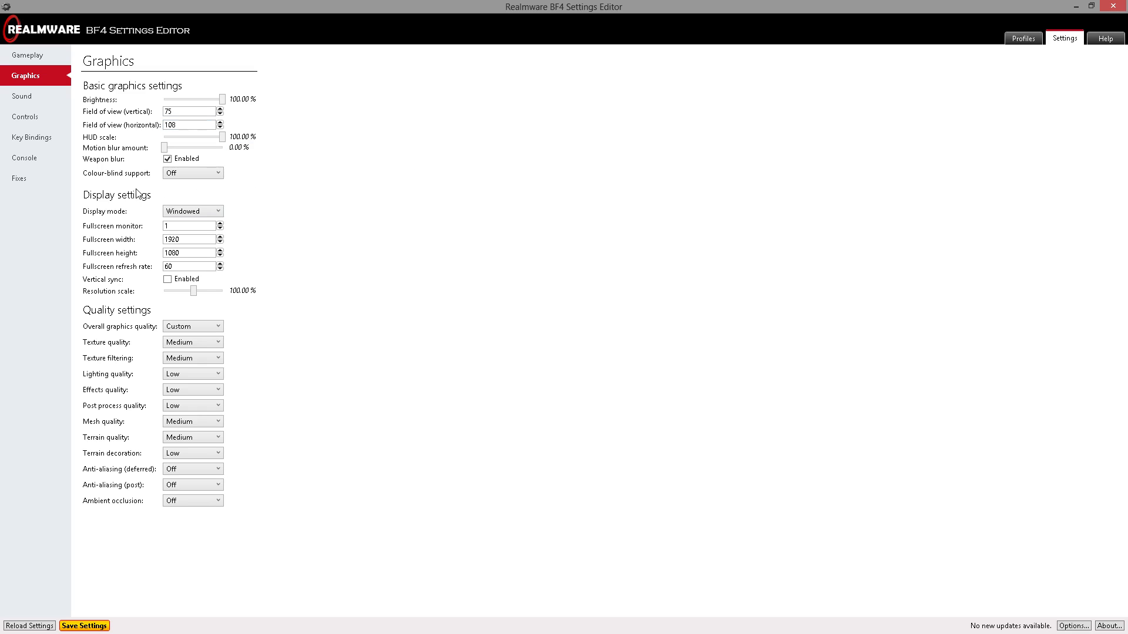
mouse_move(136, 193)
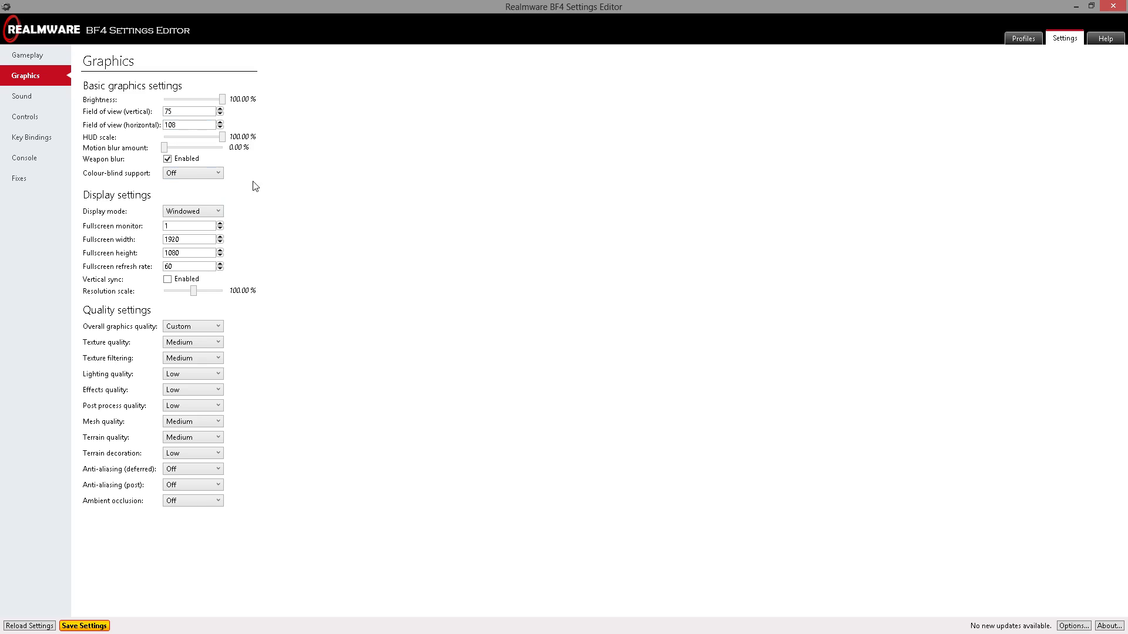
mouse_move(192, 172)
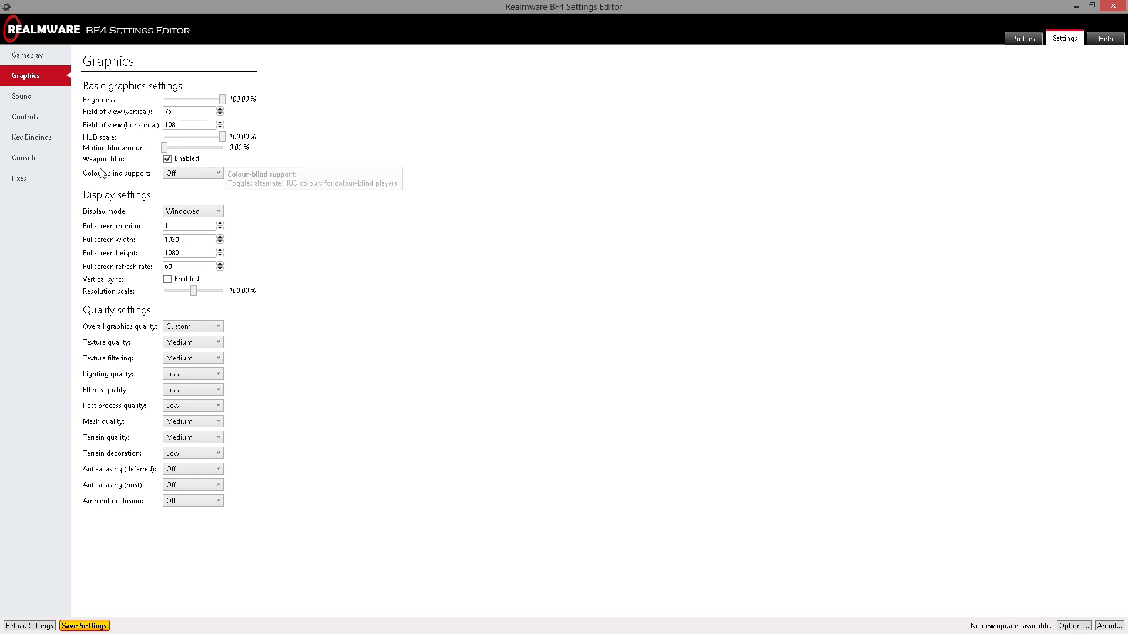
mouse_move(134, 188)
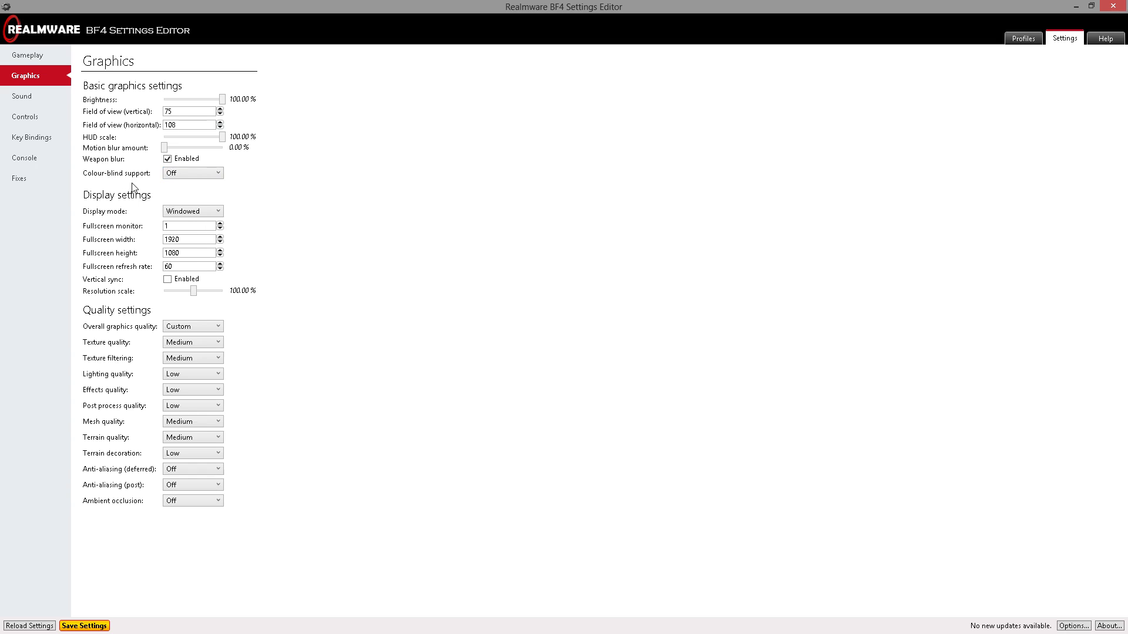
mouse_move(191, 211)
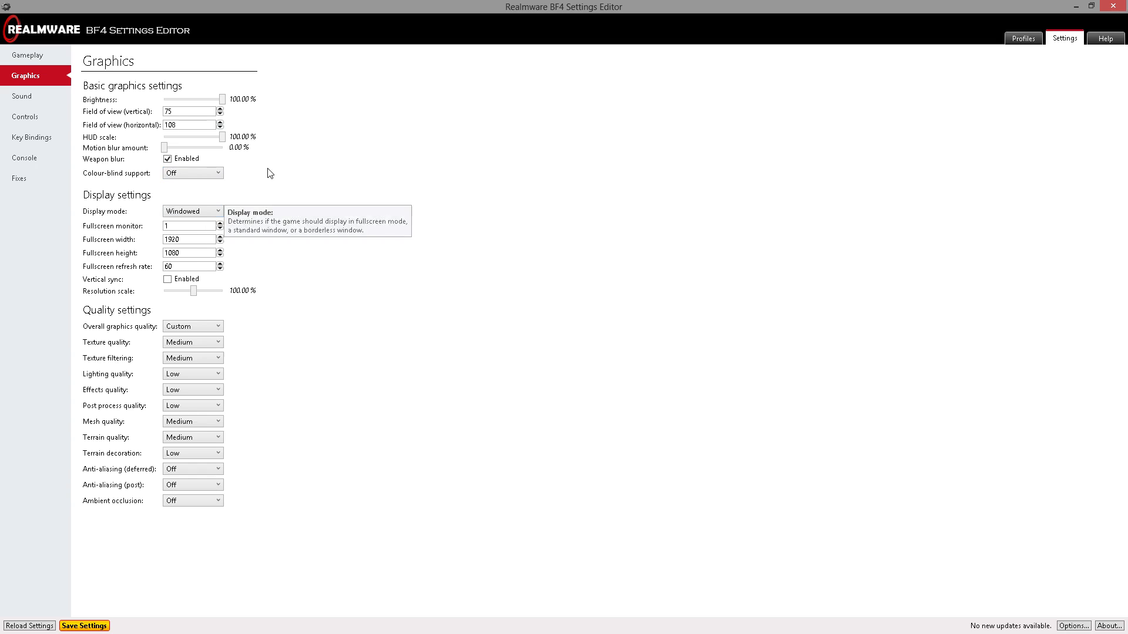
mouse_move(234, 187)
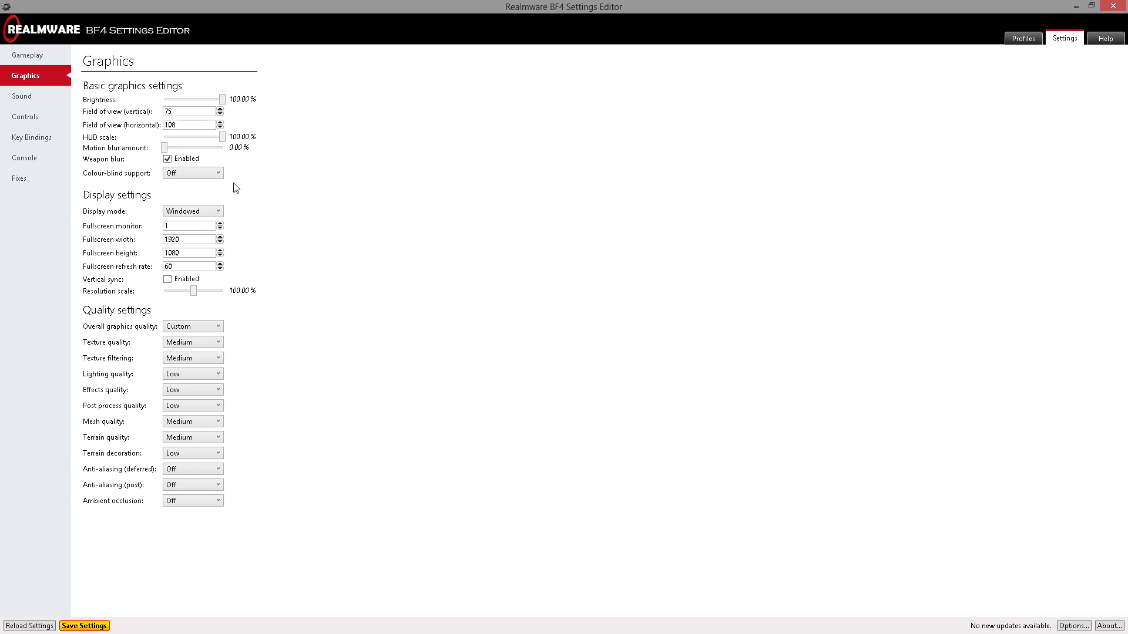
mouse_move(173, 215)
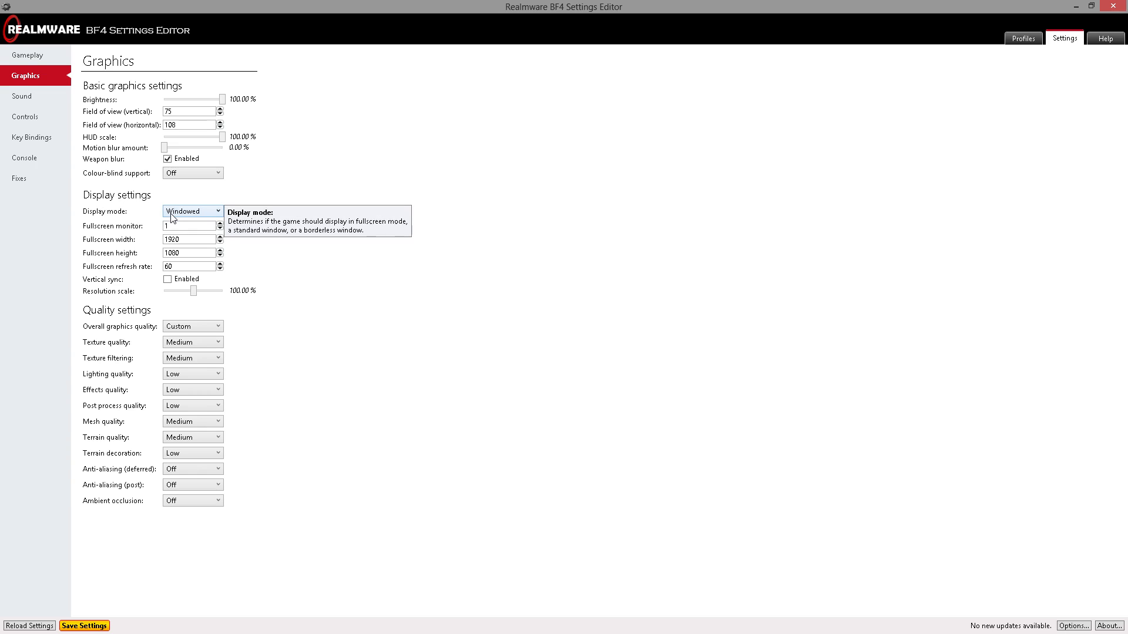
mouse_move(303, 249)
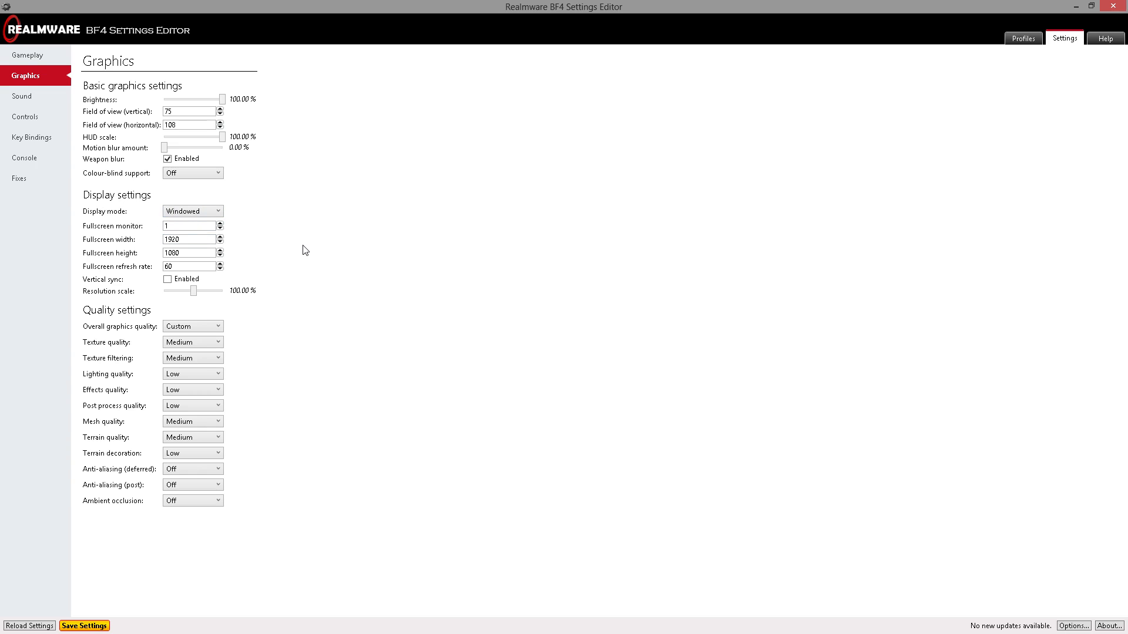
mouse_move(293, 246)
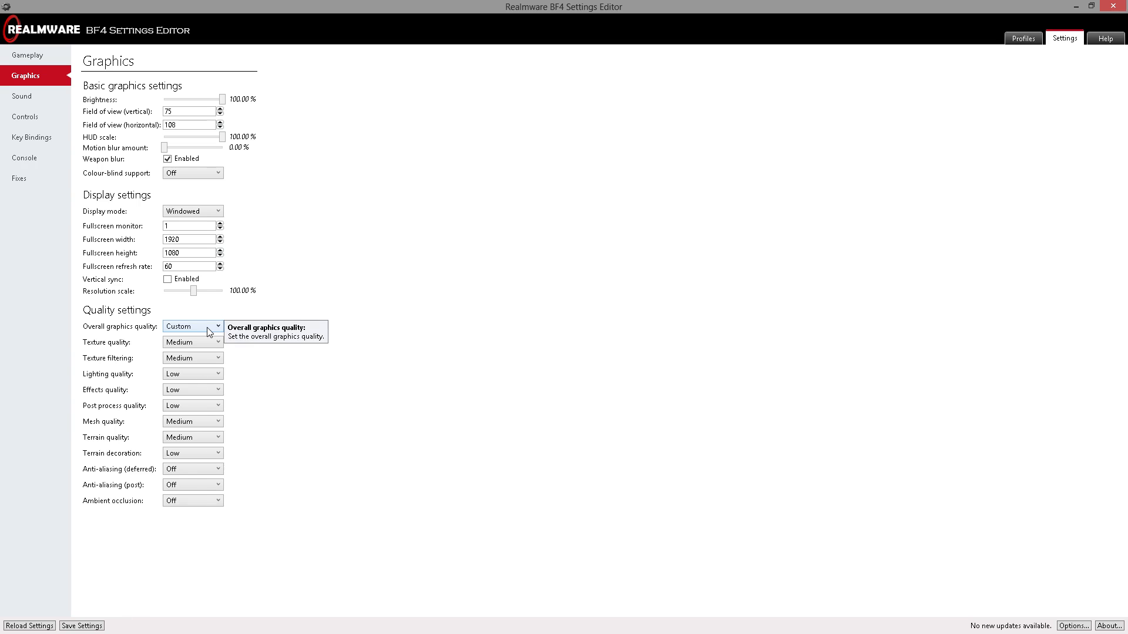
mouse_move(218, 246)
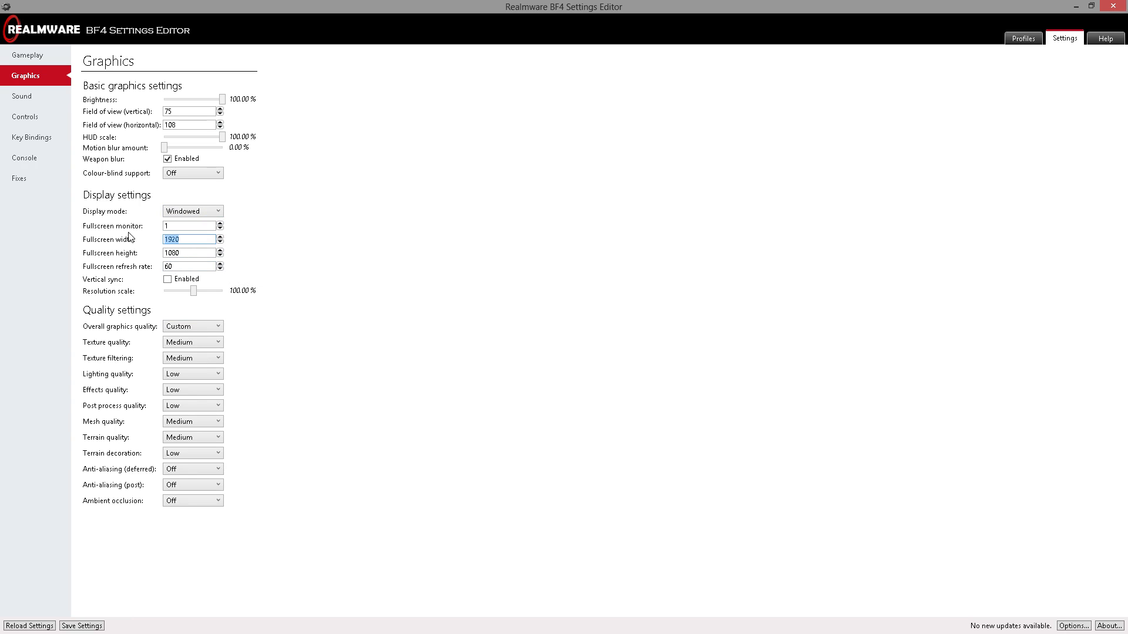
mouse_move(183, 252)
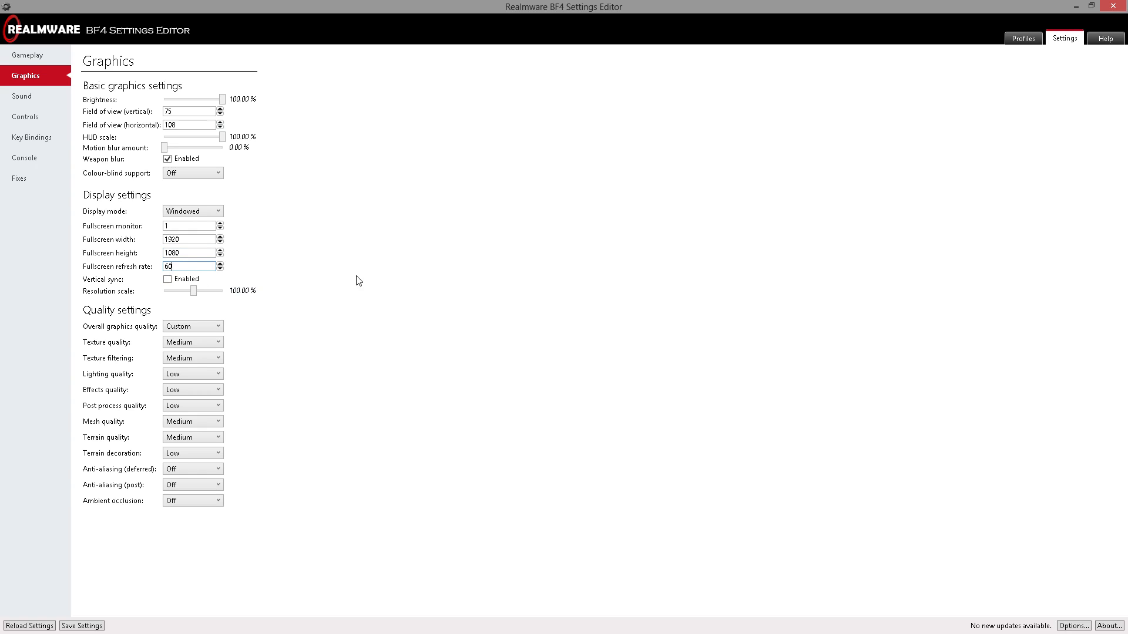
mouse_move(336, 271)
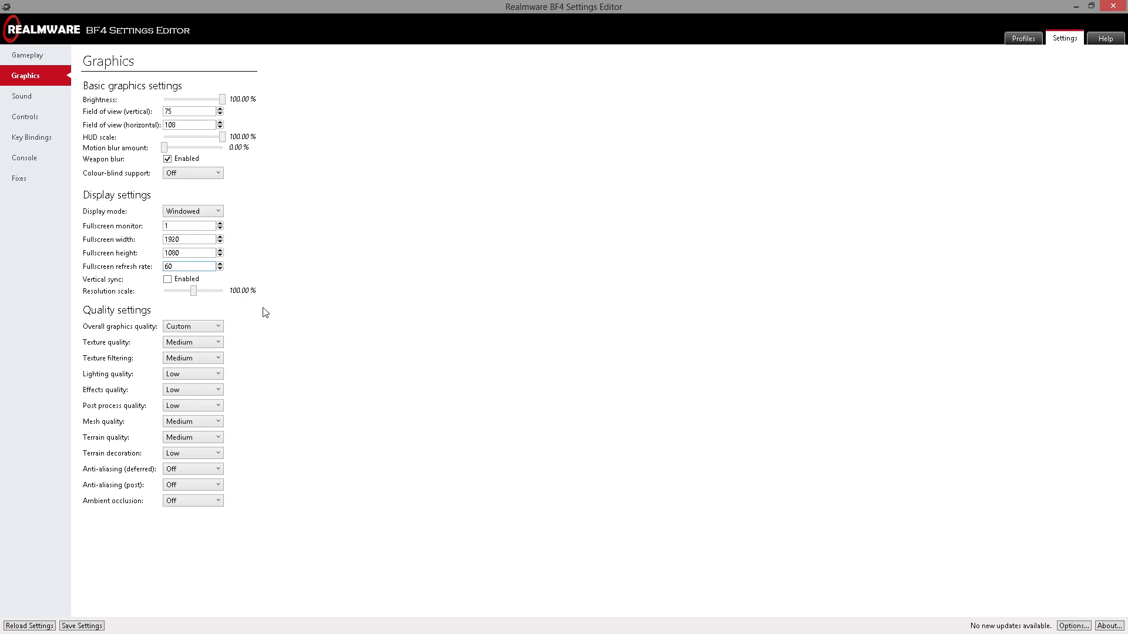
click(81, 625)
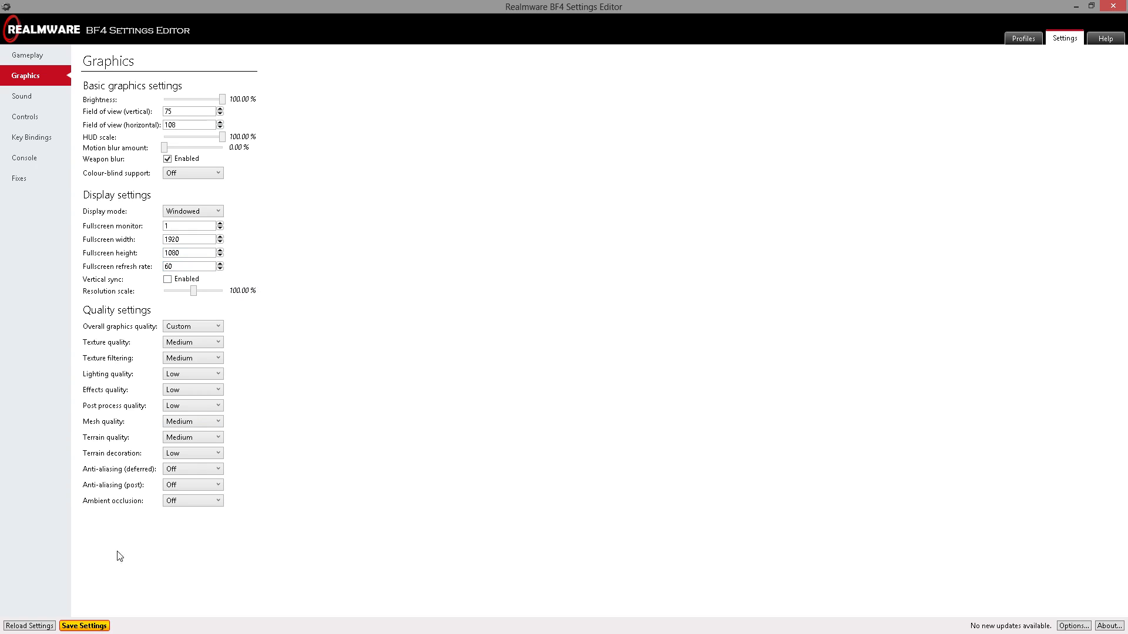
mouse_move(126, 523)
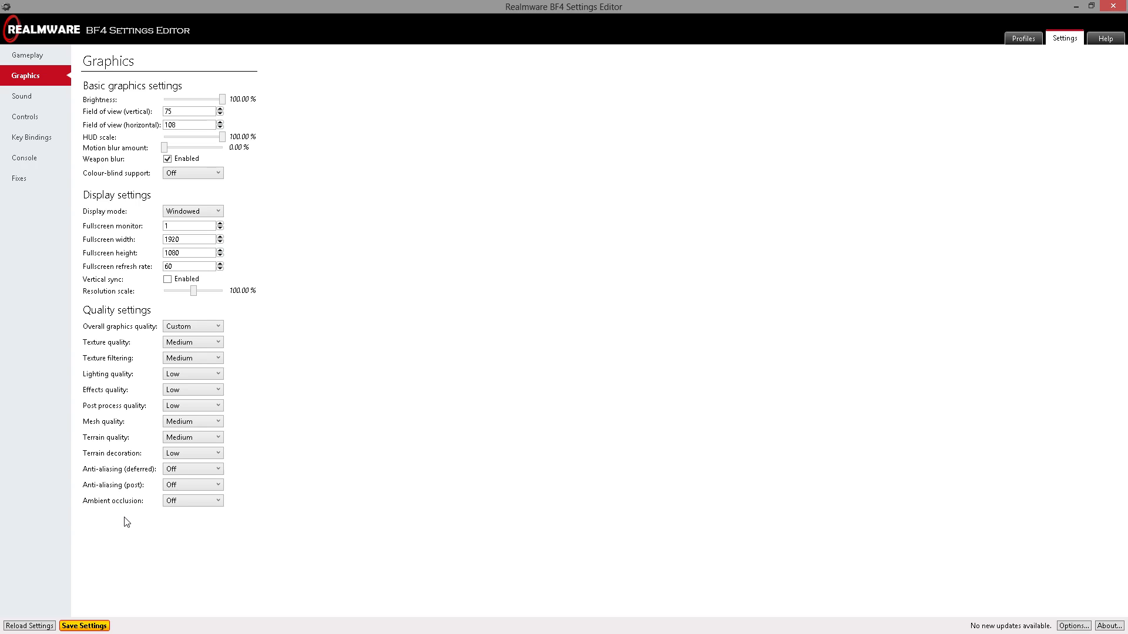
mouse_move(133, 329)
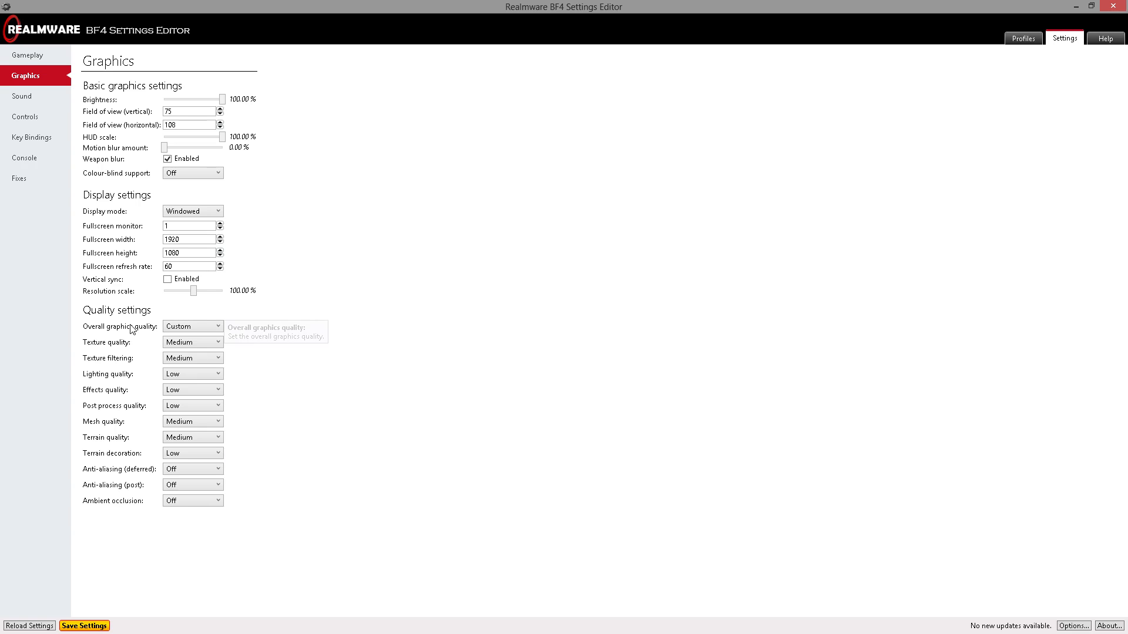
mouse_move(348, 333)
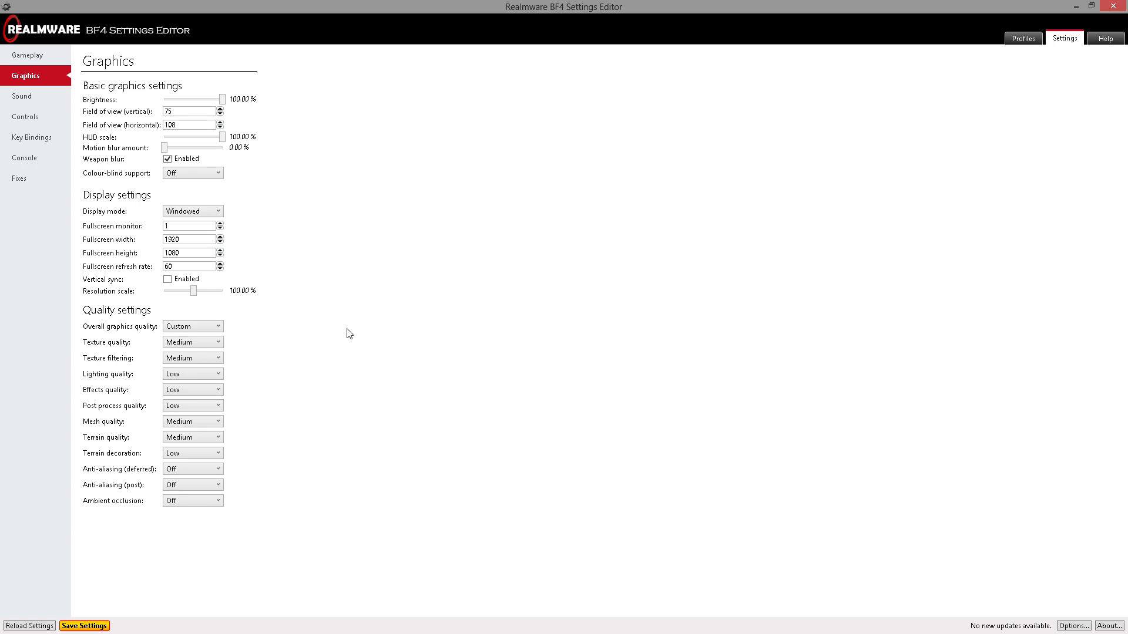
mouse_move(302, 326)
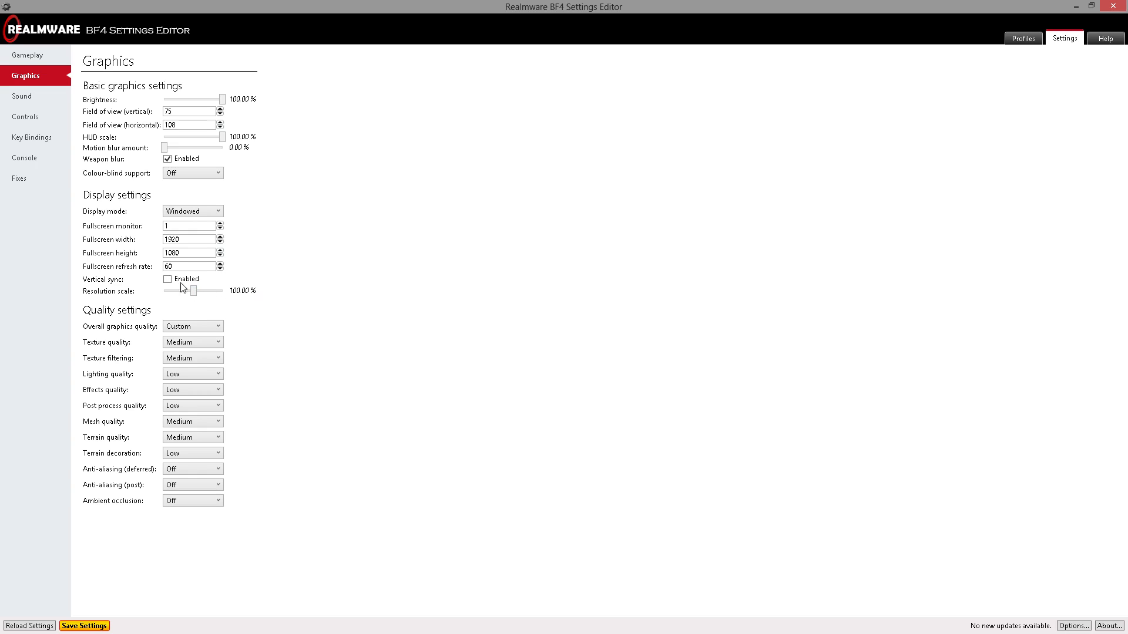
mouse_move(205, 289)
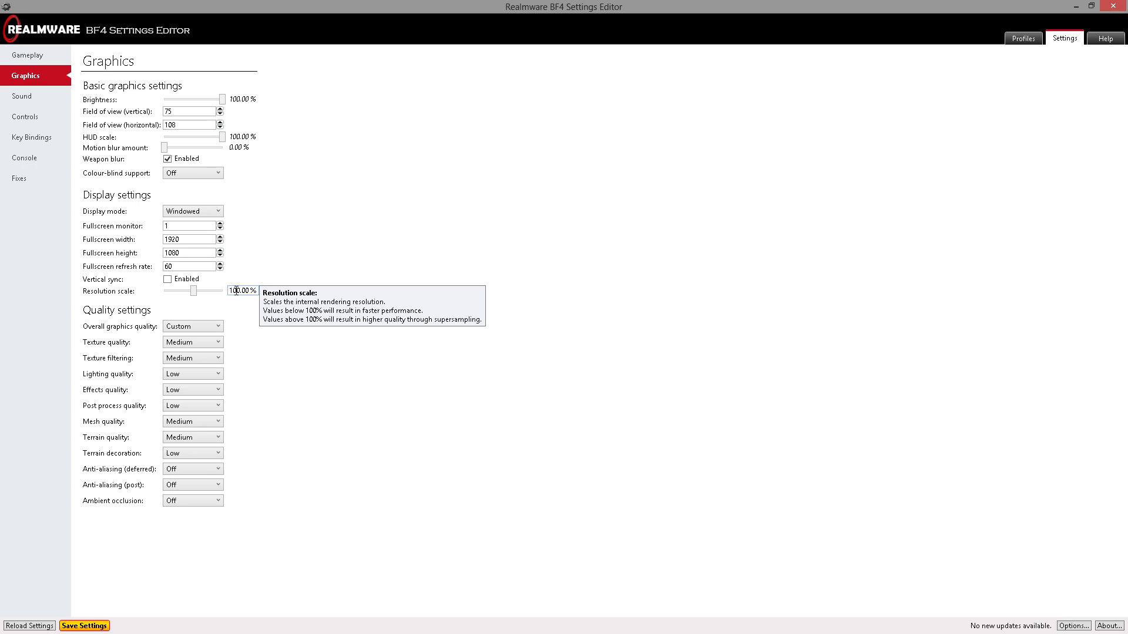
mouse_move(214, 303)
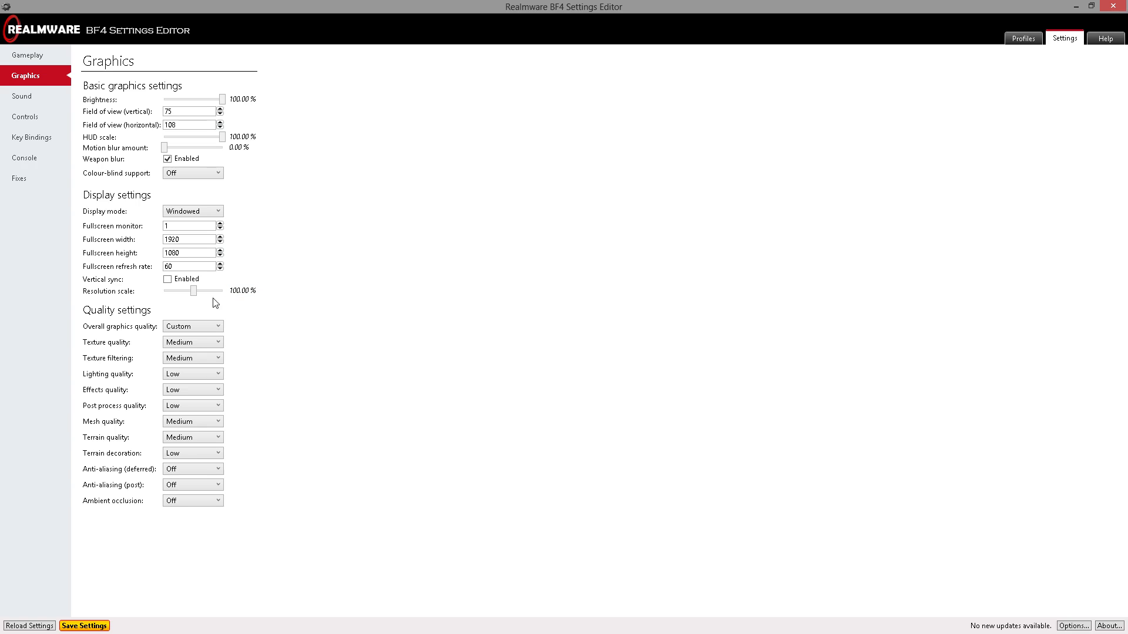
mouse_move(179, 296)
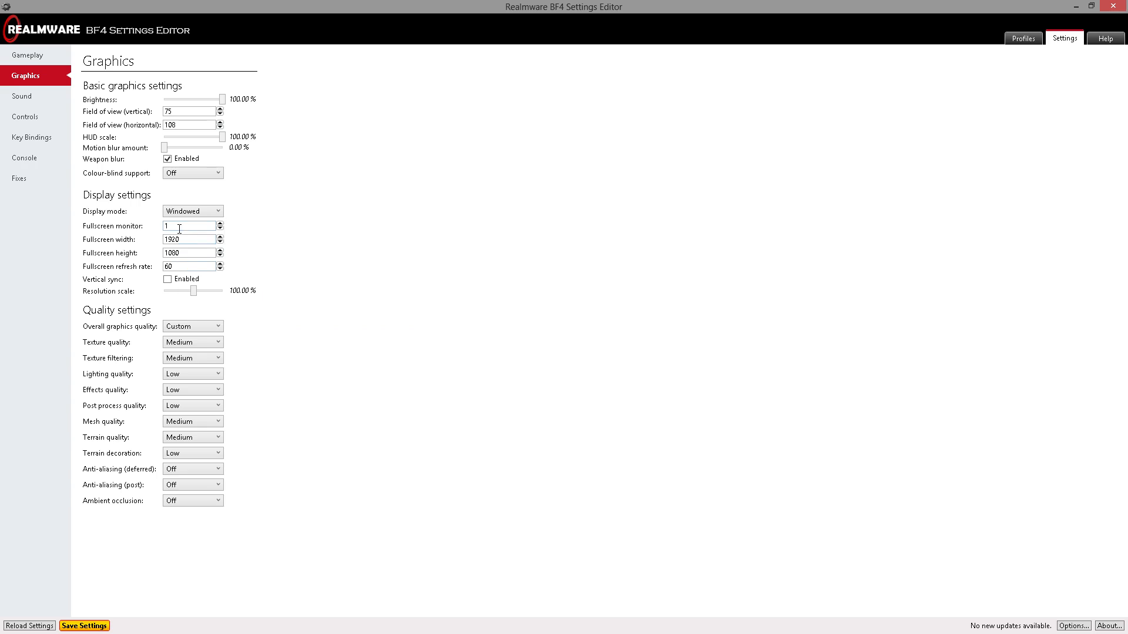
mouse_move(194, 290)
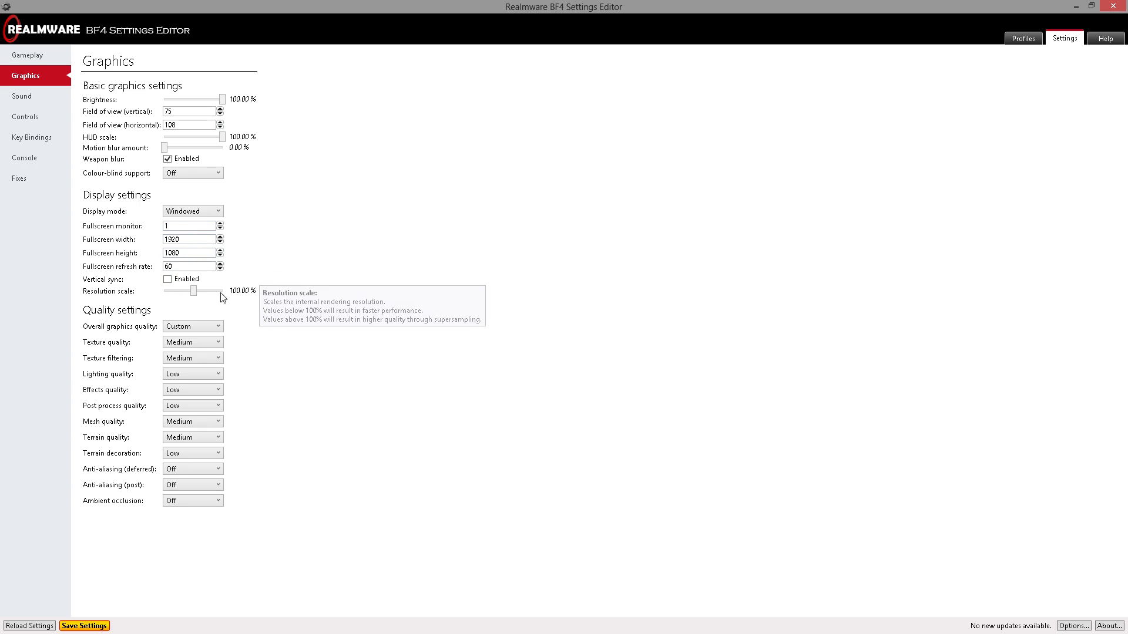
click(242, 292)
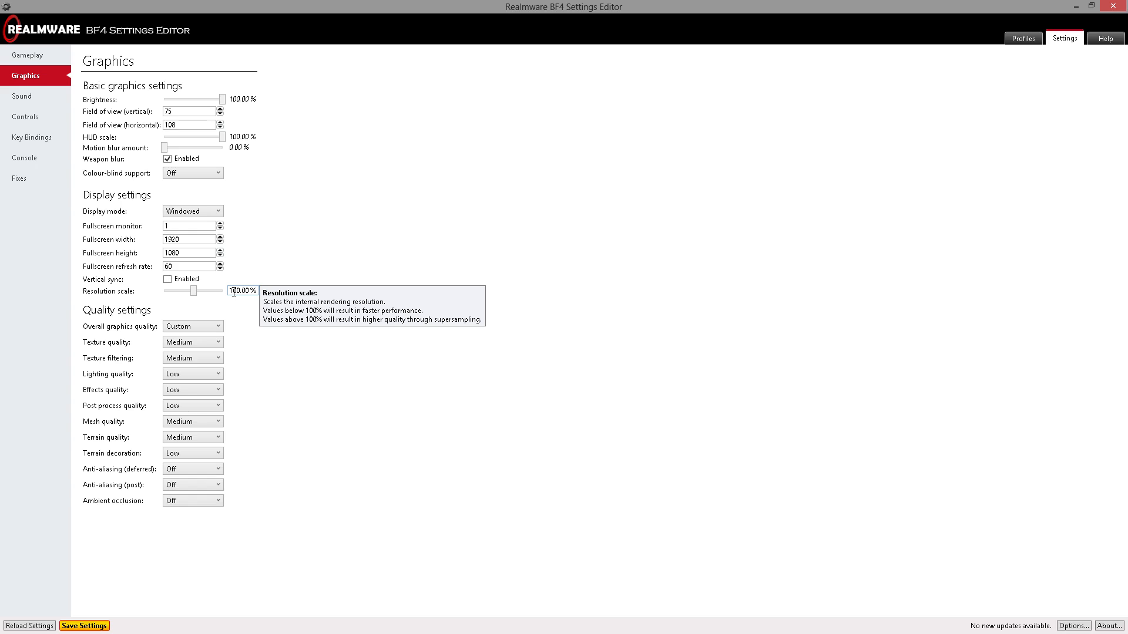
mouse_move(262, 348)
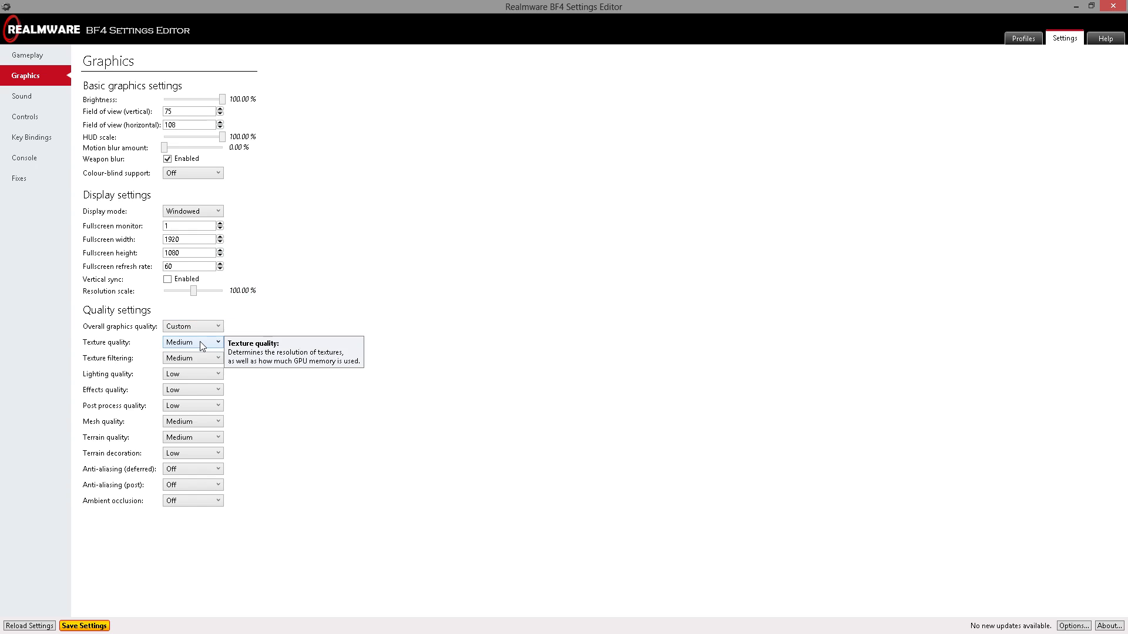
mouse_move(213, 360)
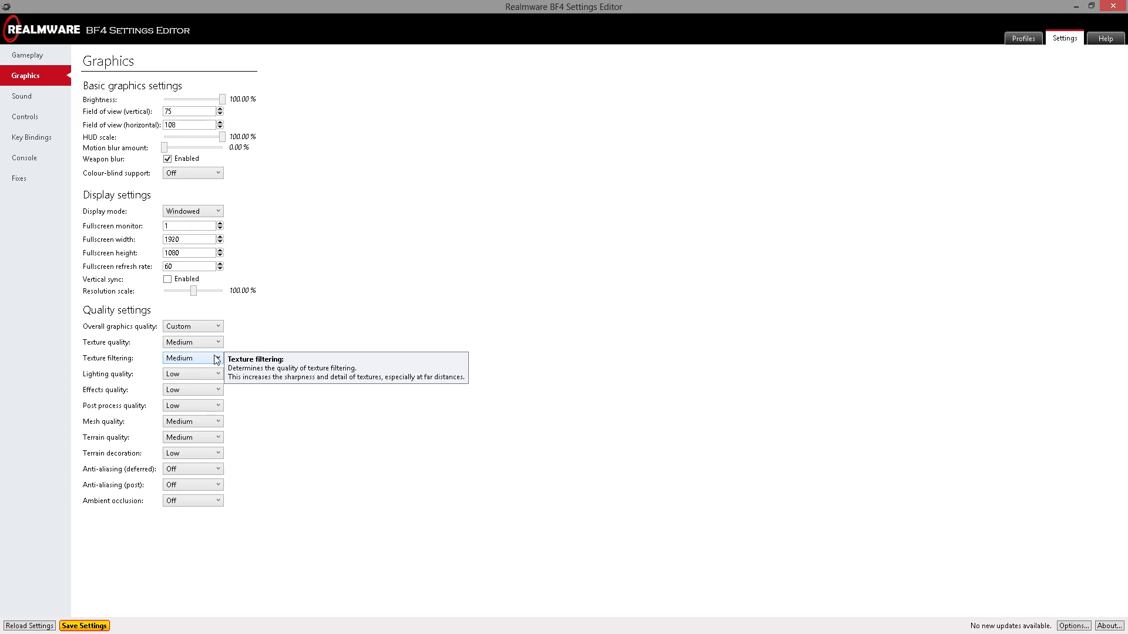
mouse_move(209, 342)
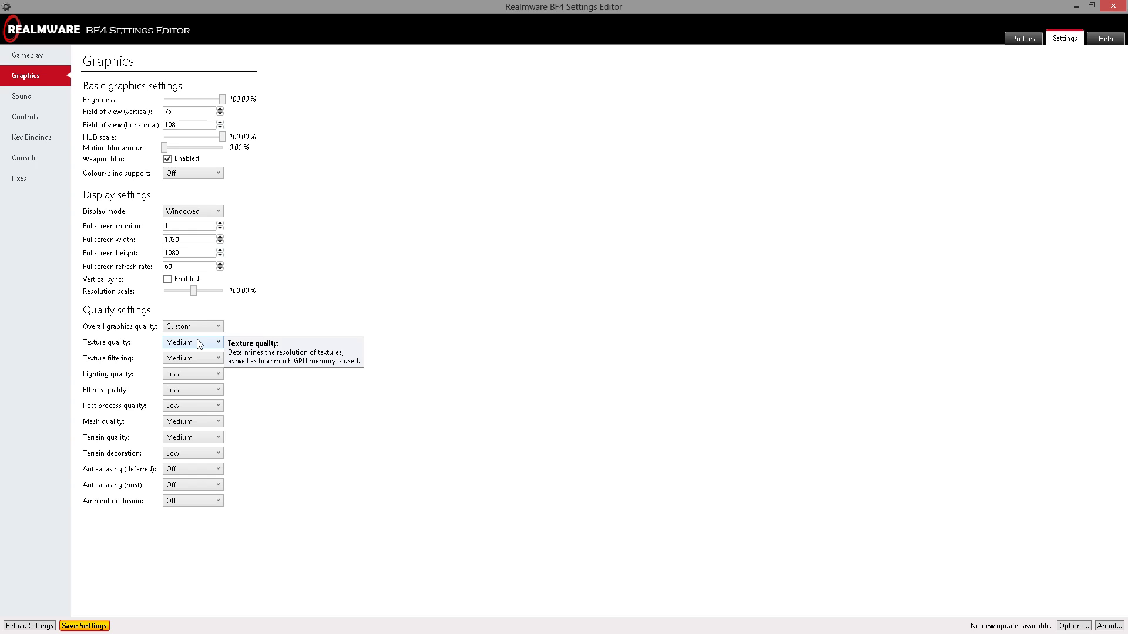
mouse_move(206, 348)
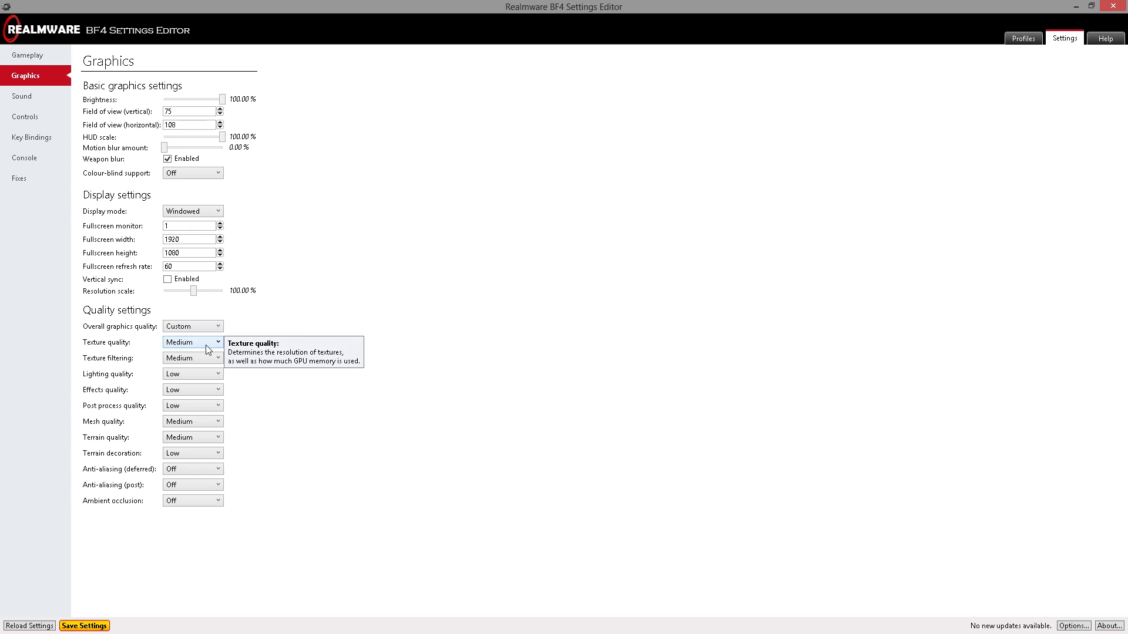
mouse_move(245, 362)
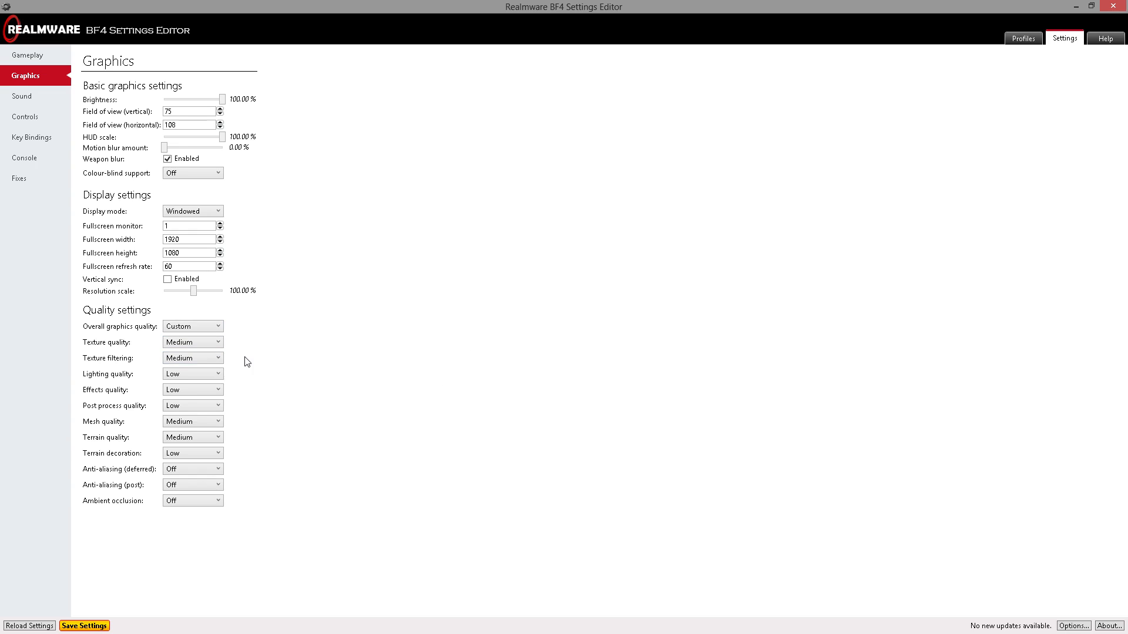
mouse_move(299, 323)
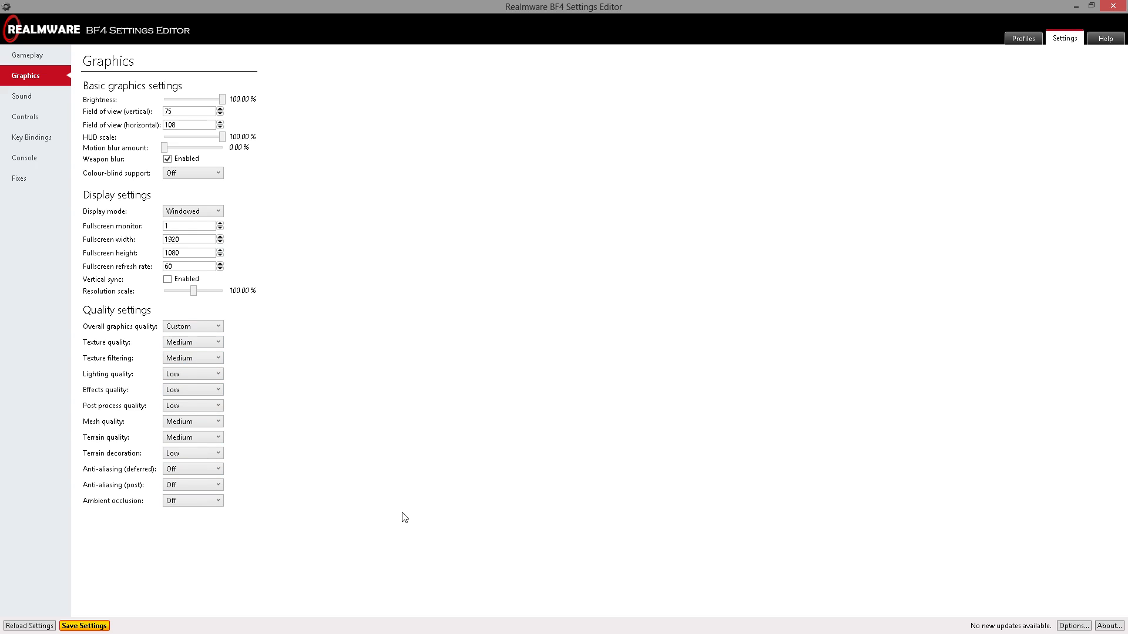
mouse_move(287, 292)
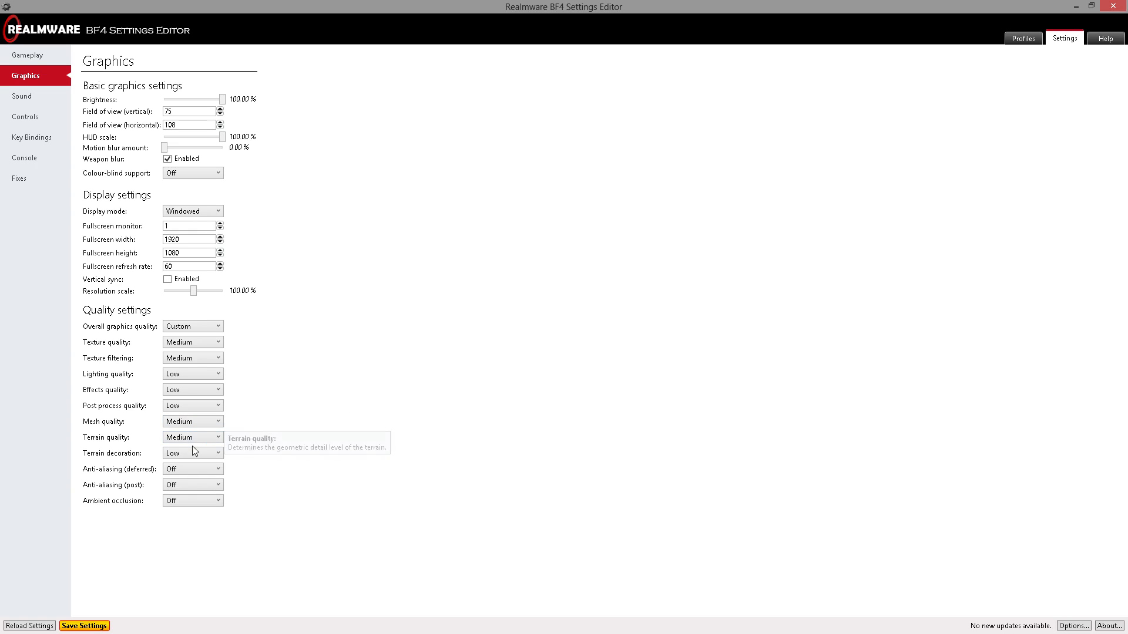
mouse_move(192, 420)
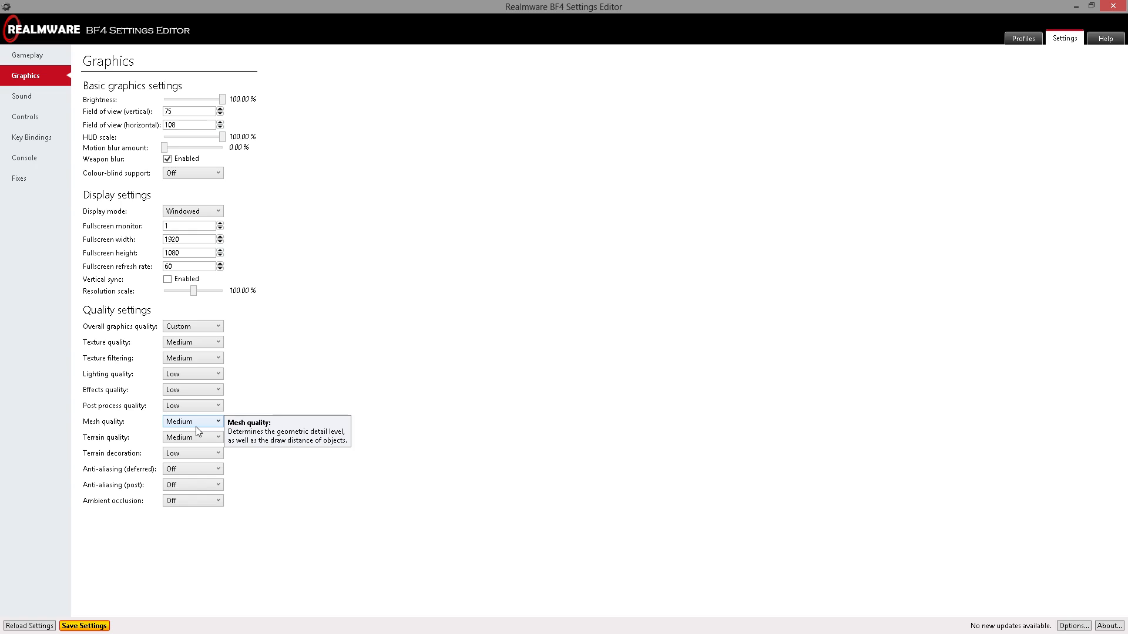
mouse_move(200, 409)
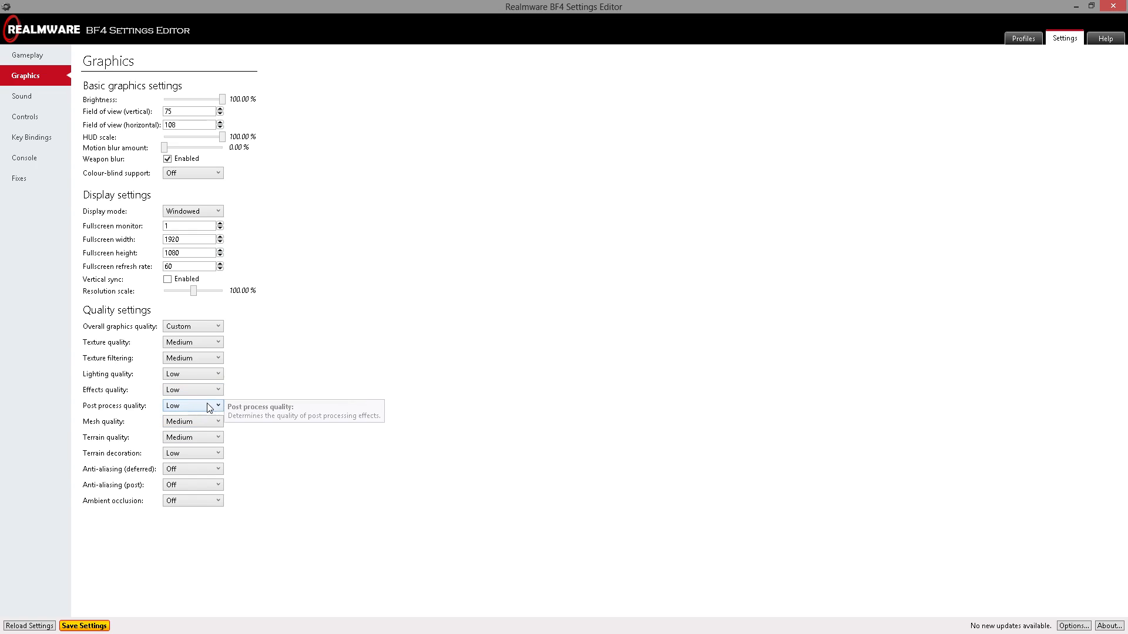
Choose Low in the Lighting quality dropdown of the custom graphics quality.
click(216, 405)
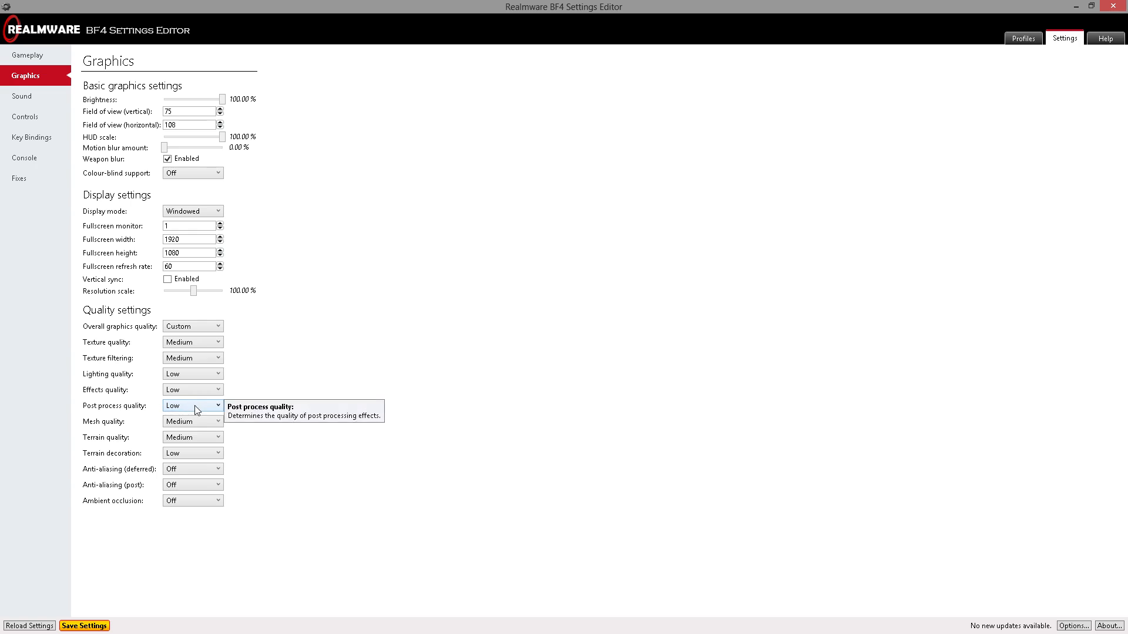
mouse_move(210, 391)
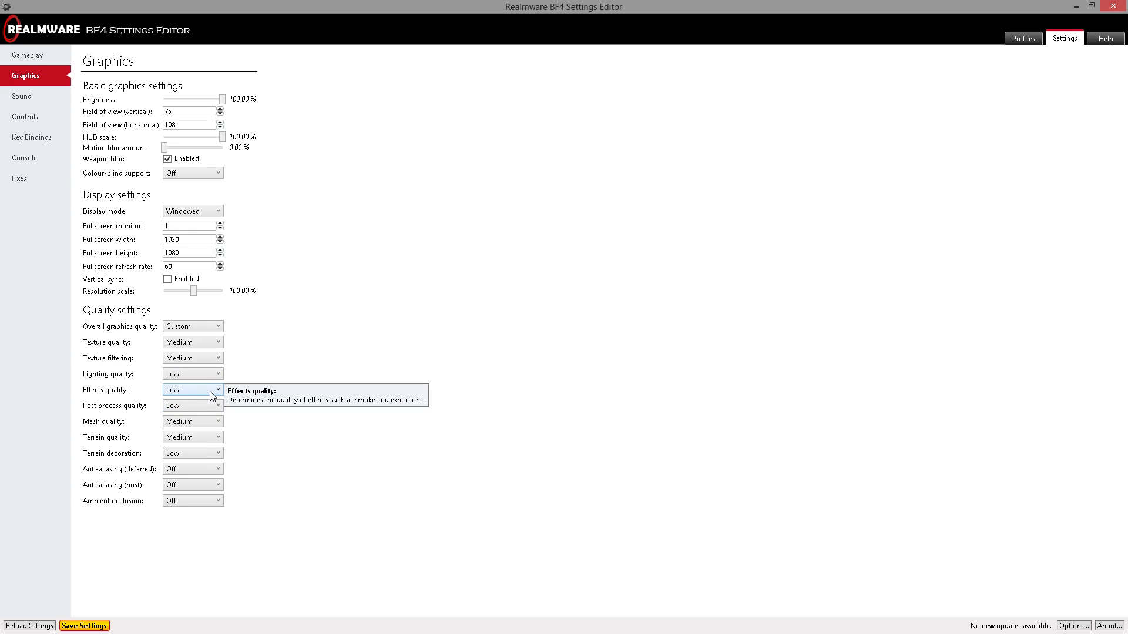
mouse_move(207, 379)
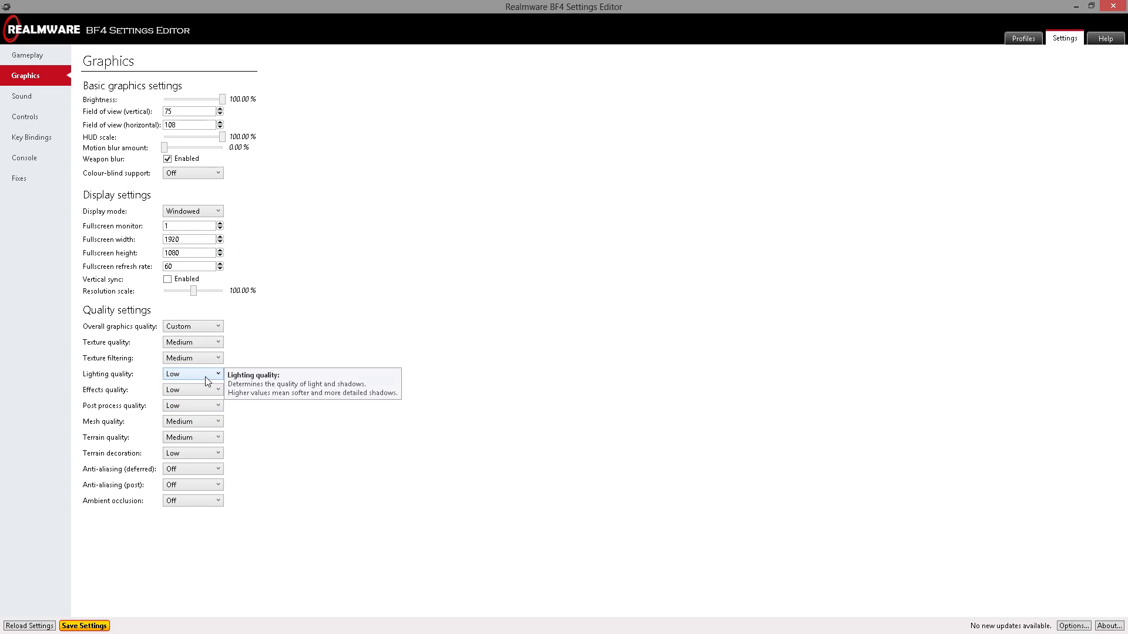
click(192, 389)
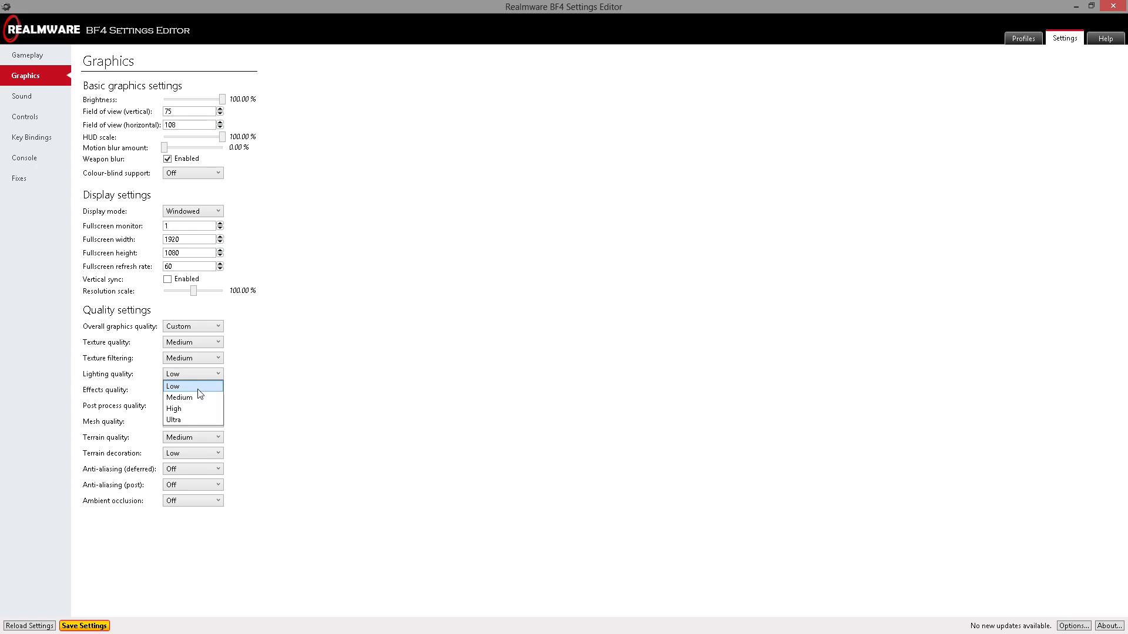
click(172, 387)
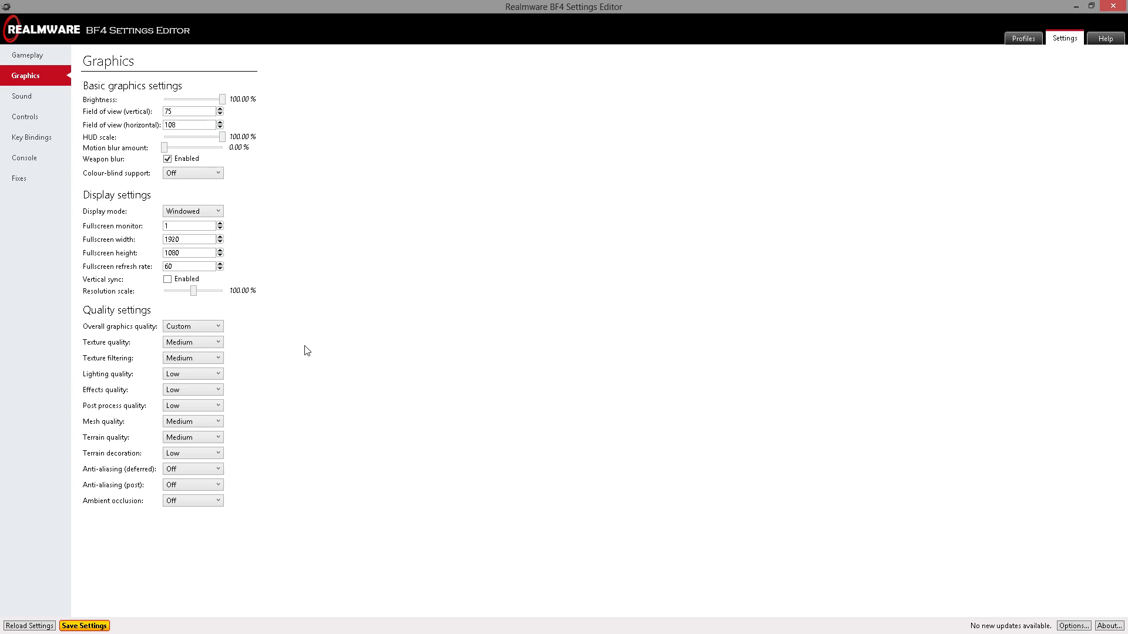
mouse_move(297, 387)
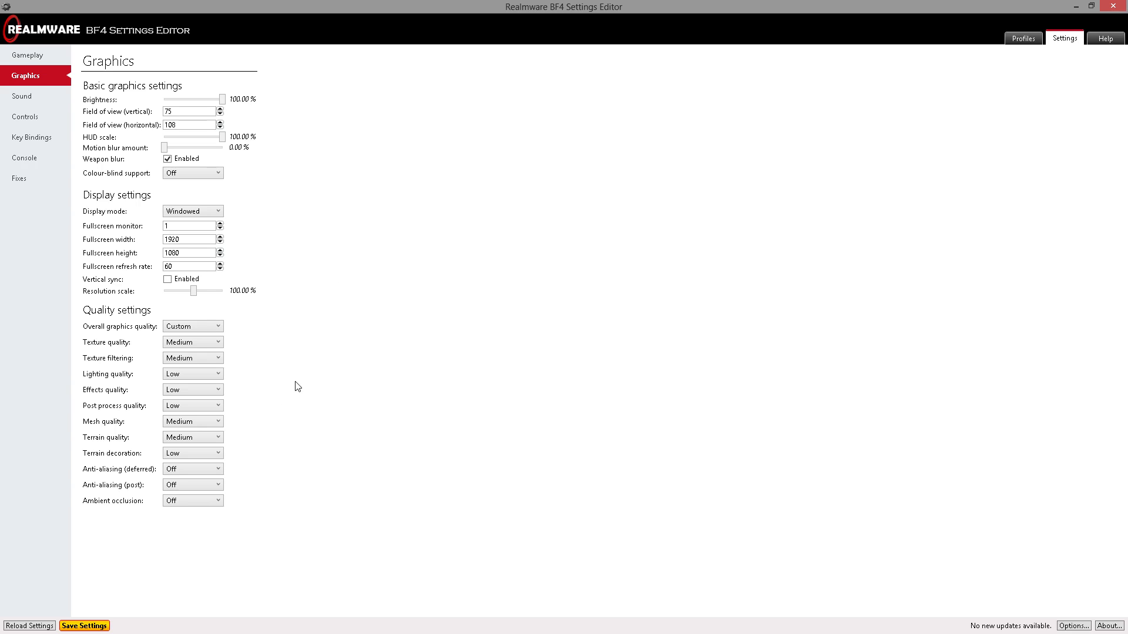
mouse_move(313, 381)
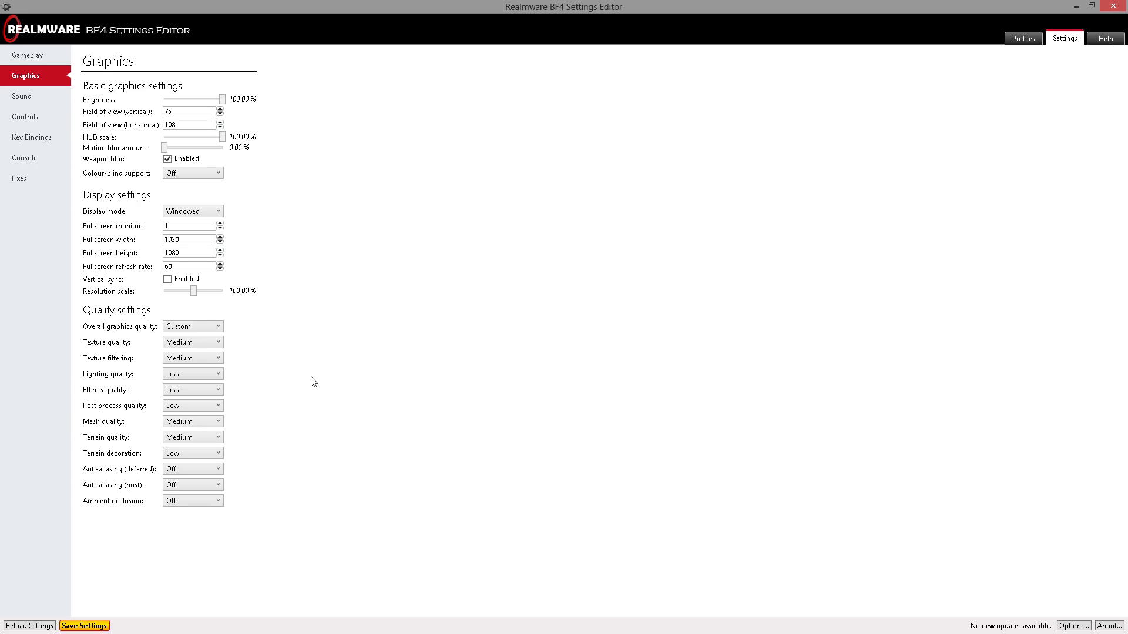
mouse_move(322, 404)
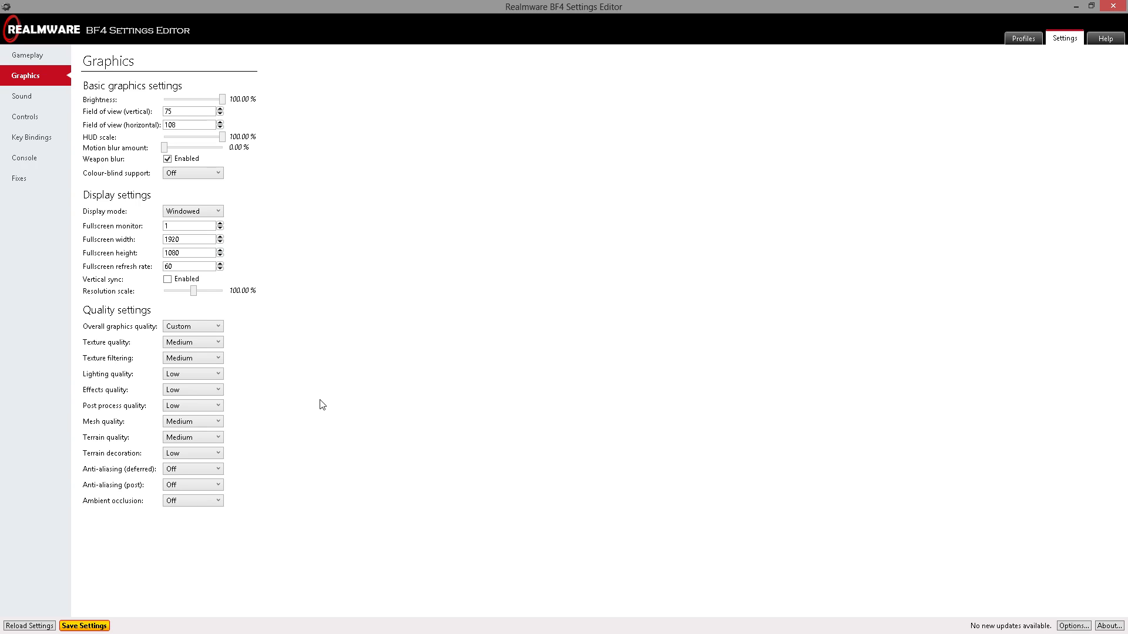
mouse_move(223, 379)
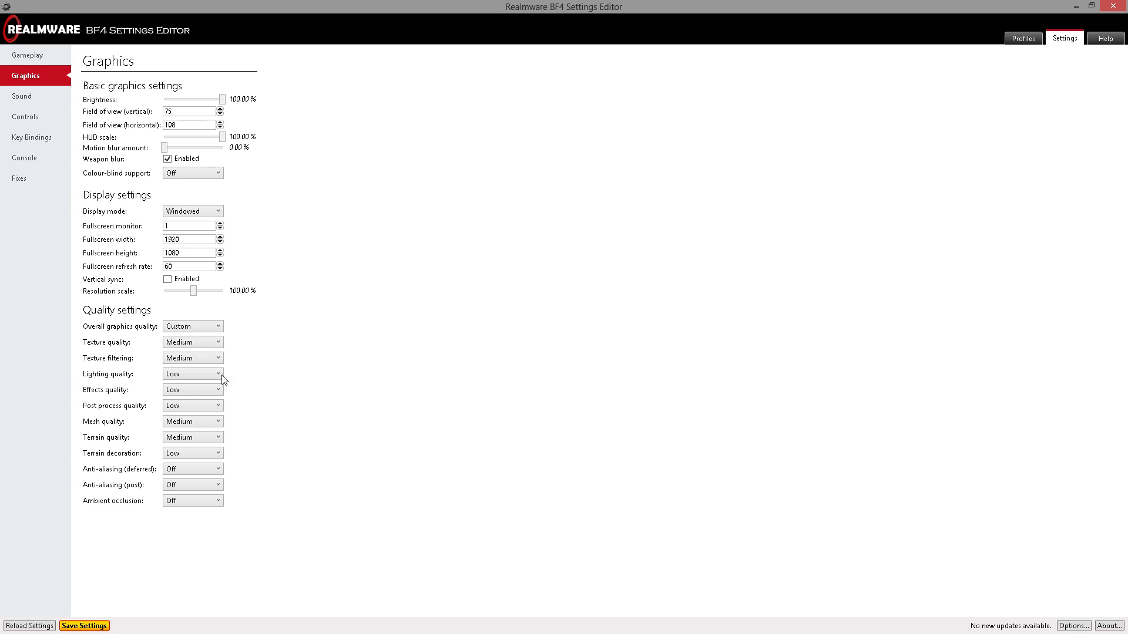
mouse_move(72, 127)
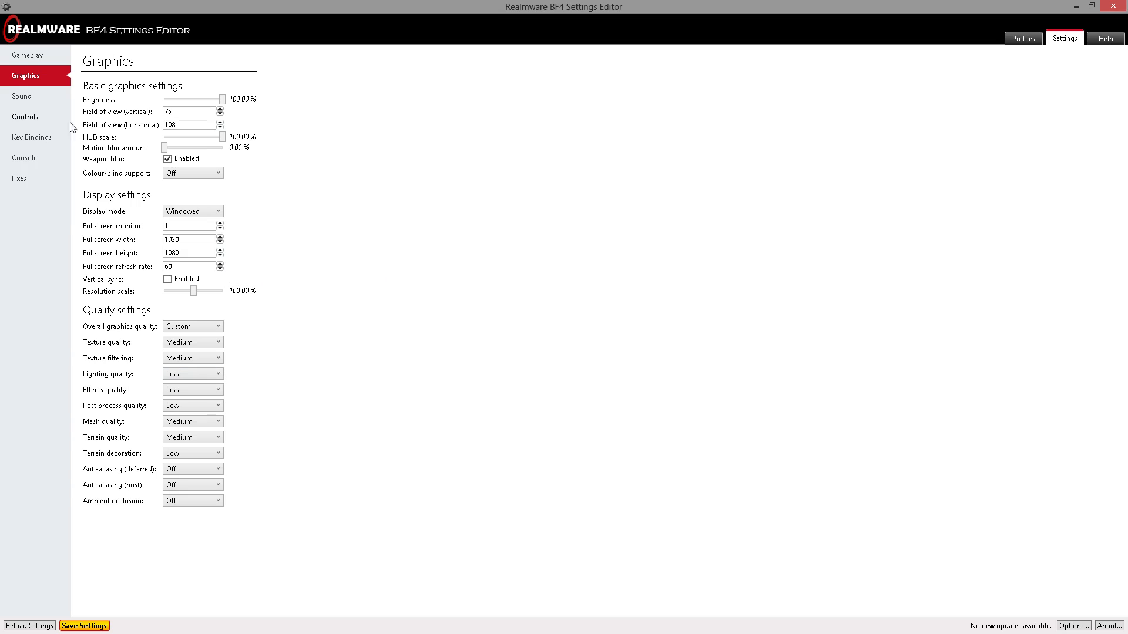
Review the Sound page unchanged, then move to the Controls page.
click(22, 95)
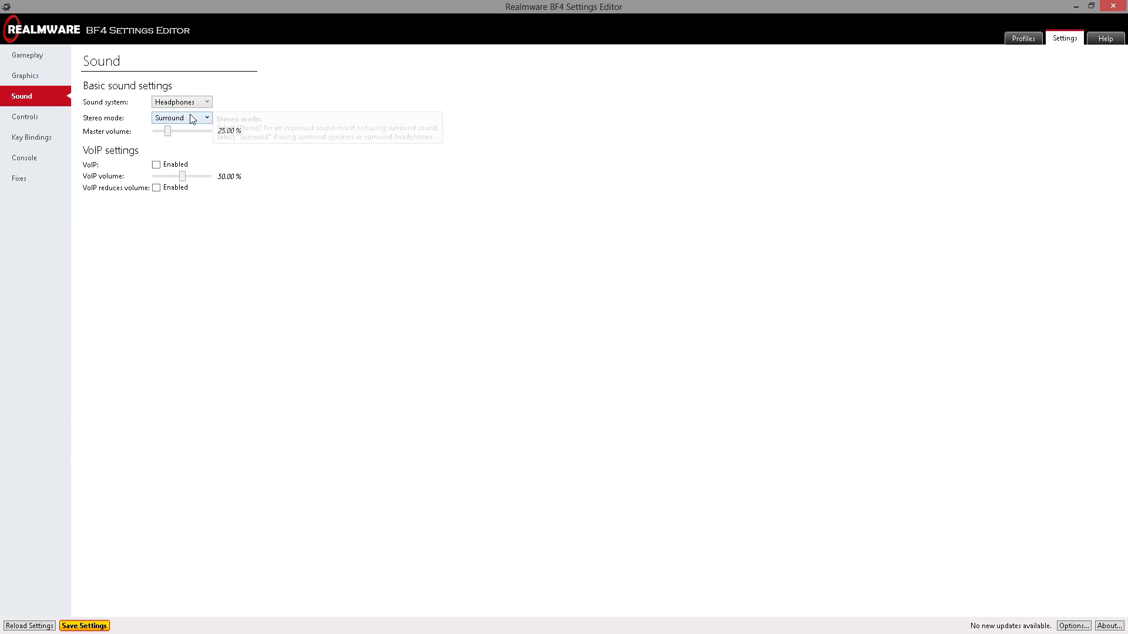
mouse_move(184, 160)
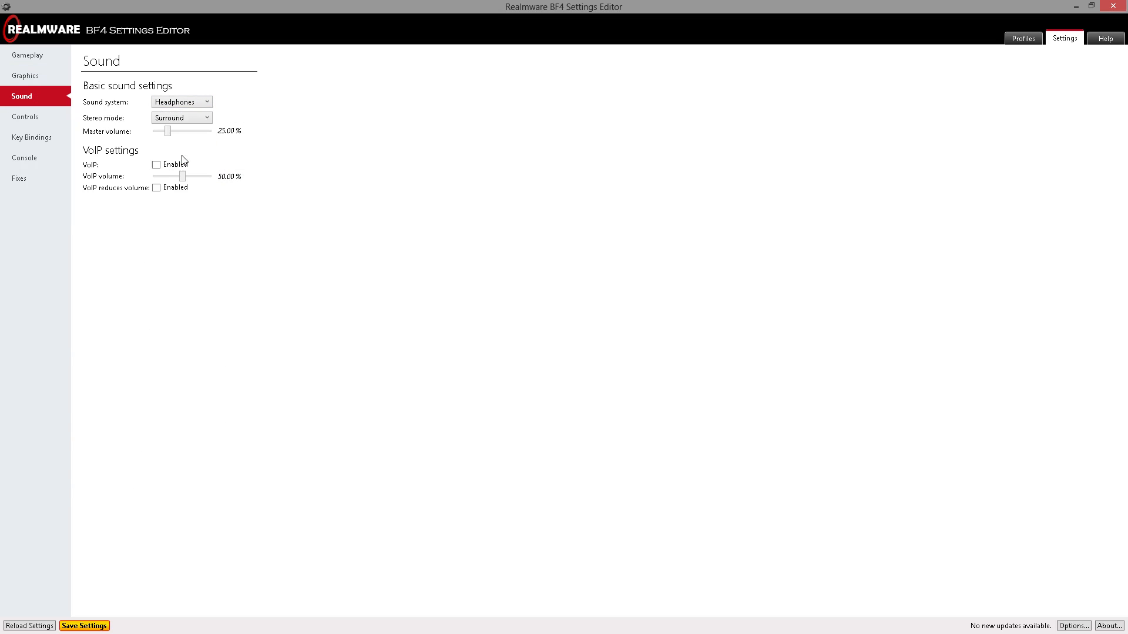
mouse_move(186, 134)
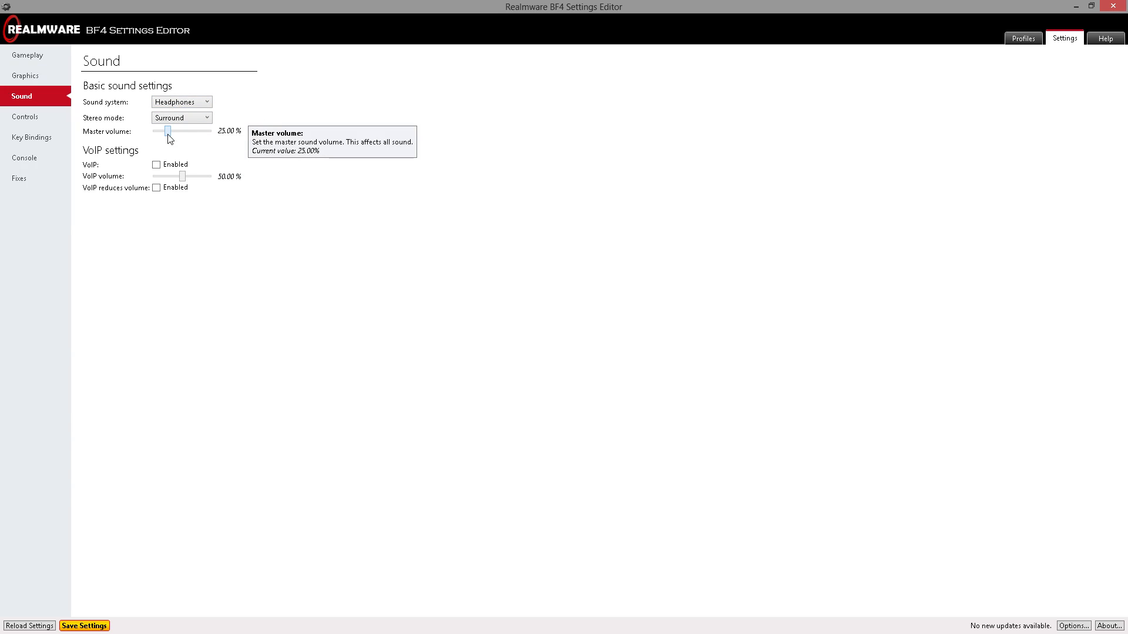
mouse_move(166, 159)
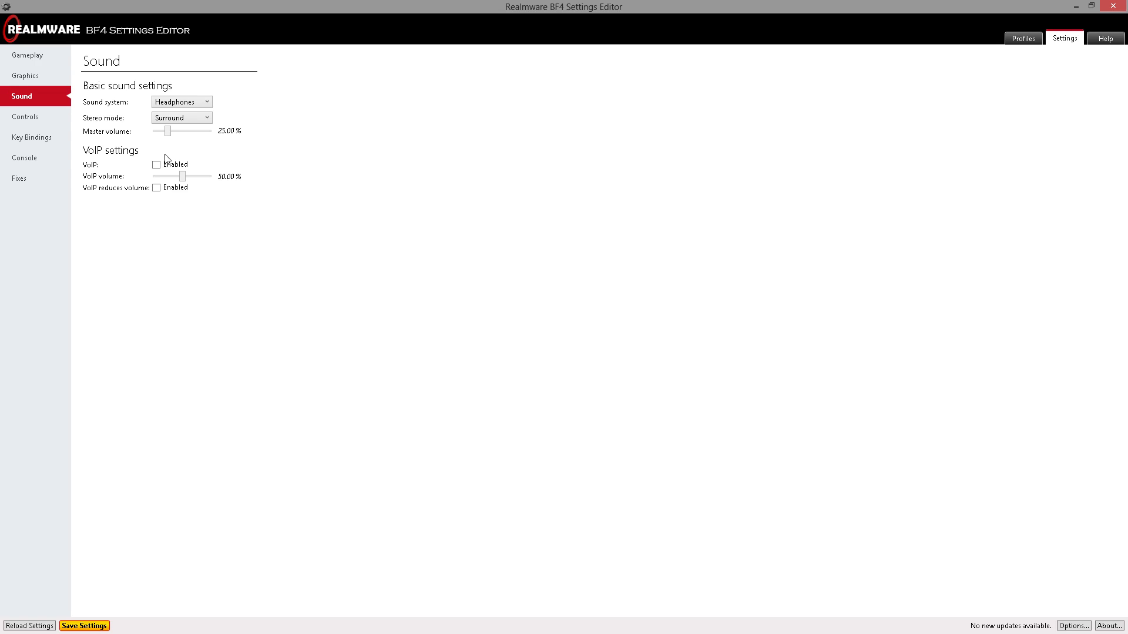
mouse_move(254, 154)
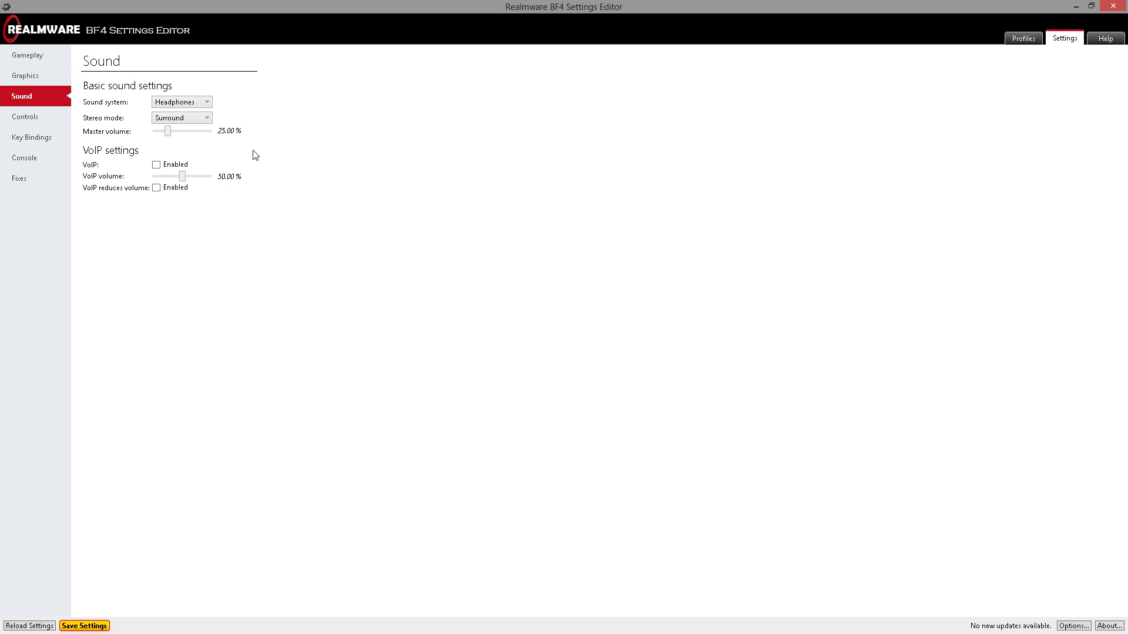
mouse_move(182, 177)
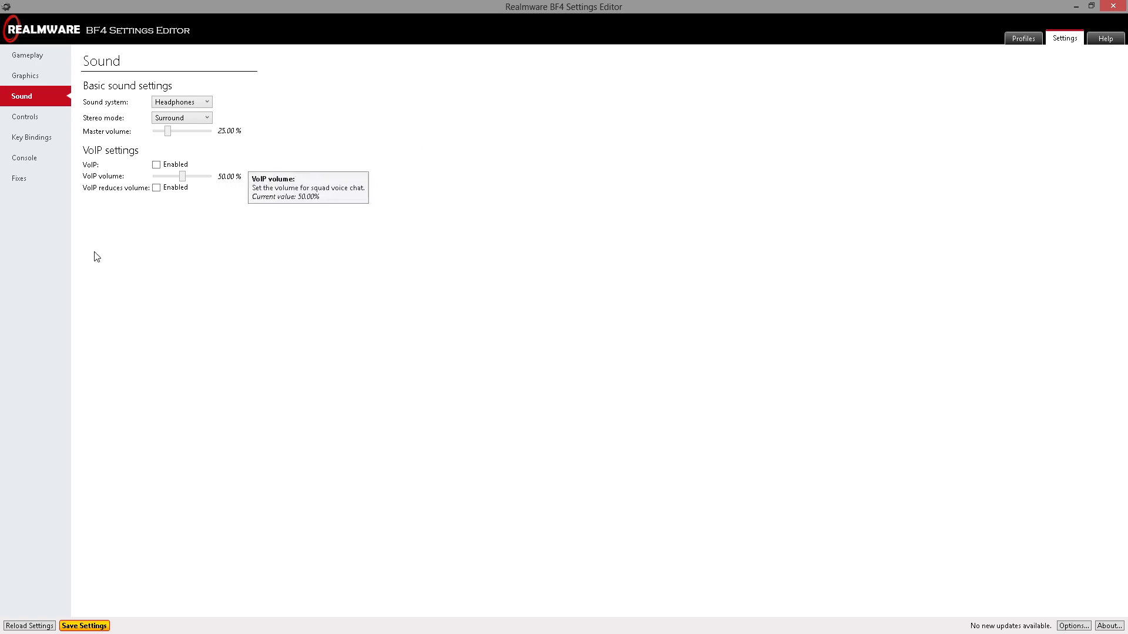
mouse_move(225, 160)
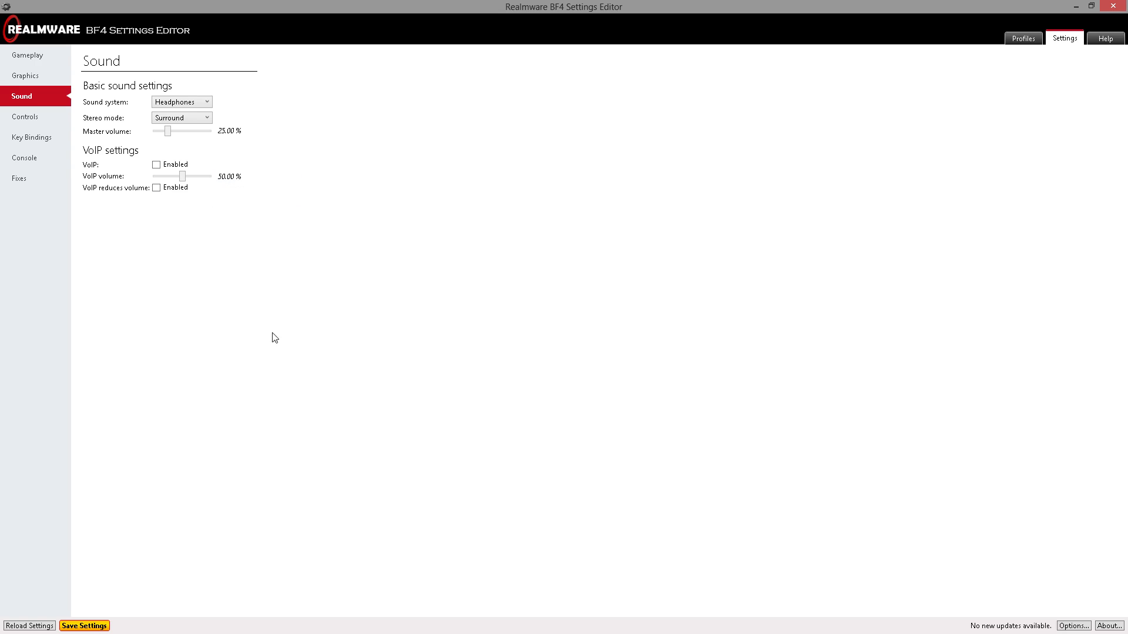
click(24, 116)
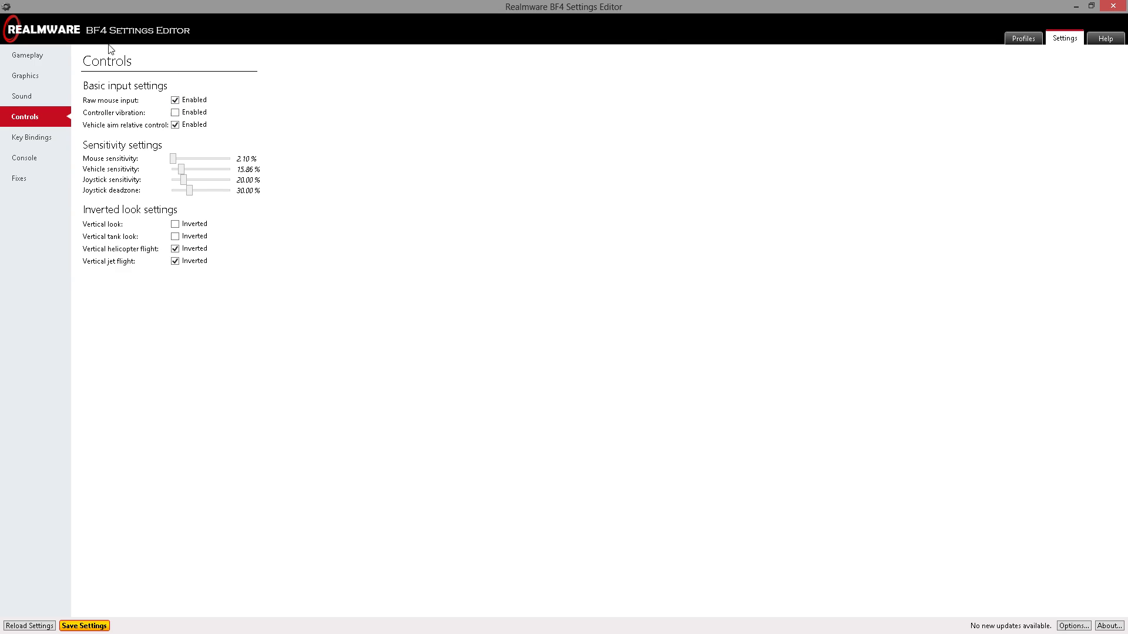
mouse_move(211, 151)
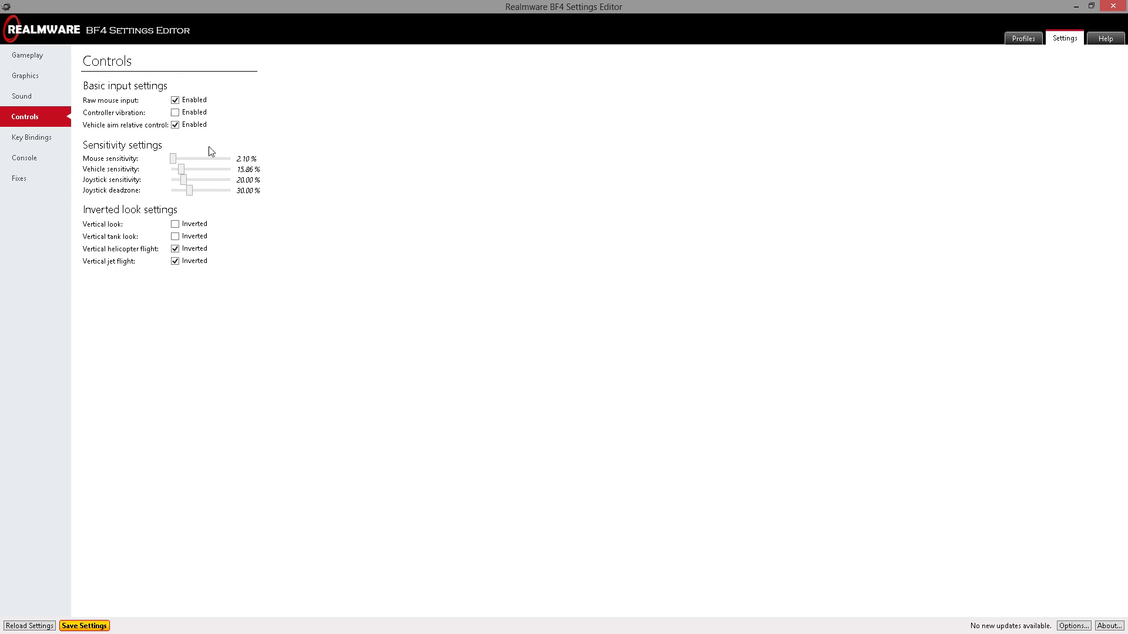
mouse_move(302, 145)
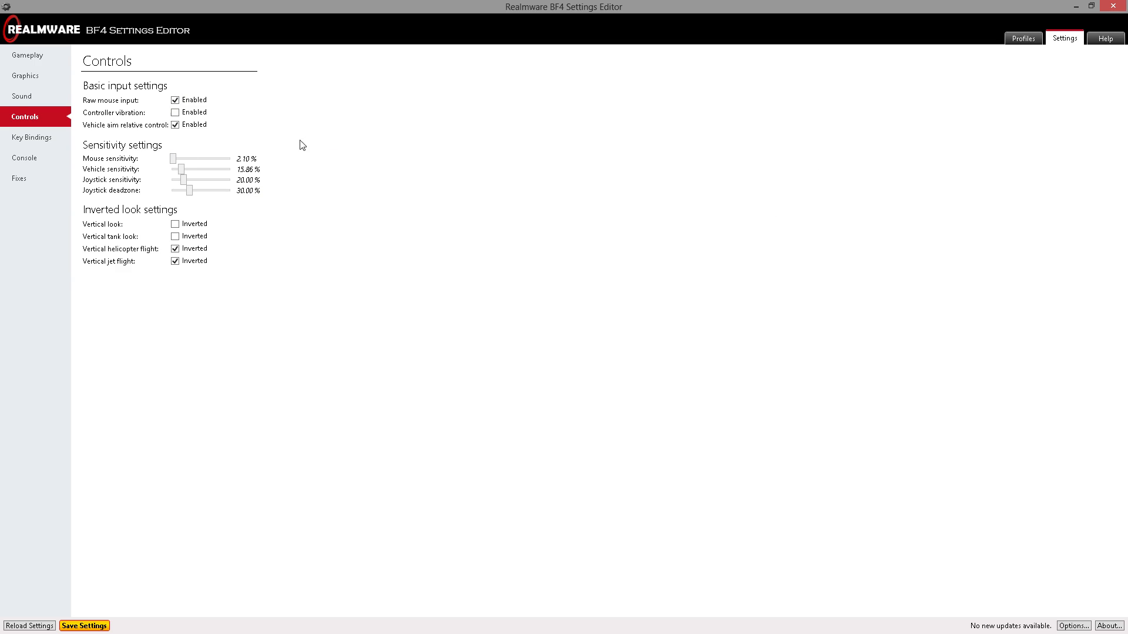
mouse_move(225, 160)
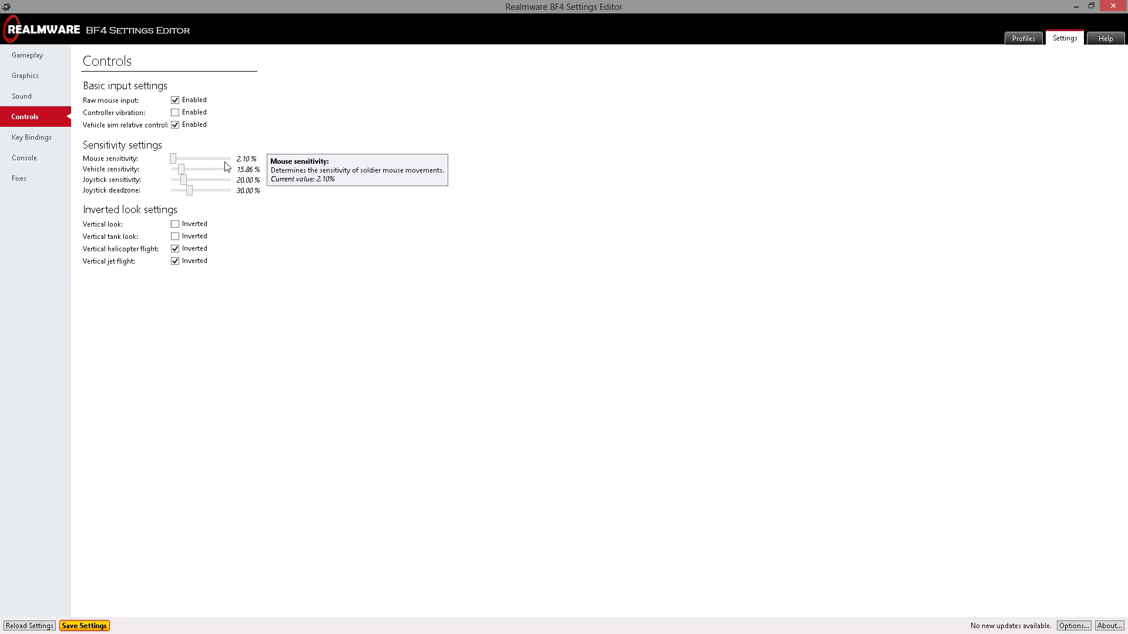
mouse_move(286, 110)
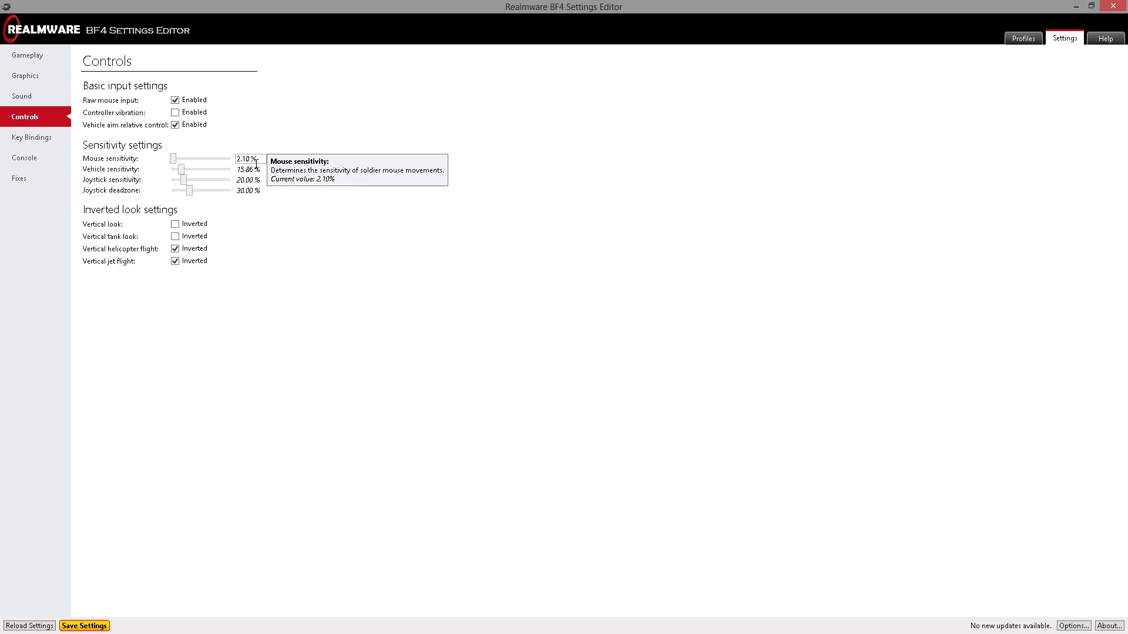
mouse_move(245, 149)
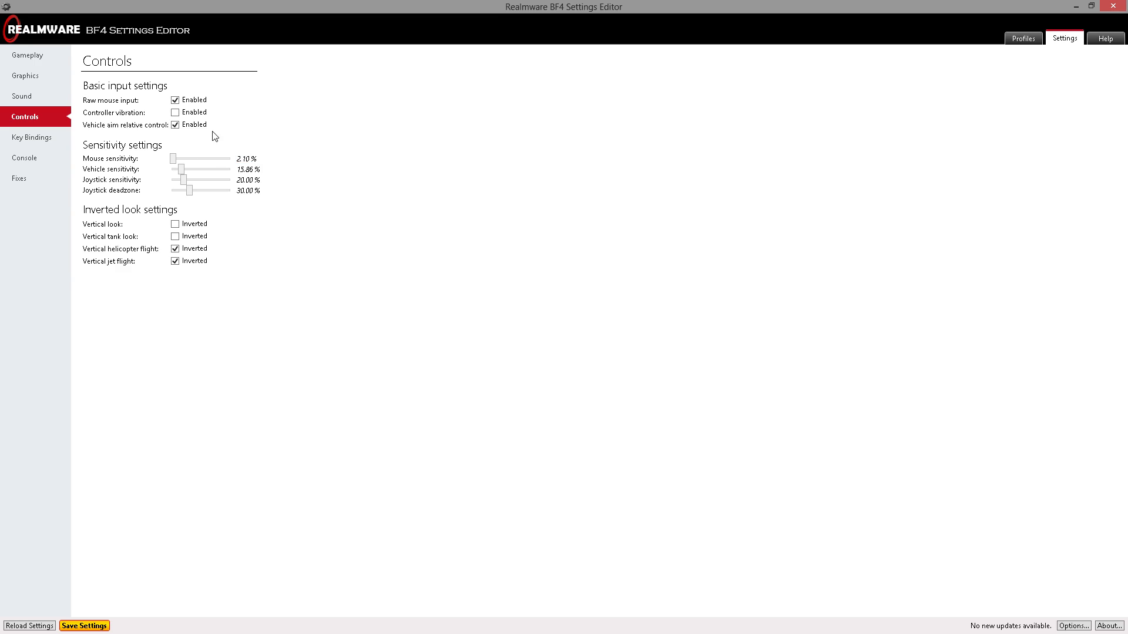
mouse_move(175, 125)
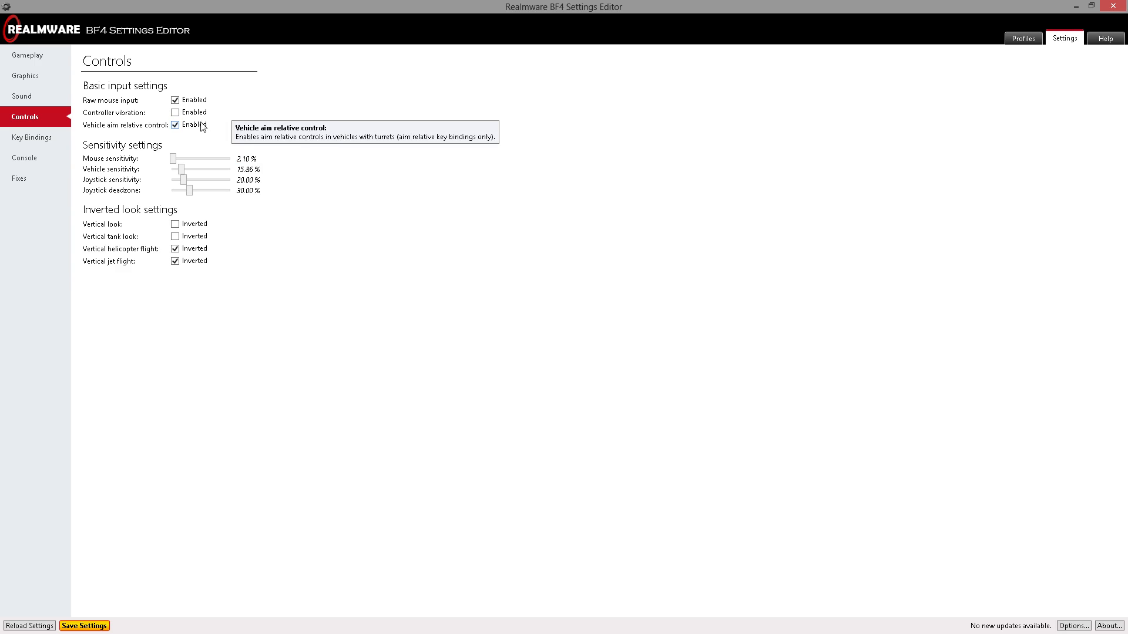
mouse_move(57, 149)
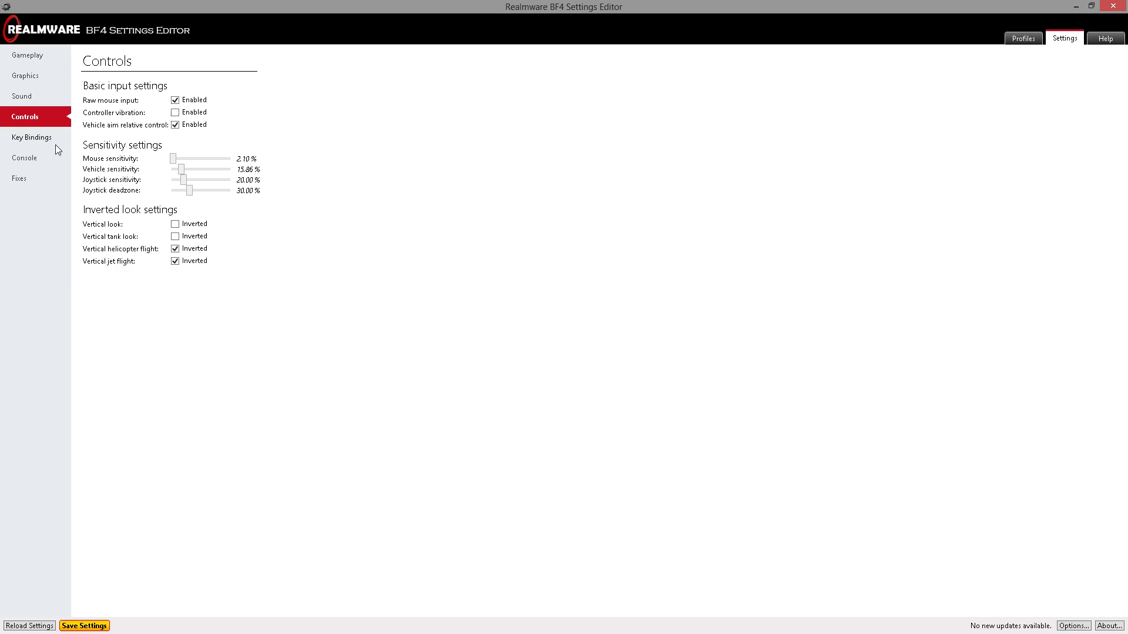
Browse the Helicopter, Common, Infantry and Spectator key binding tabs, ending on Helicopter.
click(24, 158)
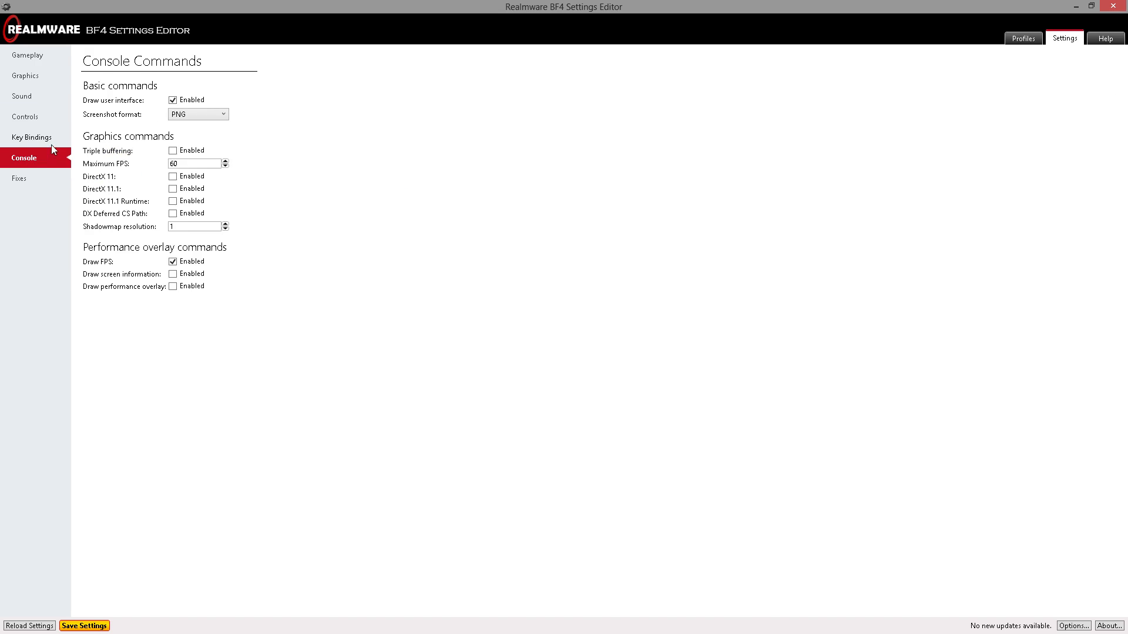
click(32, 138)
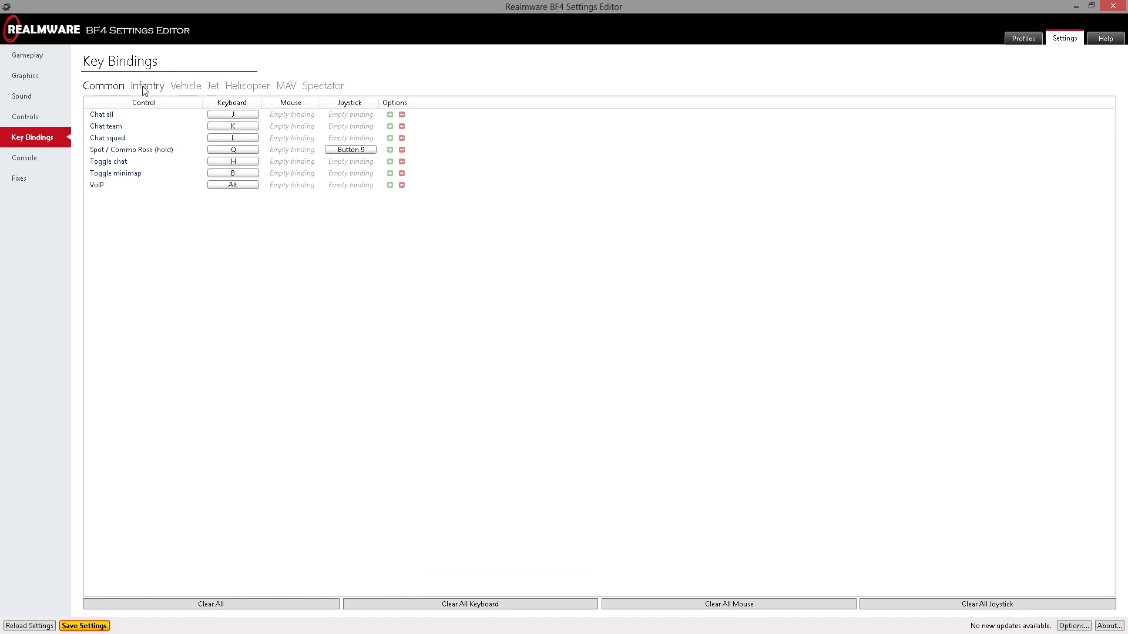
click(247, 86)
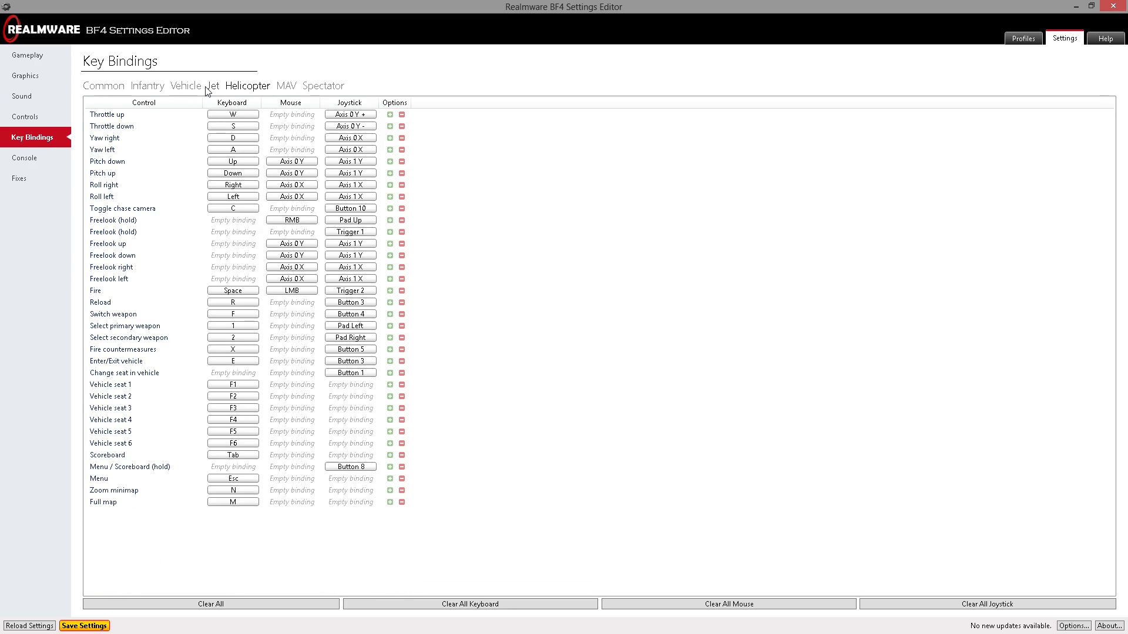
click(104, 86)
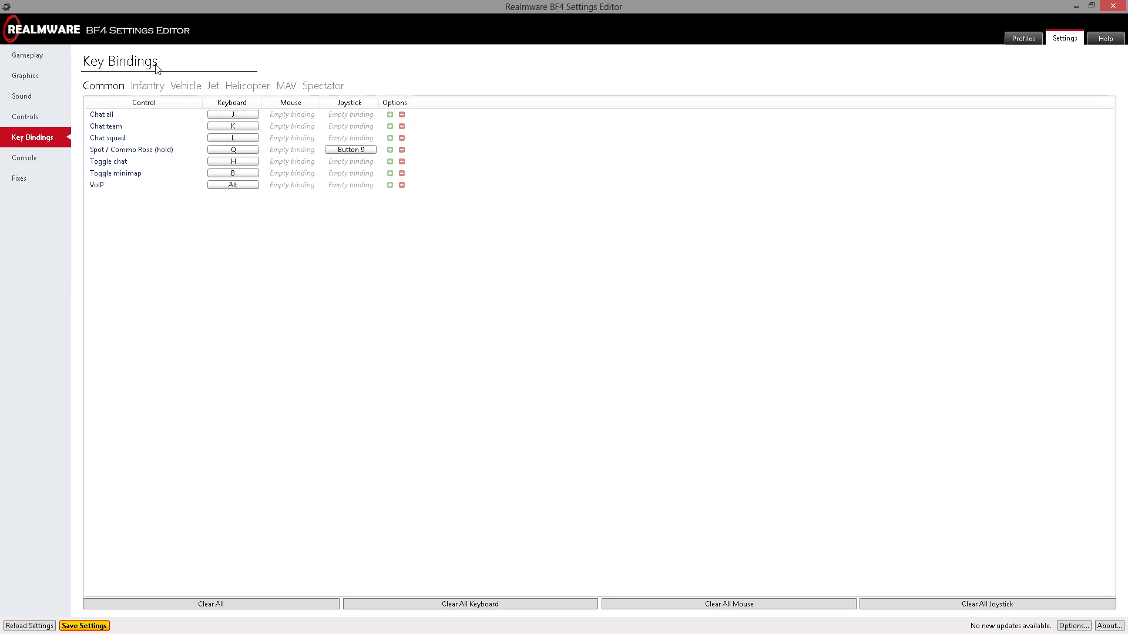
click(148, 86)
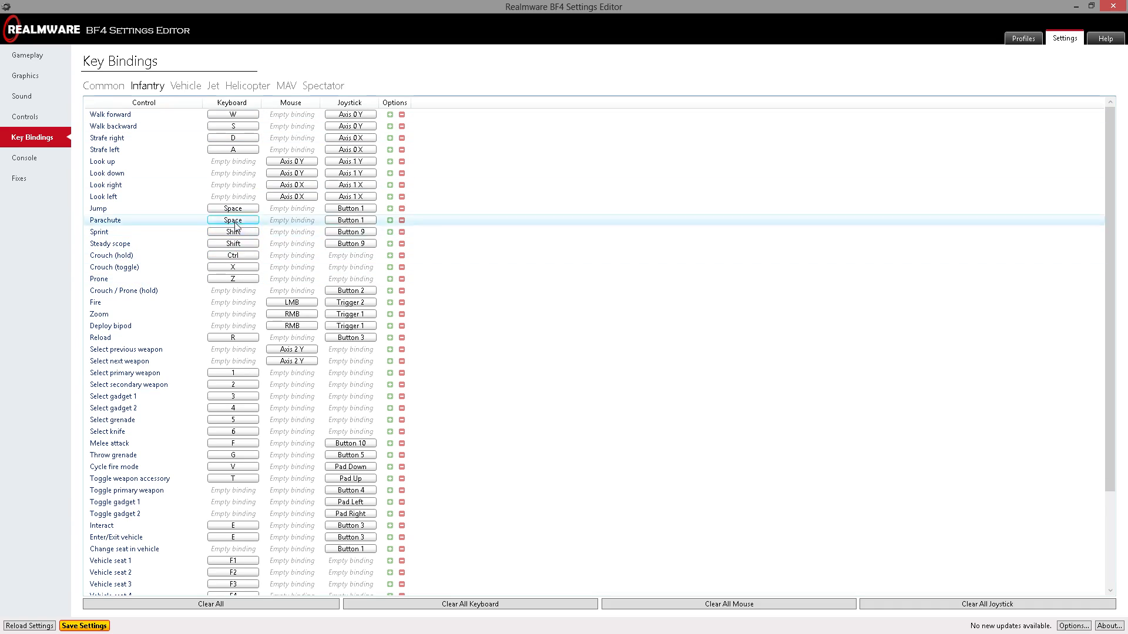
click(324, 85)
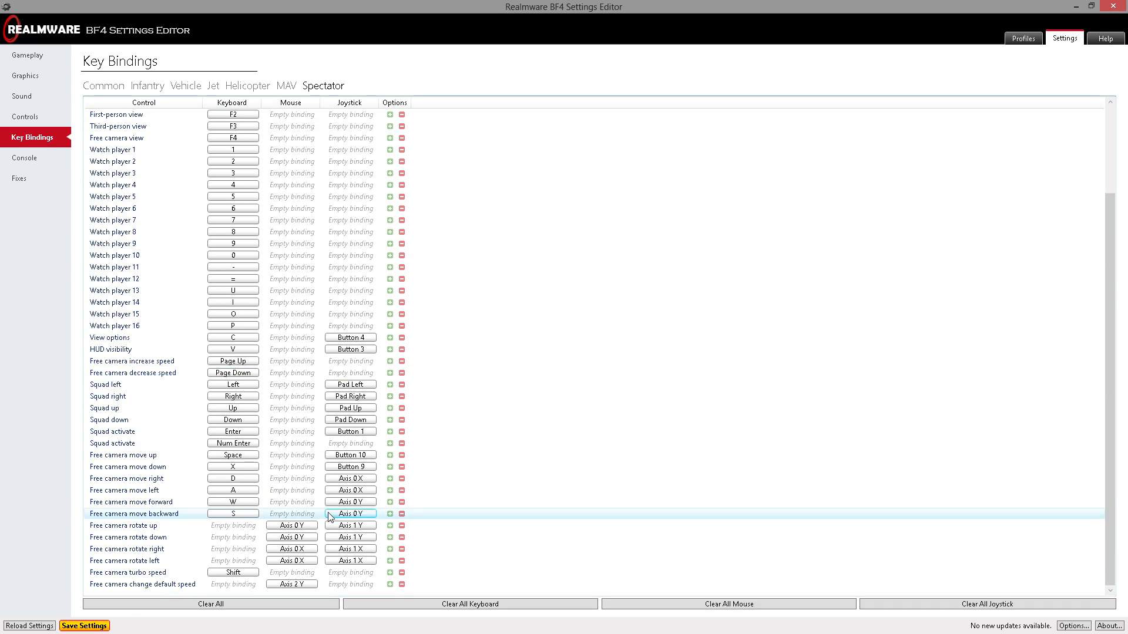
click(247, 84)
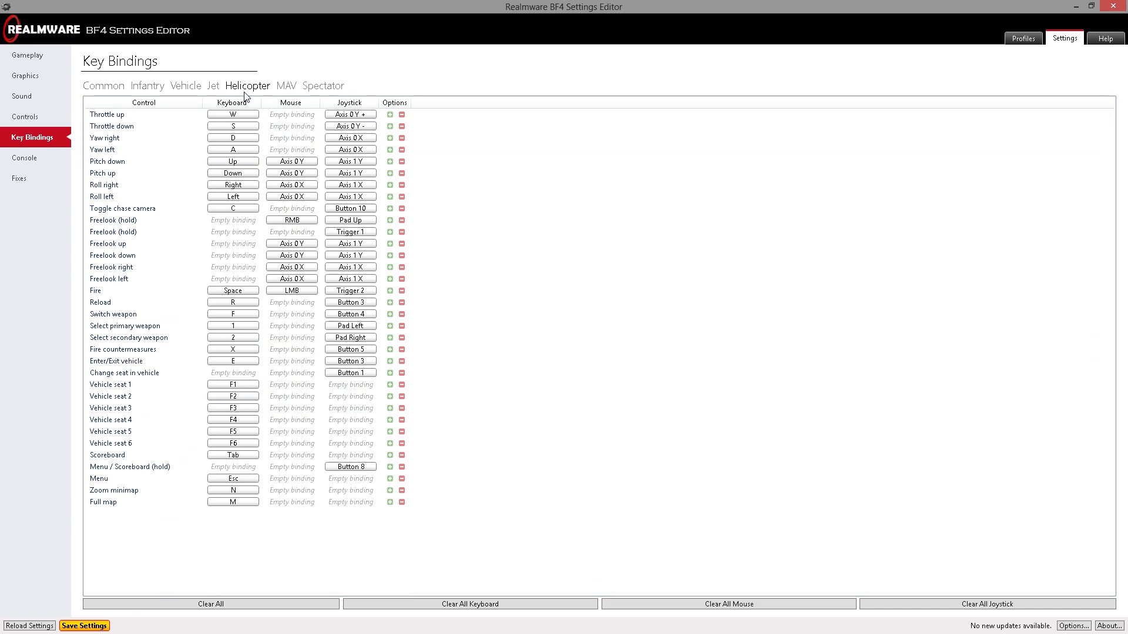
On the Console Commands page, toggle Draw user interface off and back on.
click(185, 86)
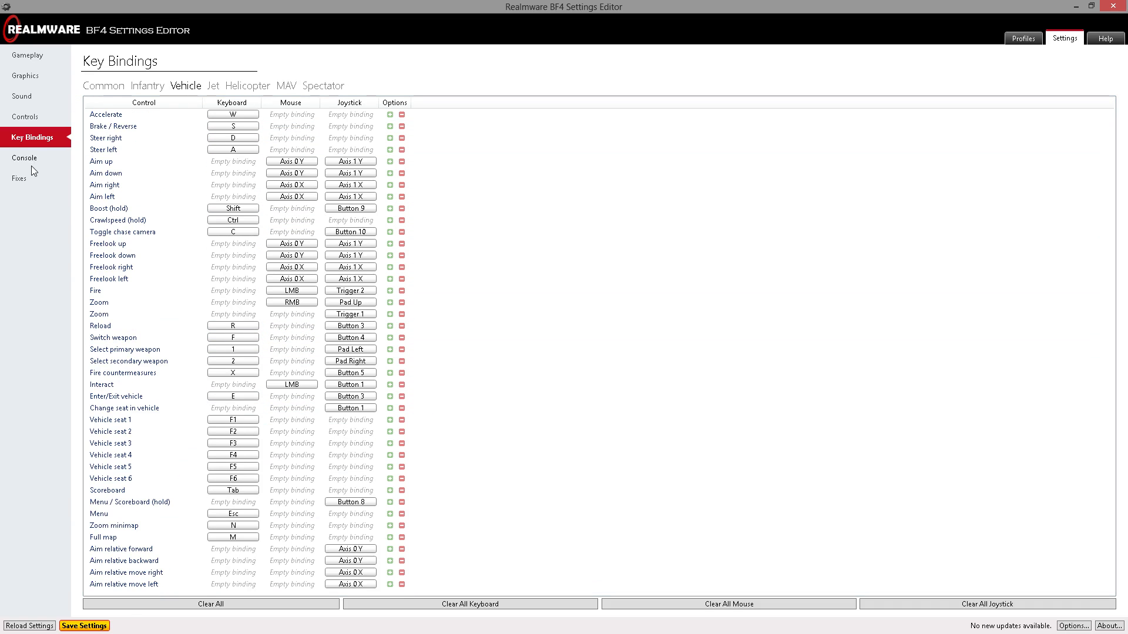
click(24, 157)
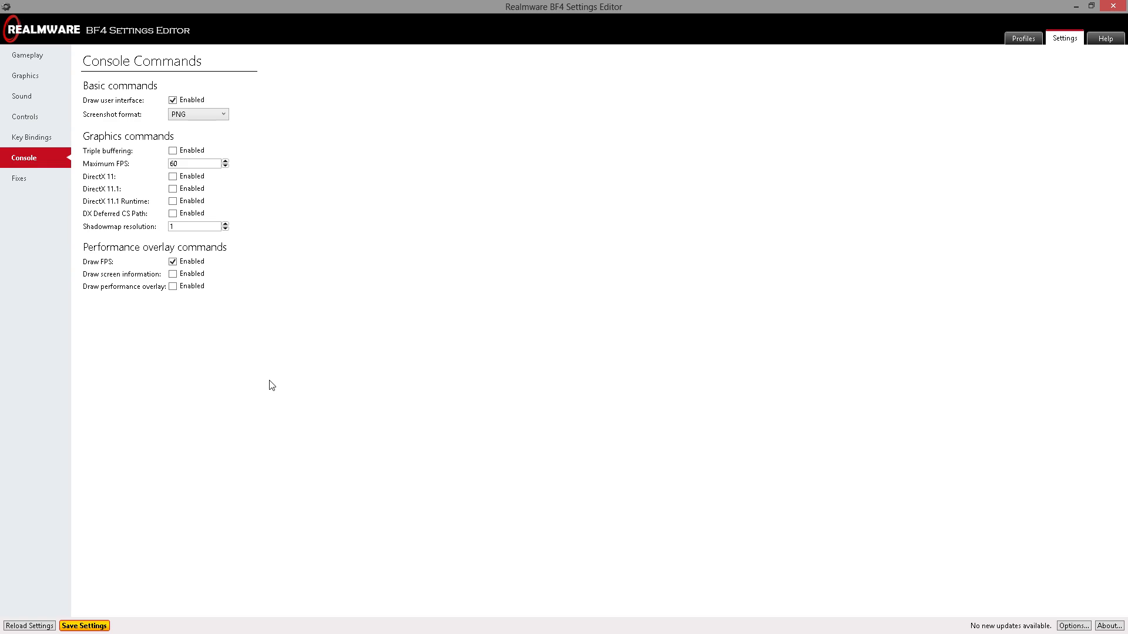
click(172, 99)
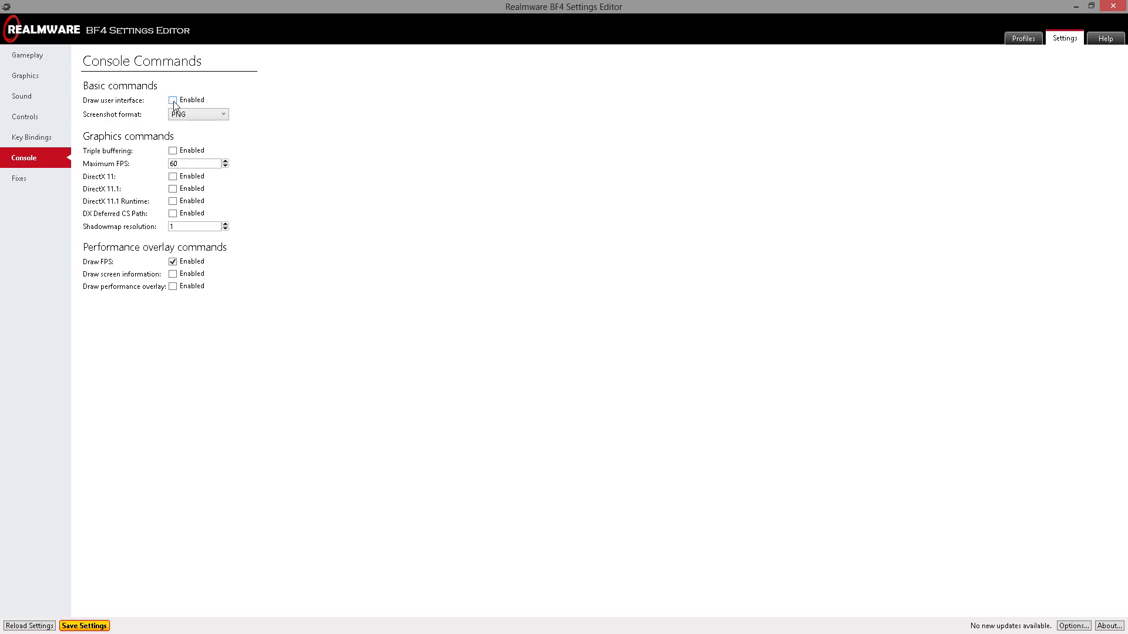
click(173, 99)
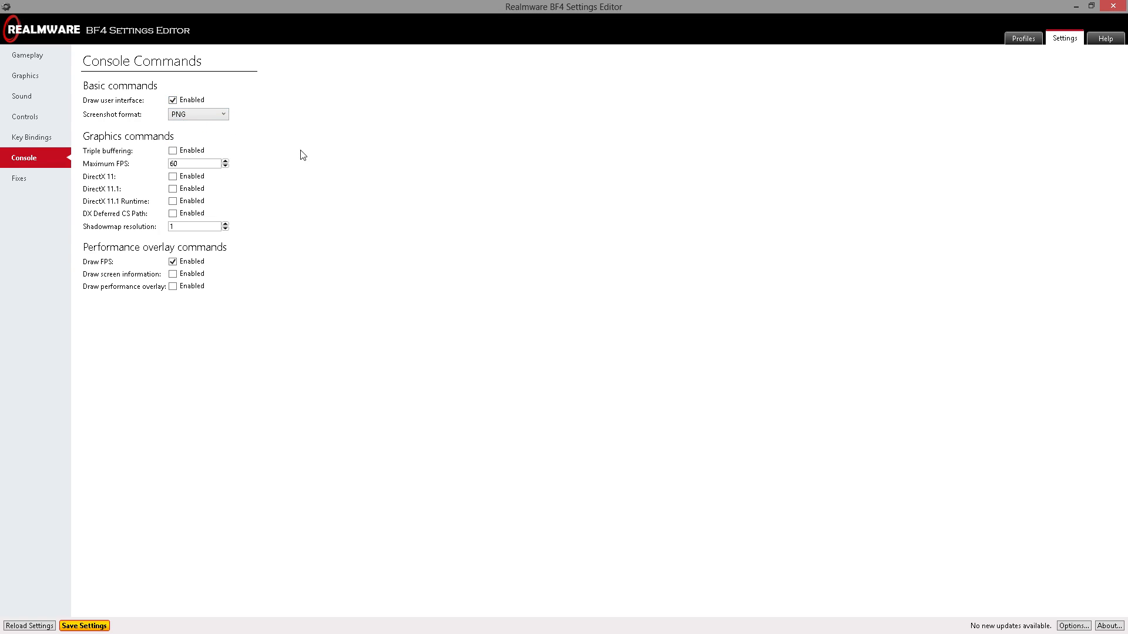
mouse_move(165, 487)
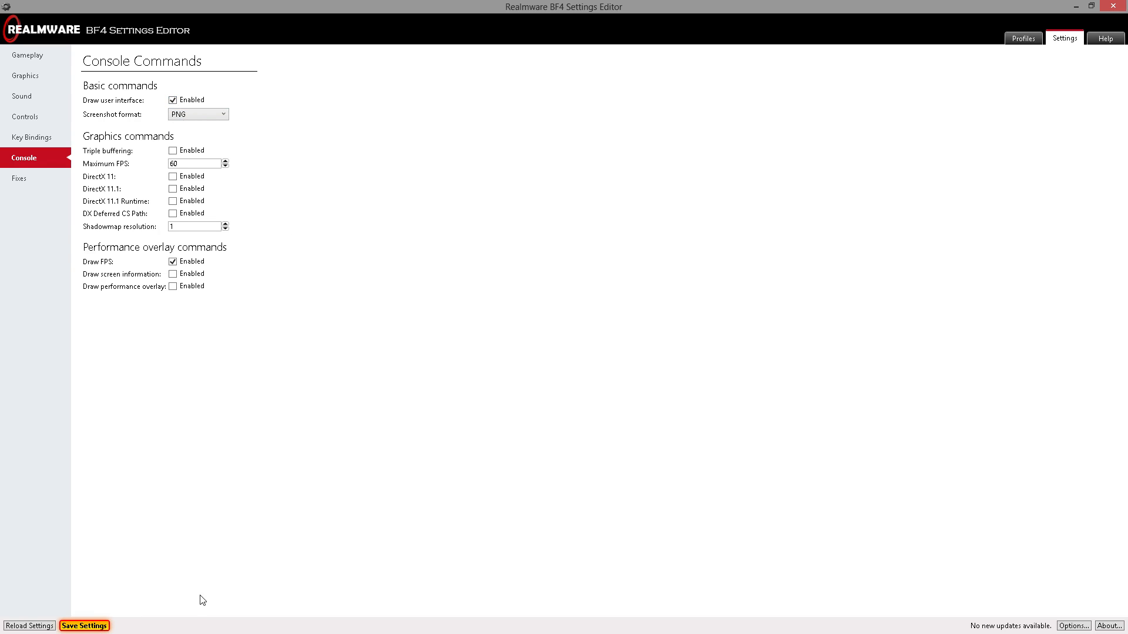
Save the settings with Maximum FPS left at 60, then return to Graphics.
click(84, 625)
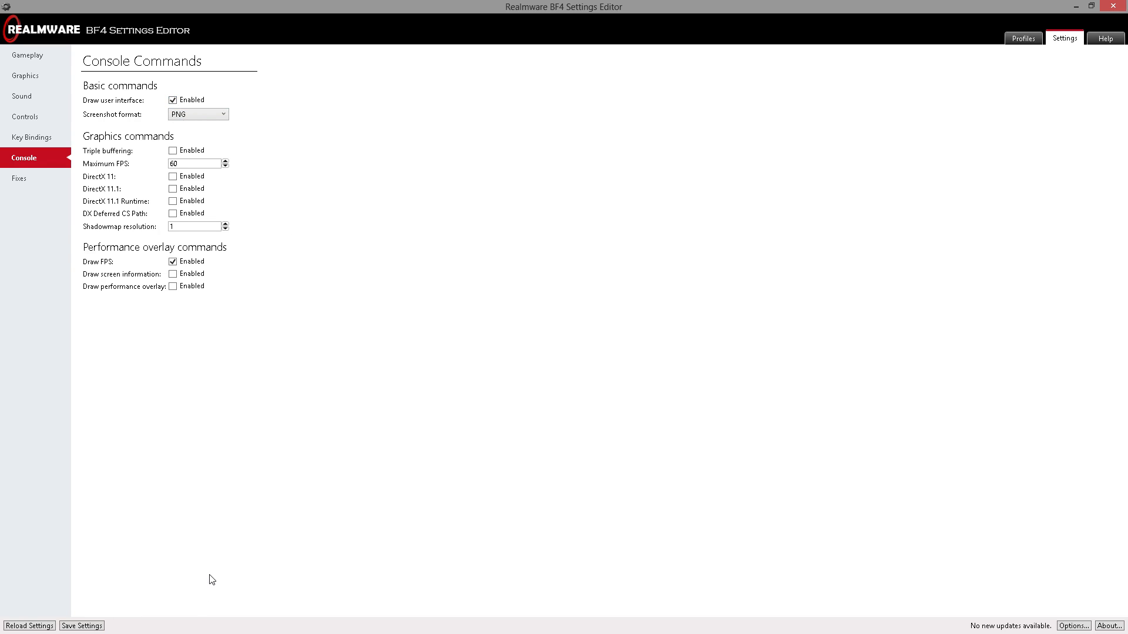
mouse_move(342, 486)
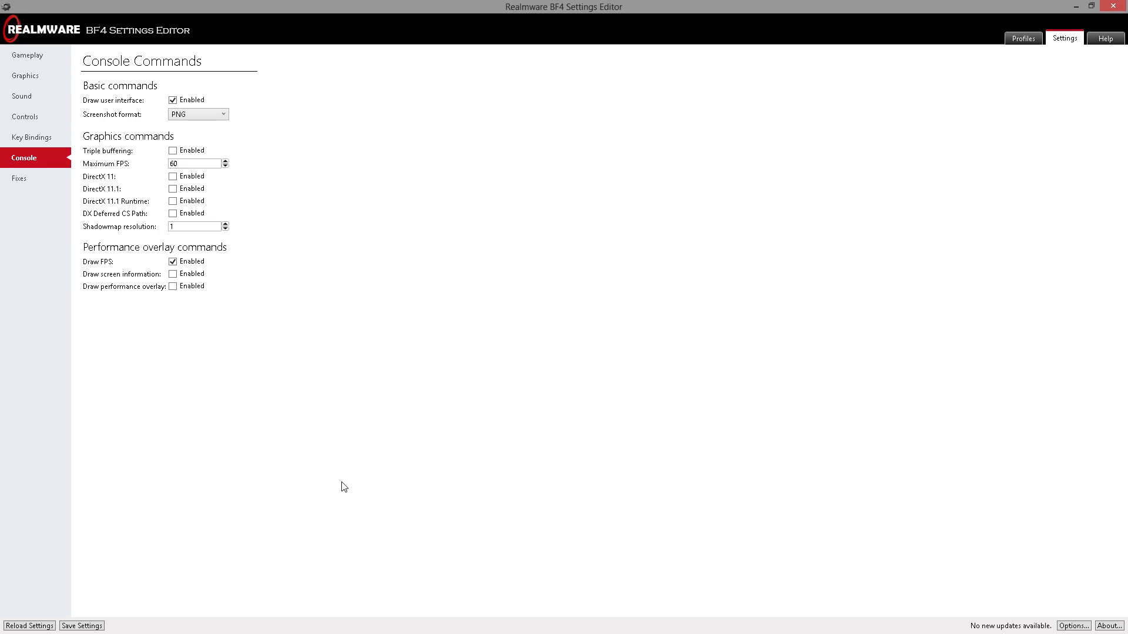
mouse_move(353, 482)
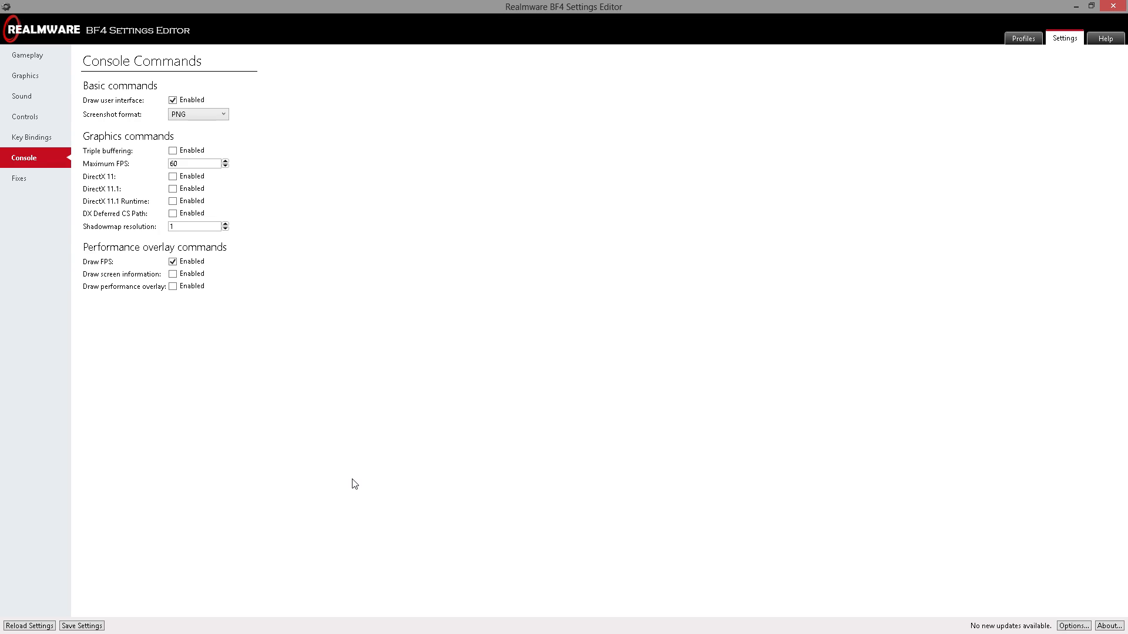
mouse_move(358, 173)
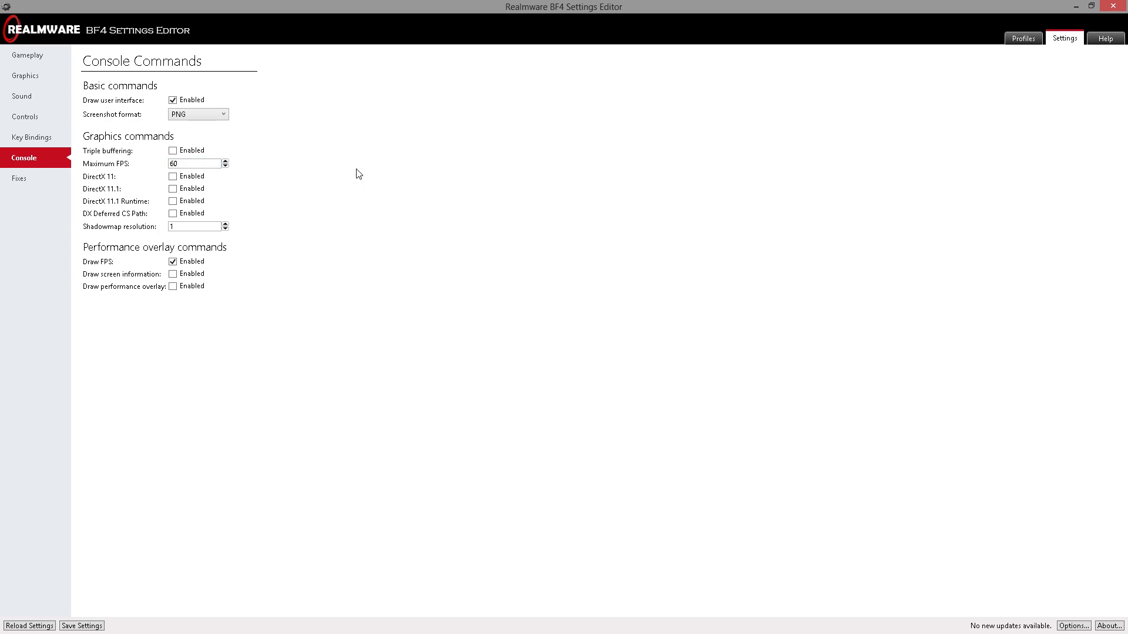
mouse_move(173, 151)
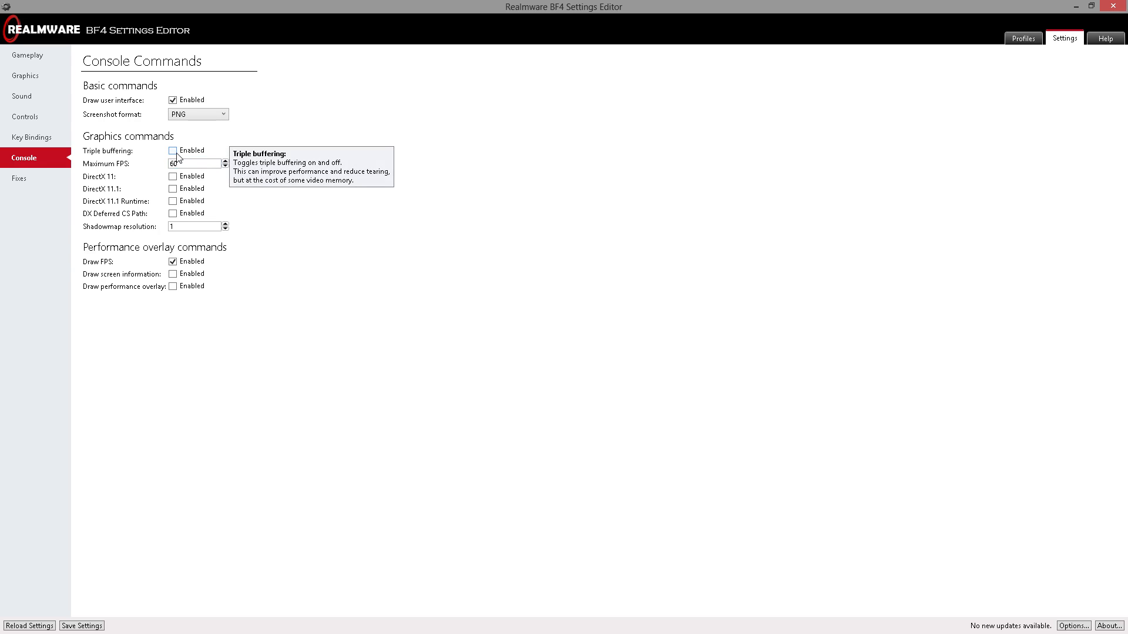
click(194, 163)
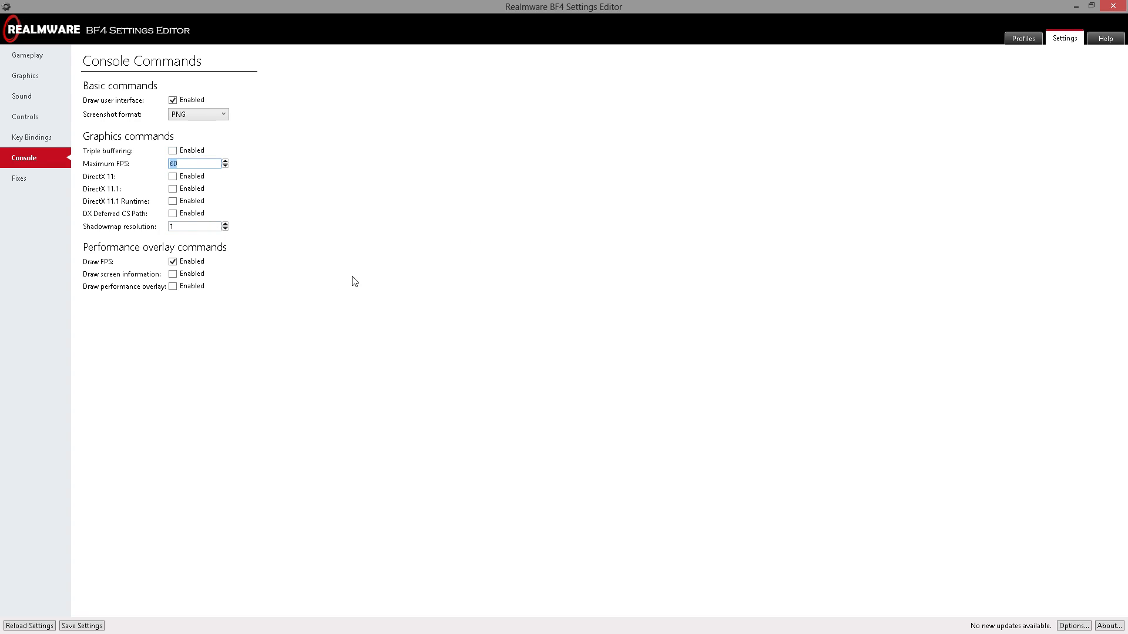
mouse_move(352, 279)
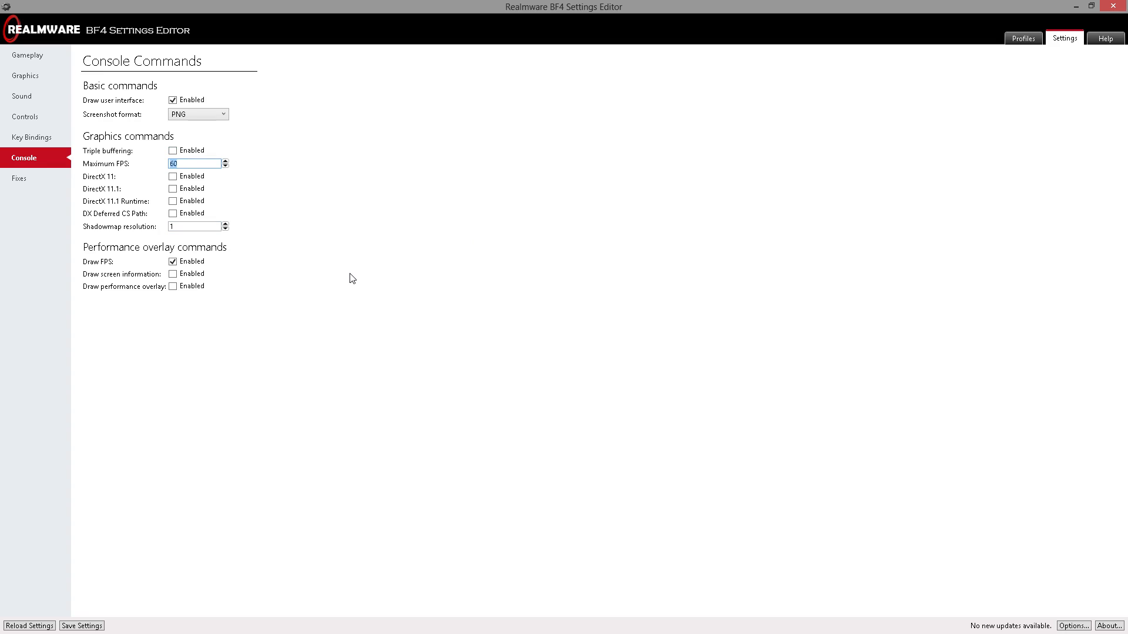
mouse_move(350, 279)
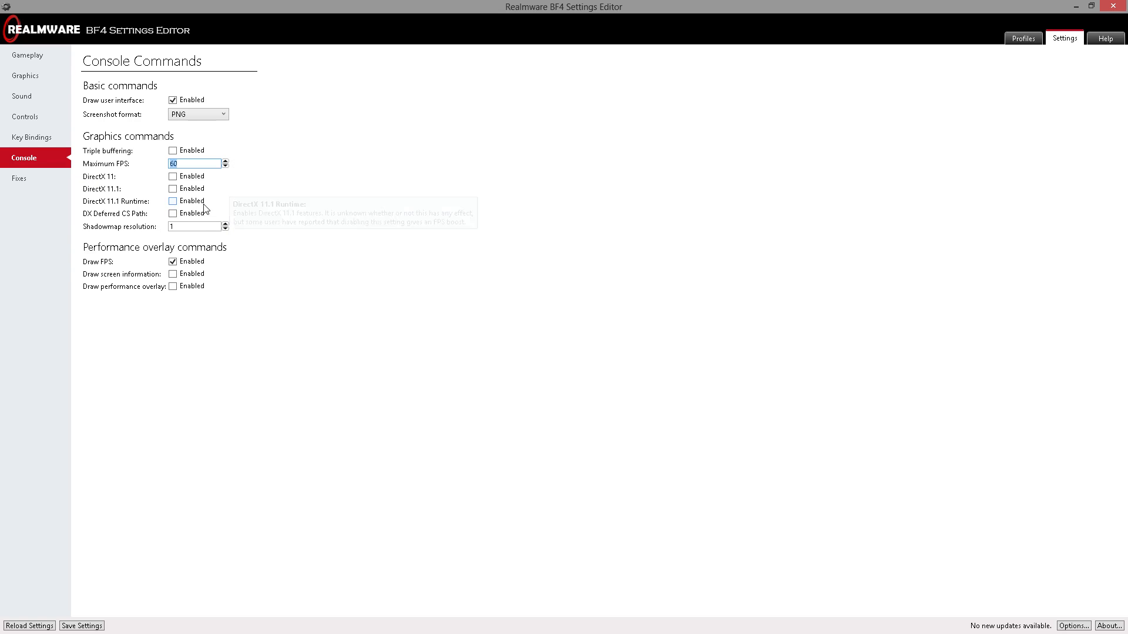
mouse_move(203, 181)
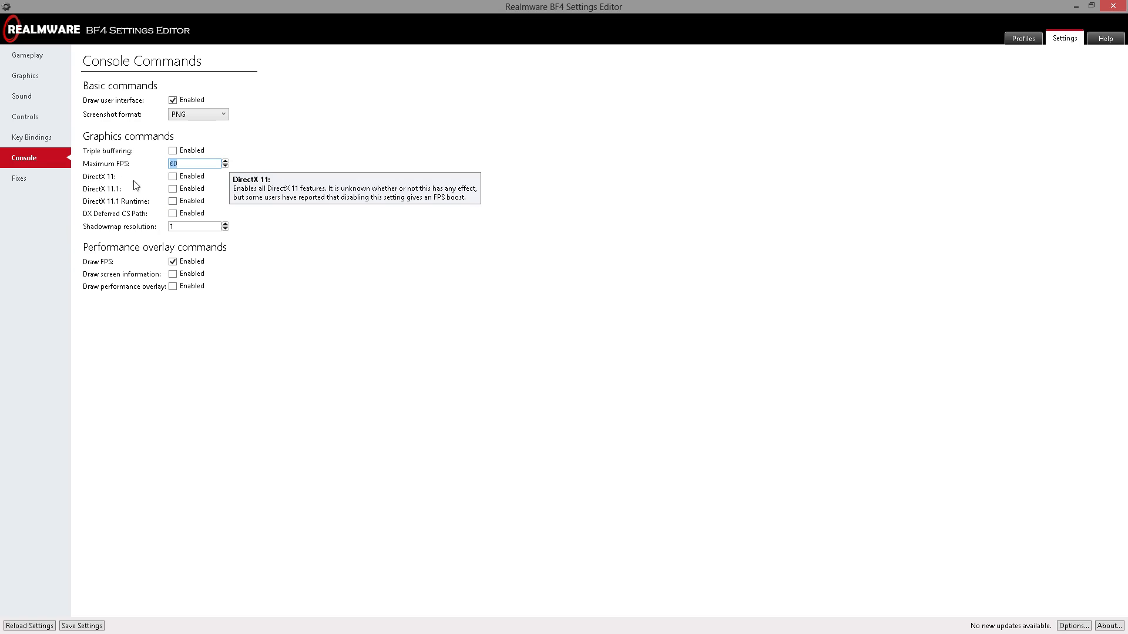
mouse_move(181, 217)
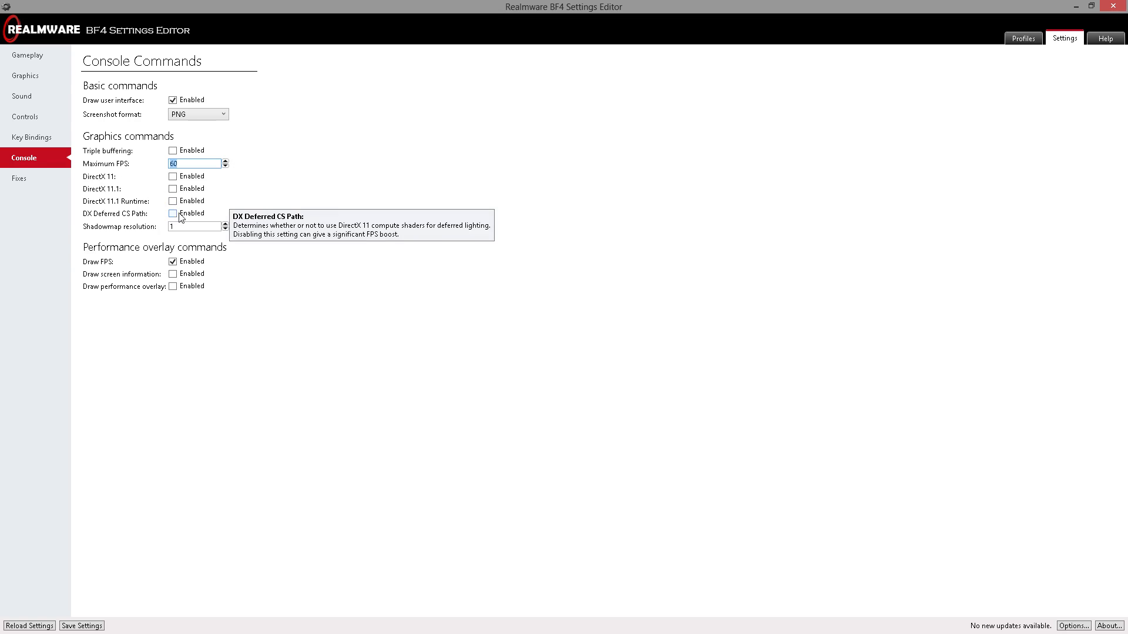
click(24, 75)
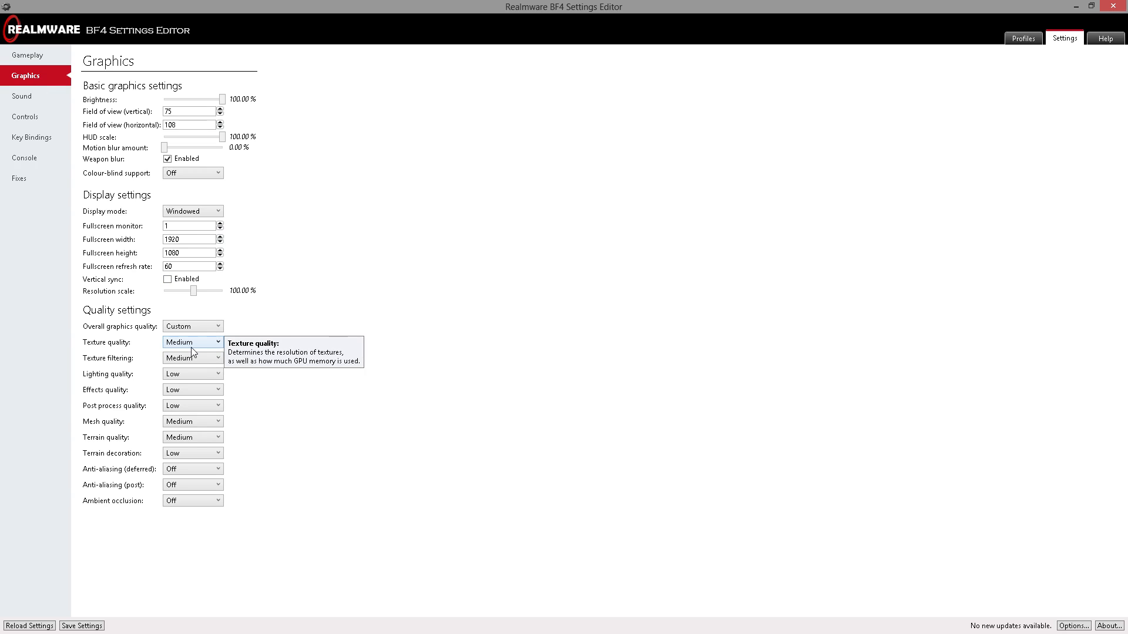
mouse_move(214, 433)
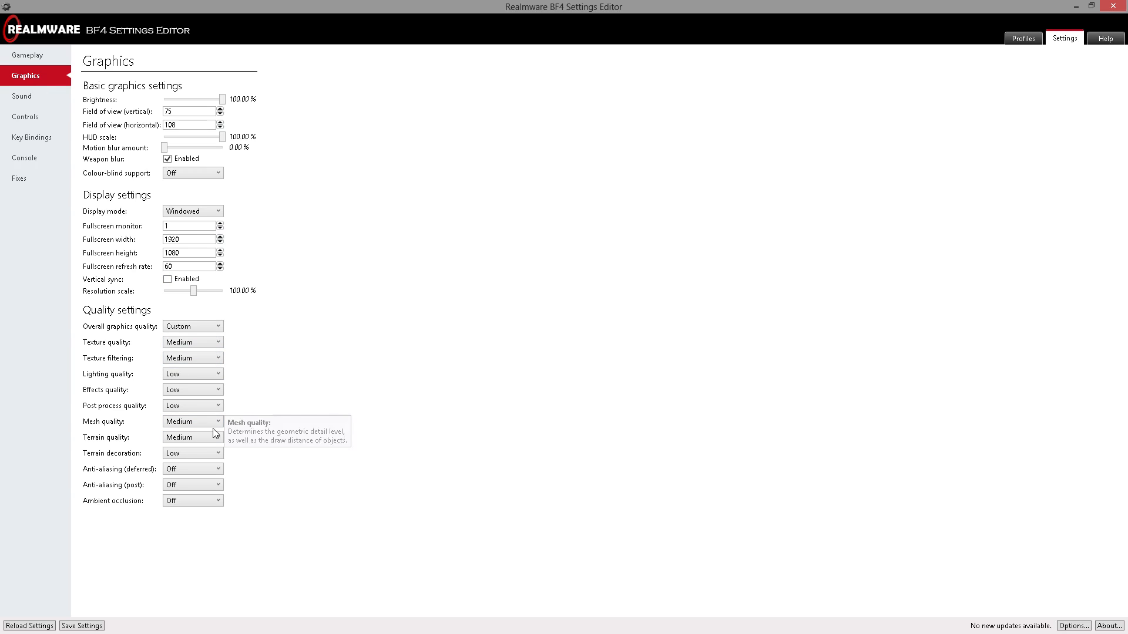
mouse_move(37, 105)
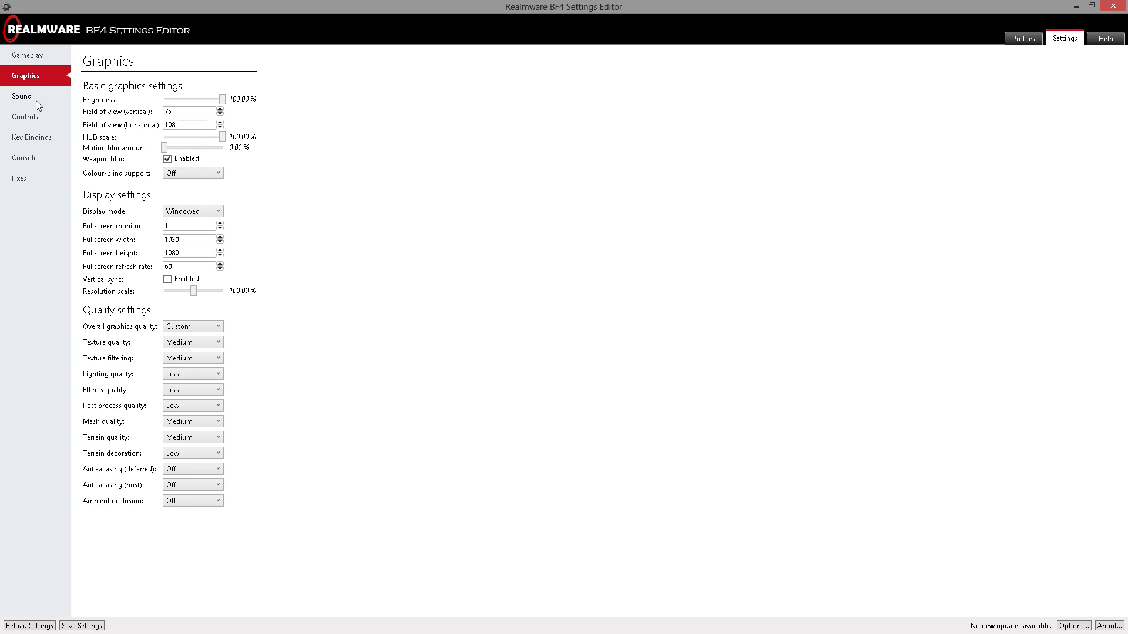
Glance at the Sound and Graphics pages, ending back on Console Commands.
click(23, 95)
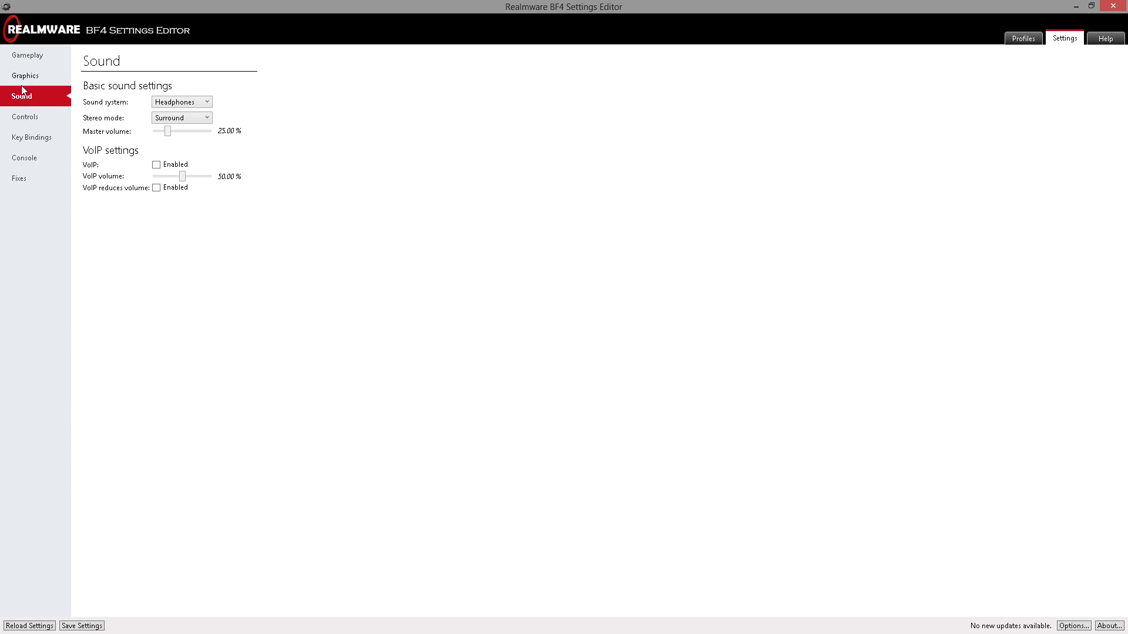
click(25, 75)
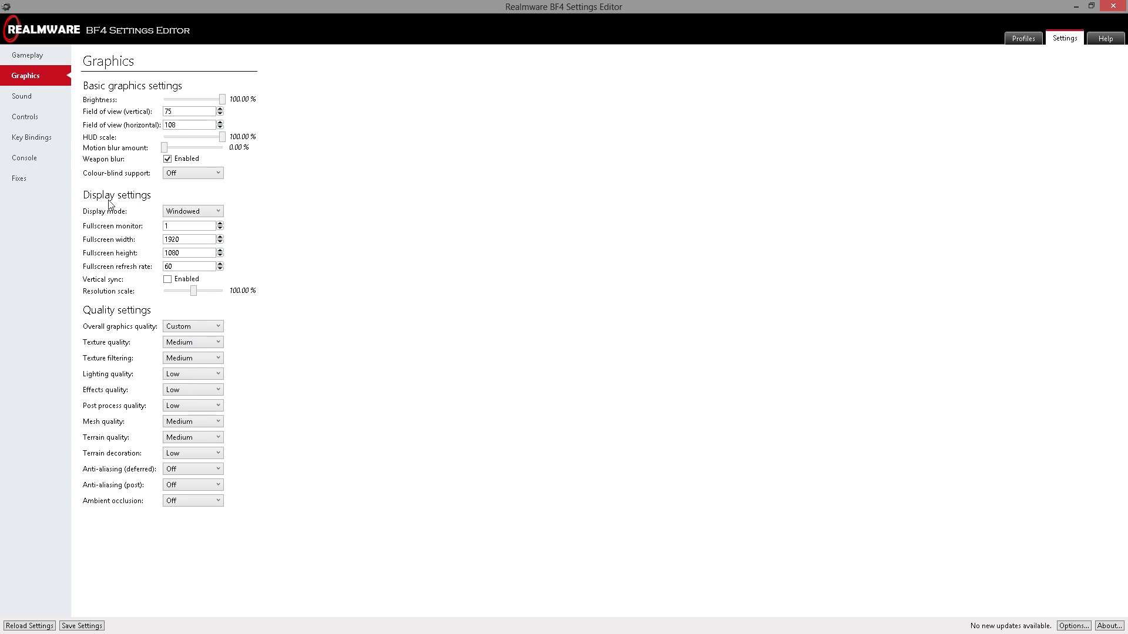
click(25, 157)
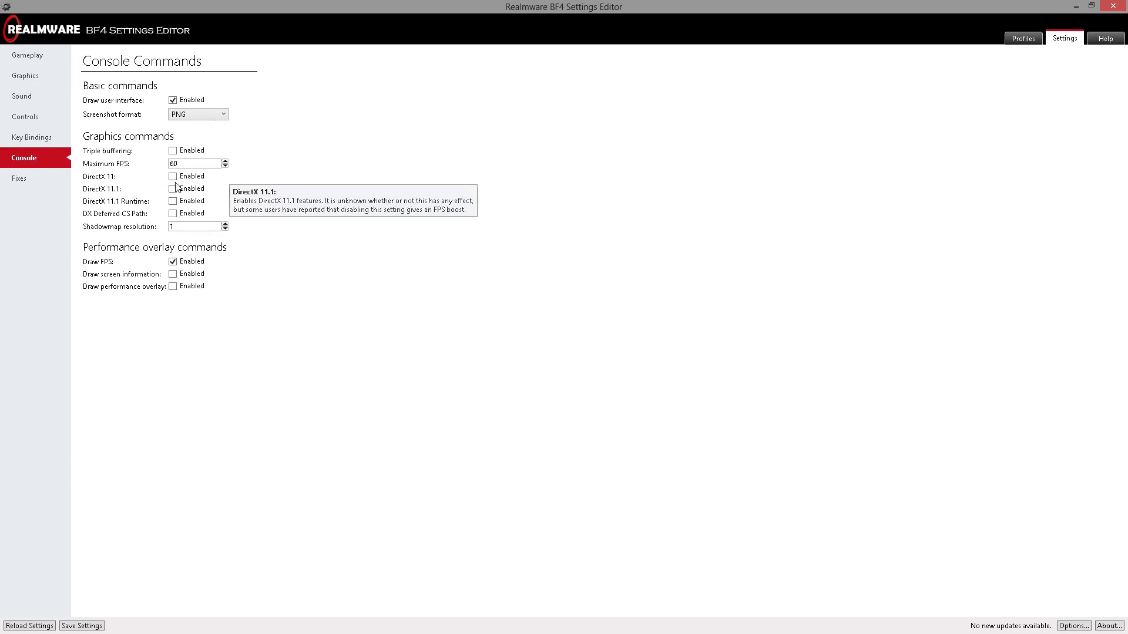
mouse_move(174, 214)
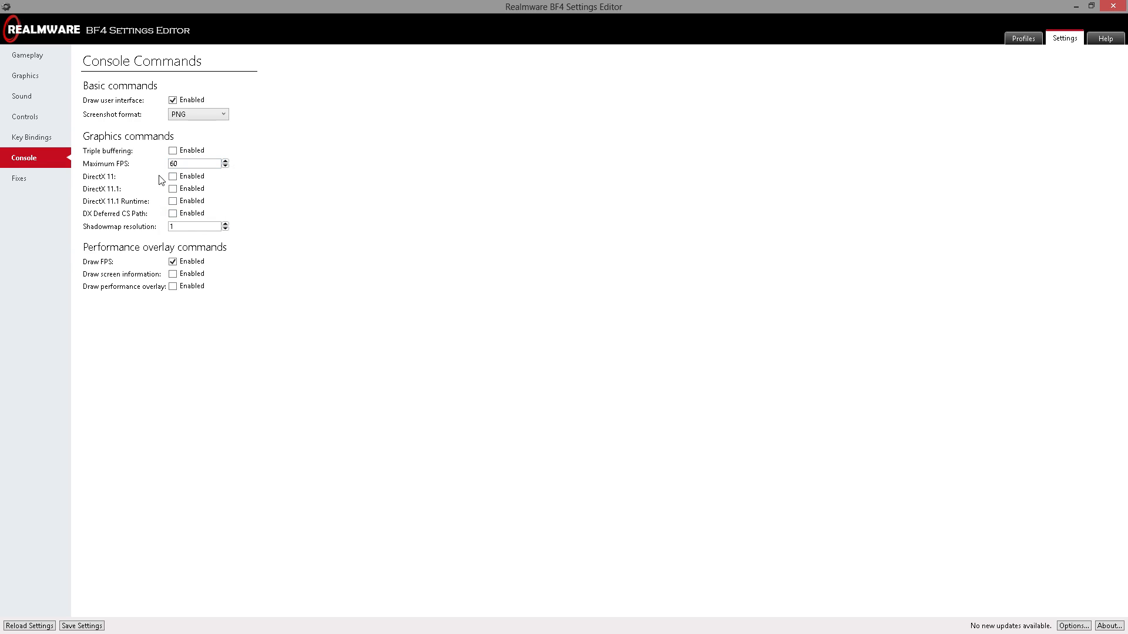
mouse_move(174, 200)
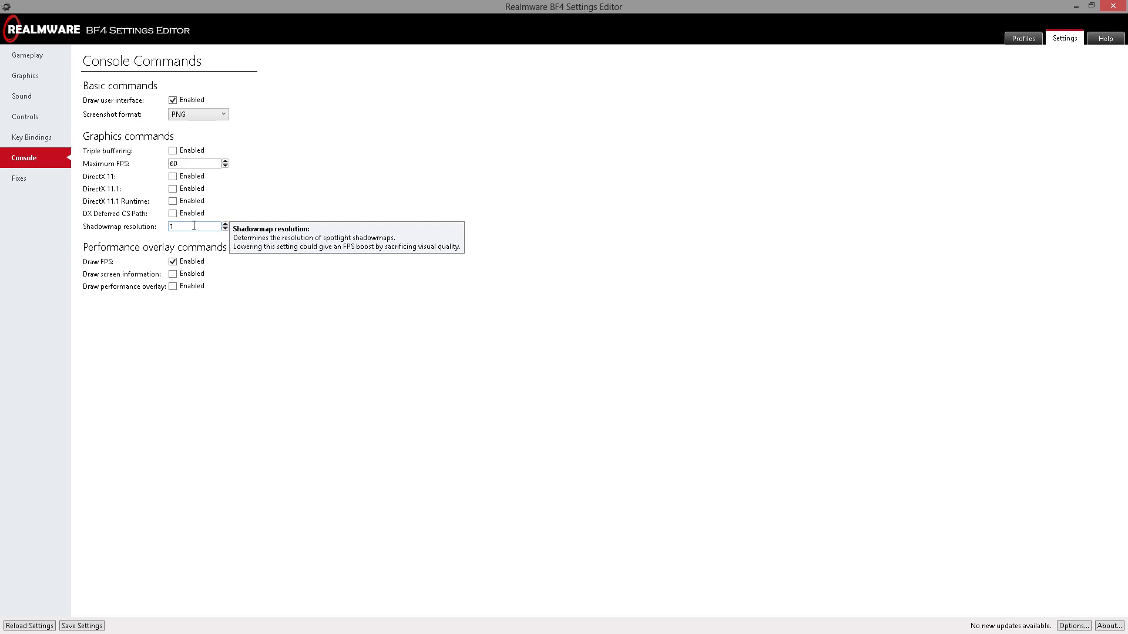
mouse_move(174, 260)
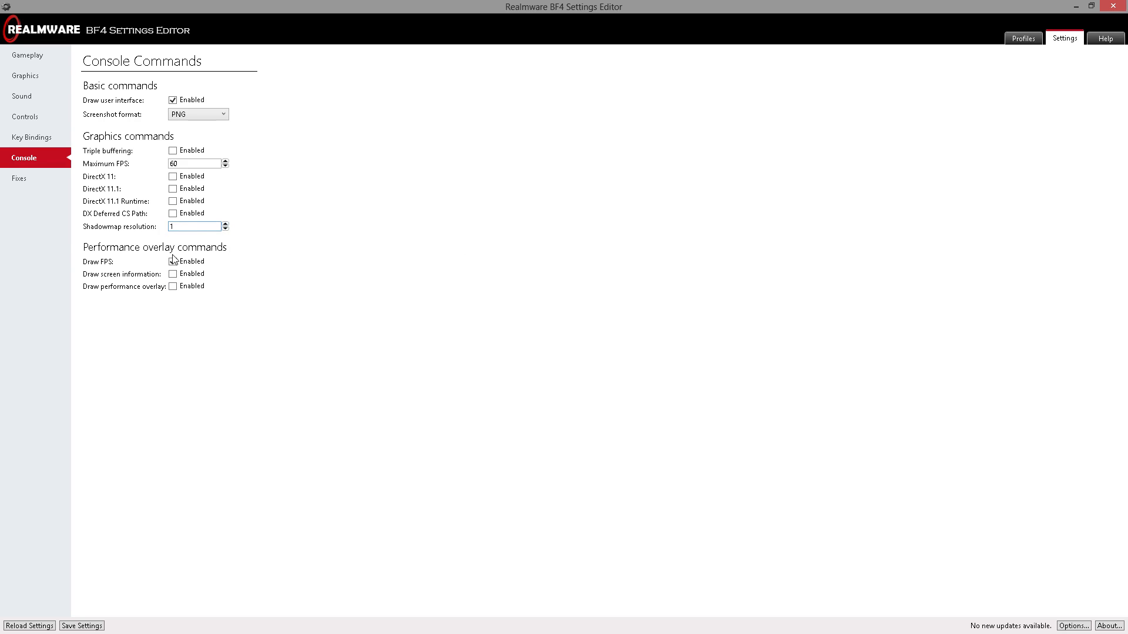
click(173, 261)
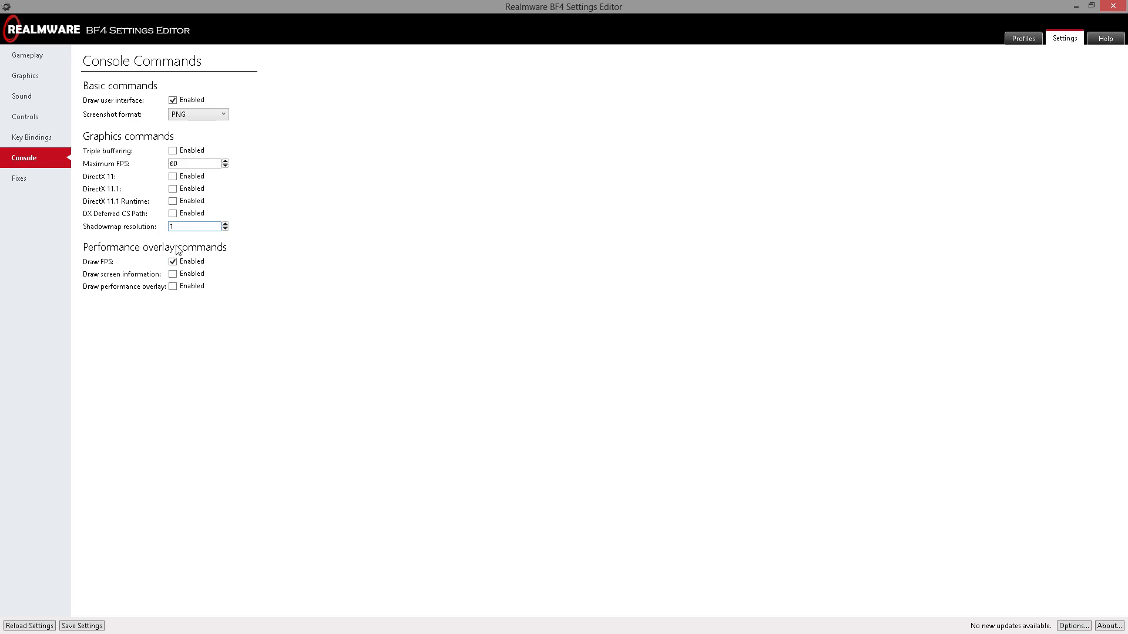
click(194, 226)
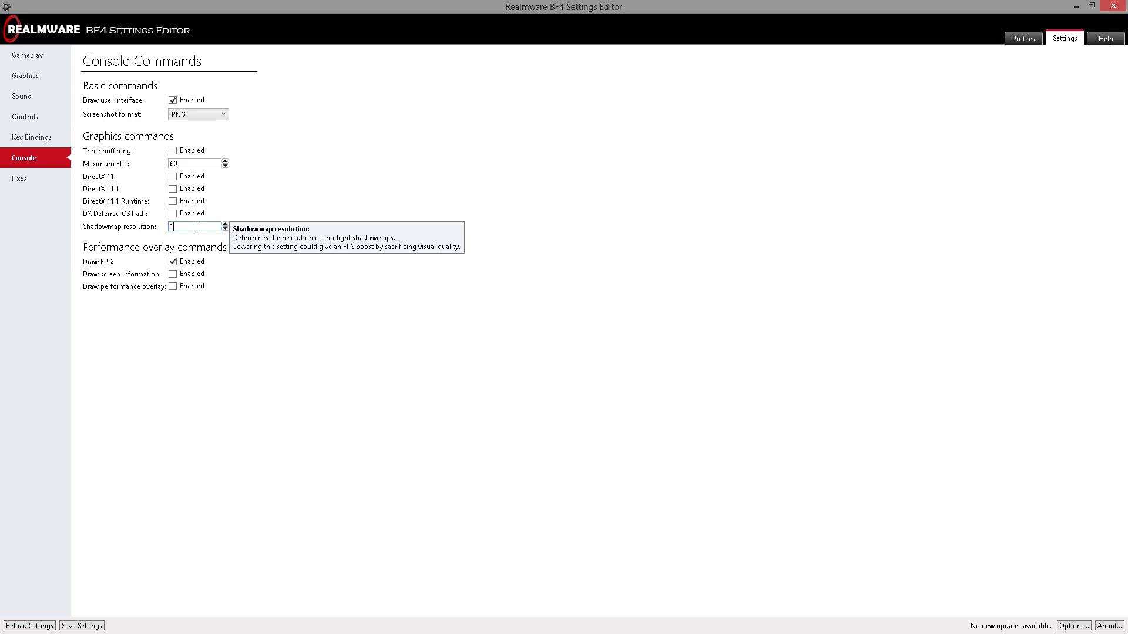
mouse_move(158, 268)
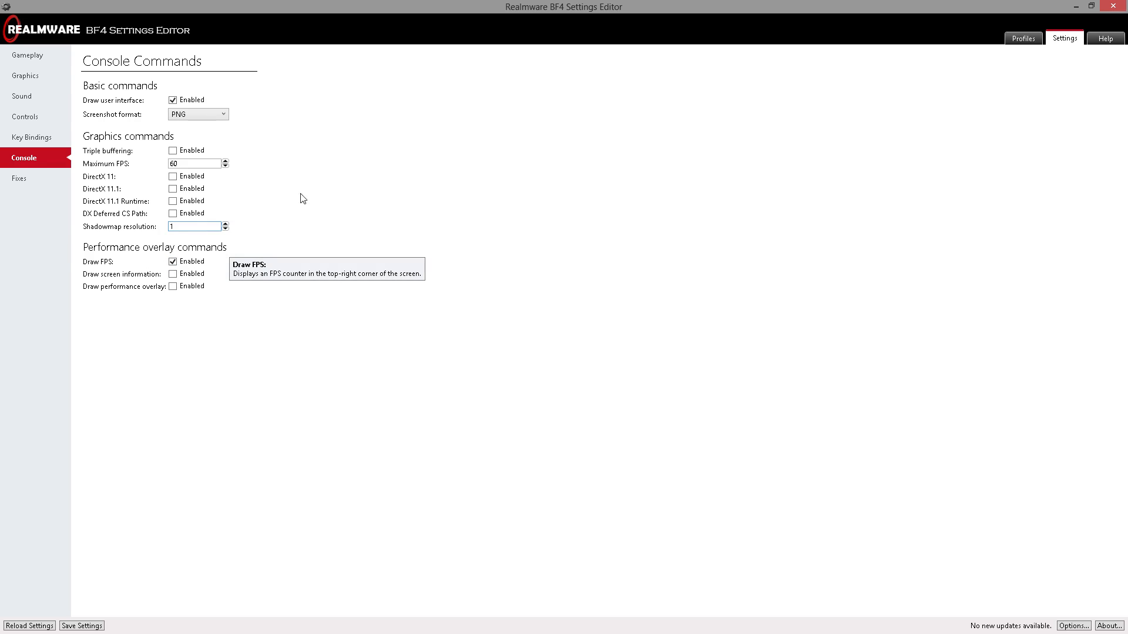
mouse_move(165, 275)
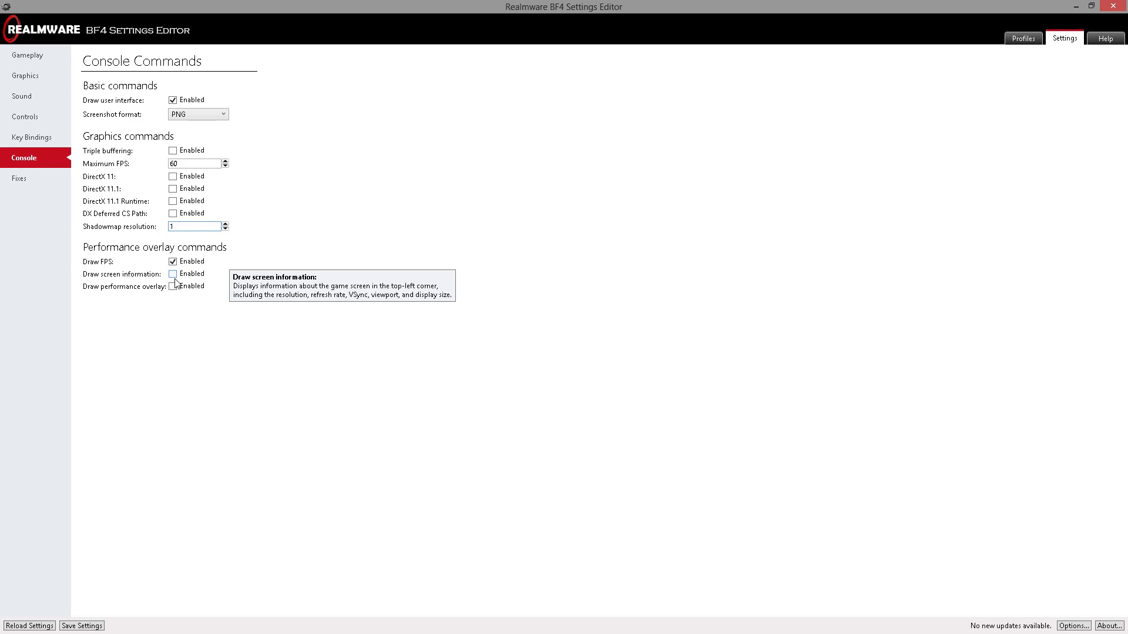
Keep Draw FPS checked with screen information and performance overlay off.
click(193, 226)
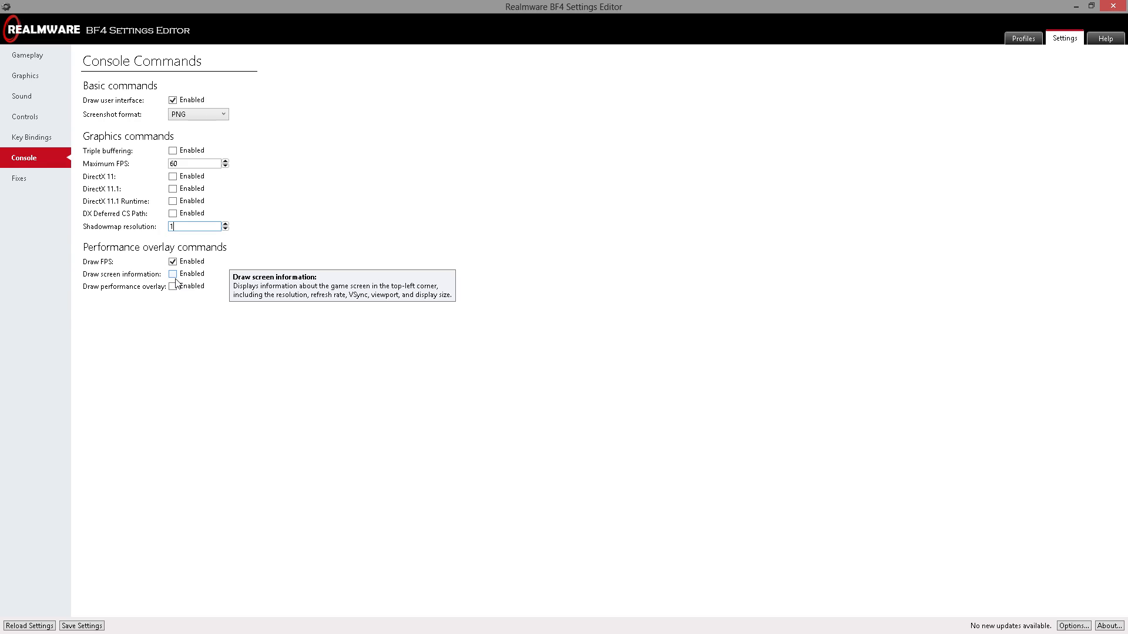
mouse_move(176, 282)
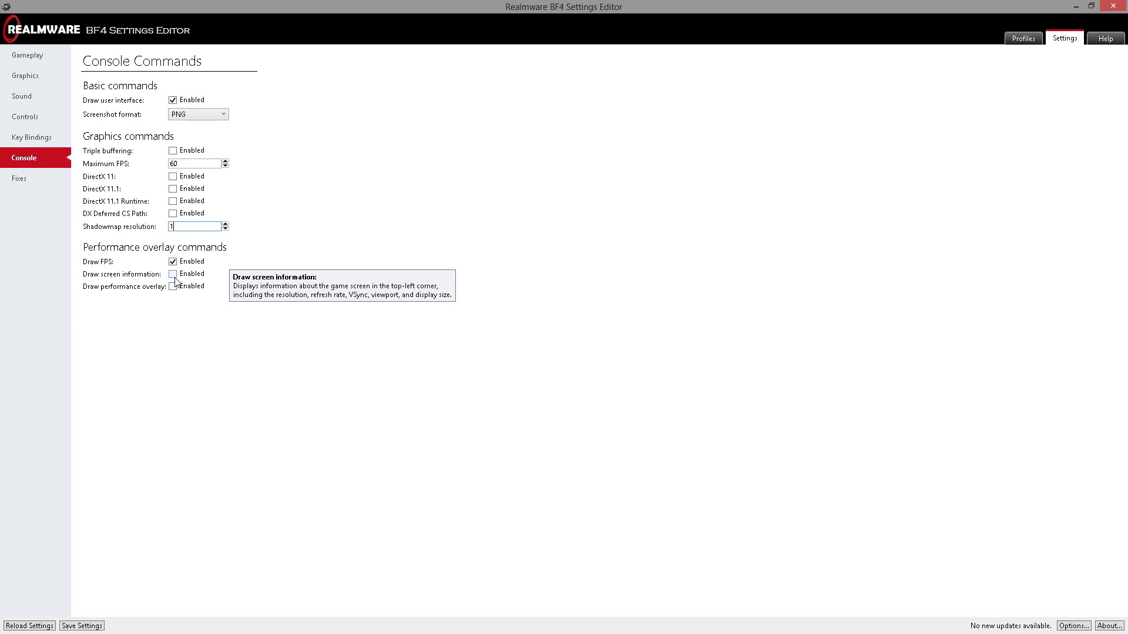
mouse_move(178, 294)
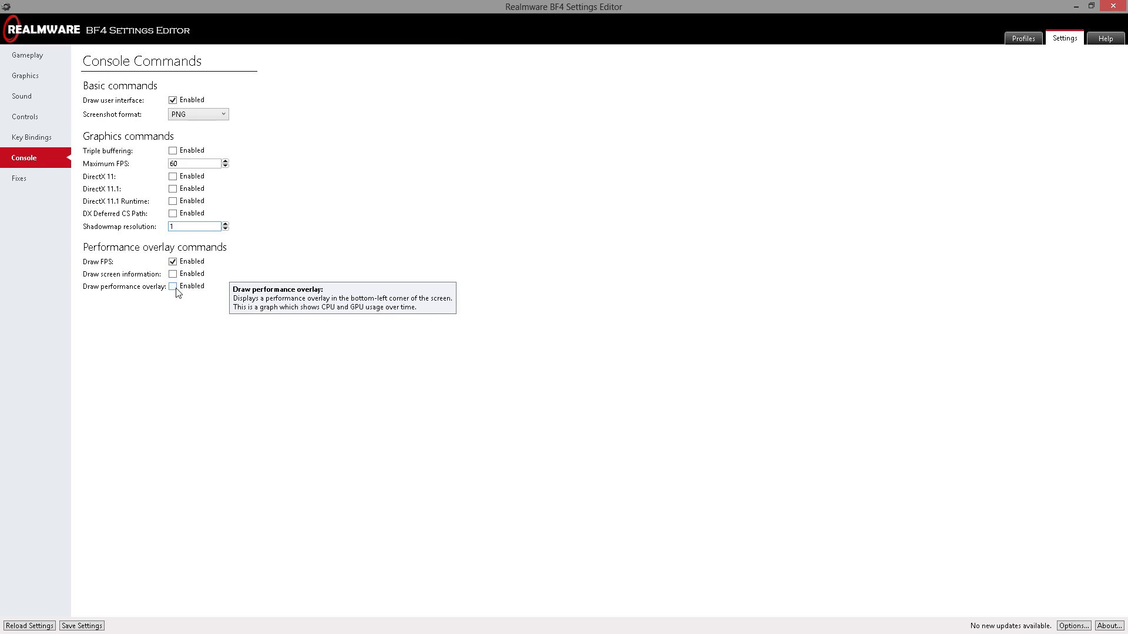
mouse_move(171, 294)
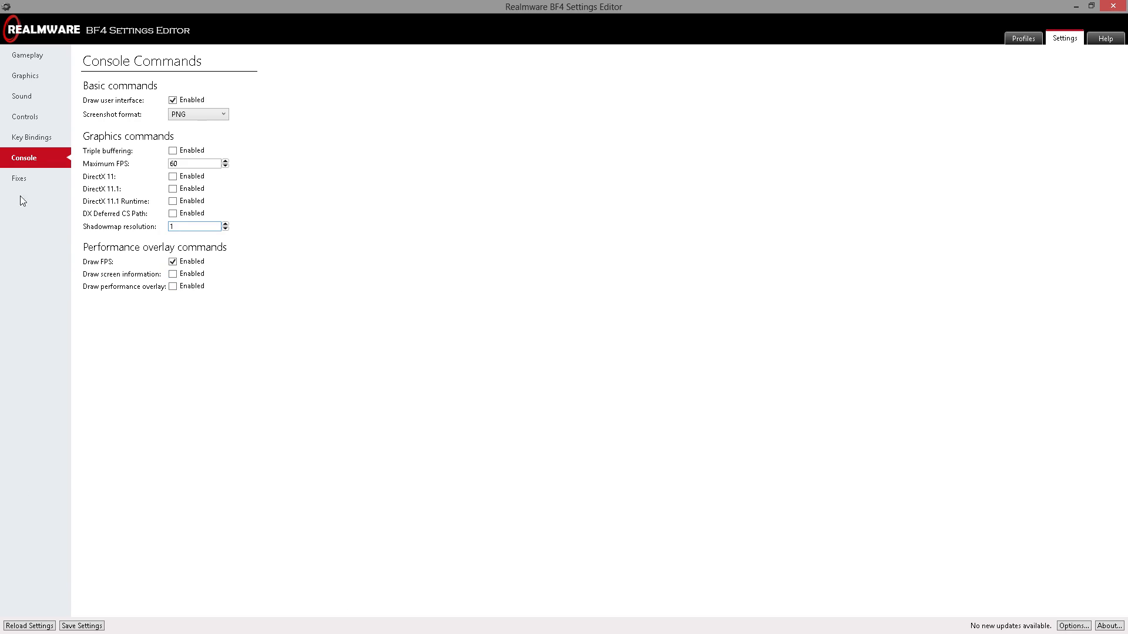
Review the Fixes, Graphics, Controls and Key Bindings pages without changes, then close the editor.
click(18, 178)
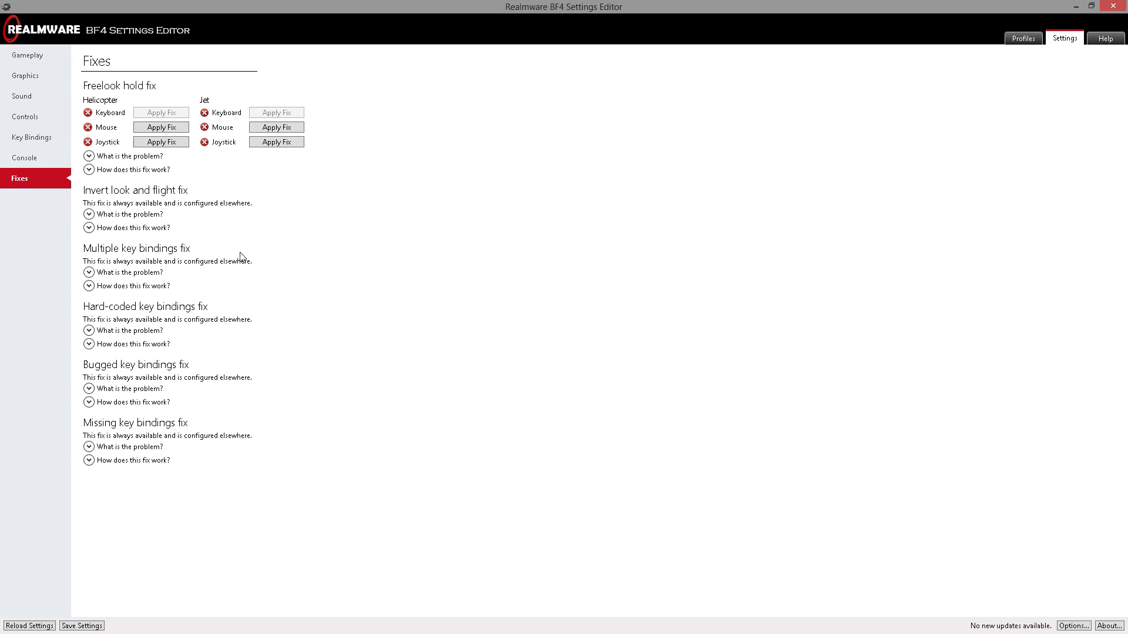
click(24, 75)
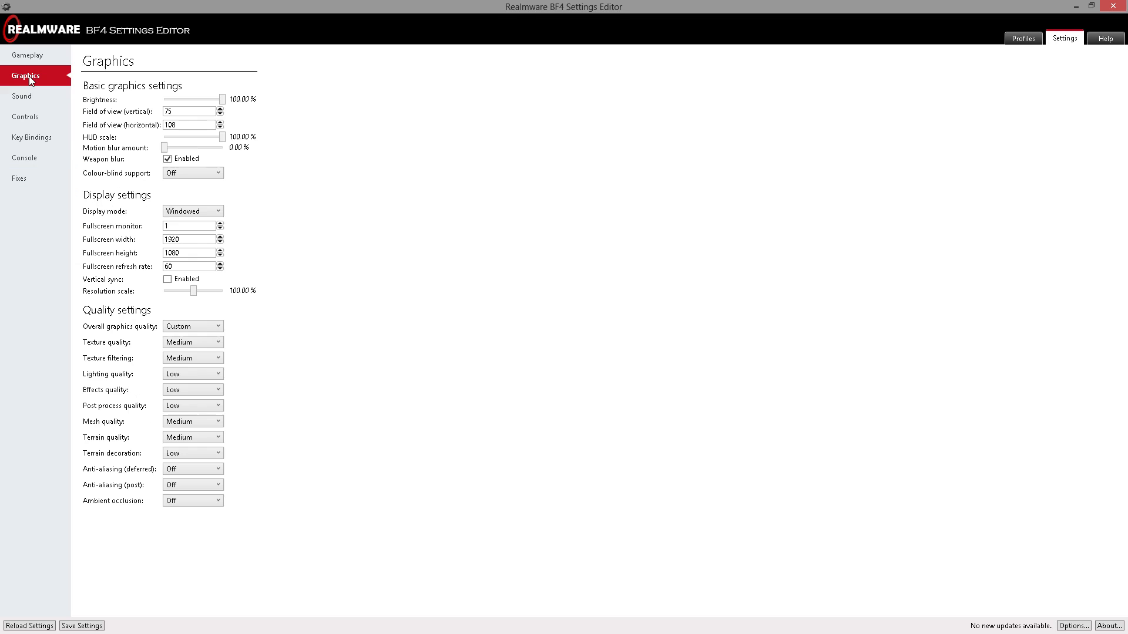
click(23, 116)
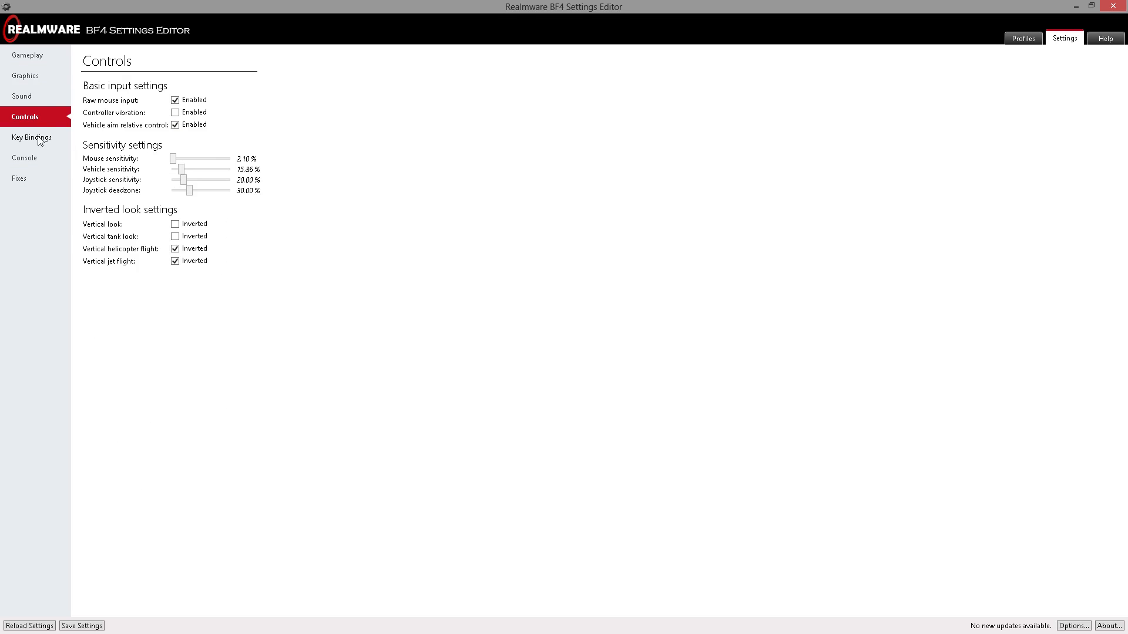
click(32, 137)
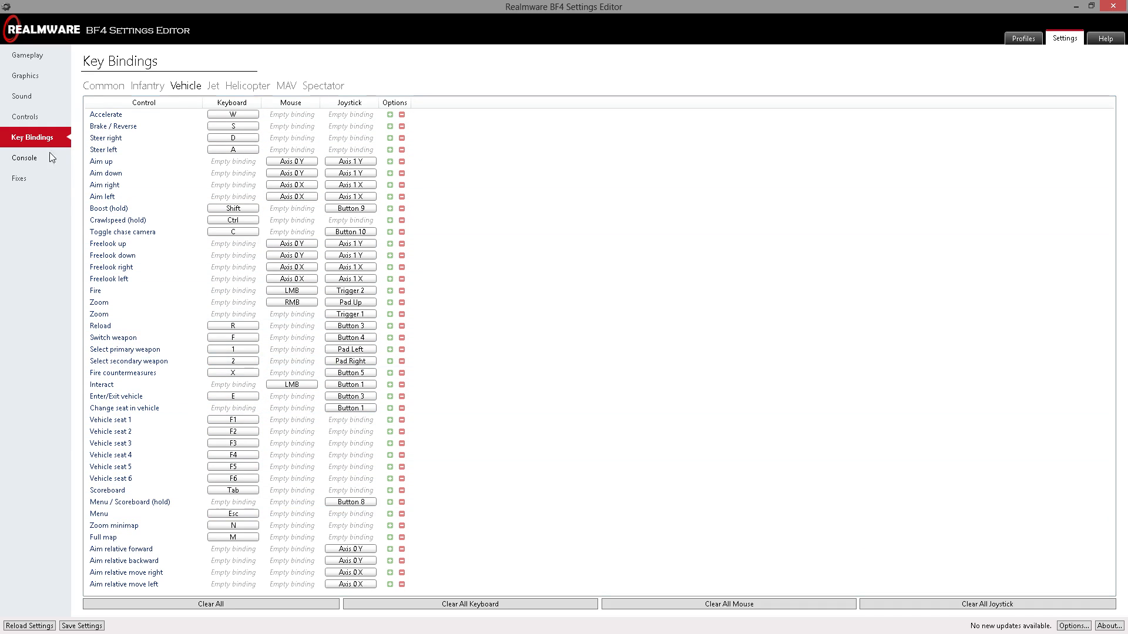
click(18, 178)
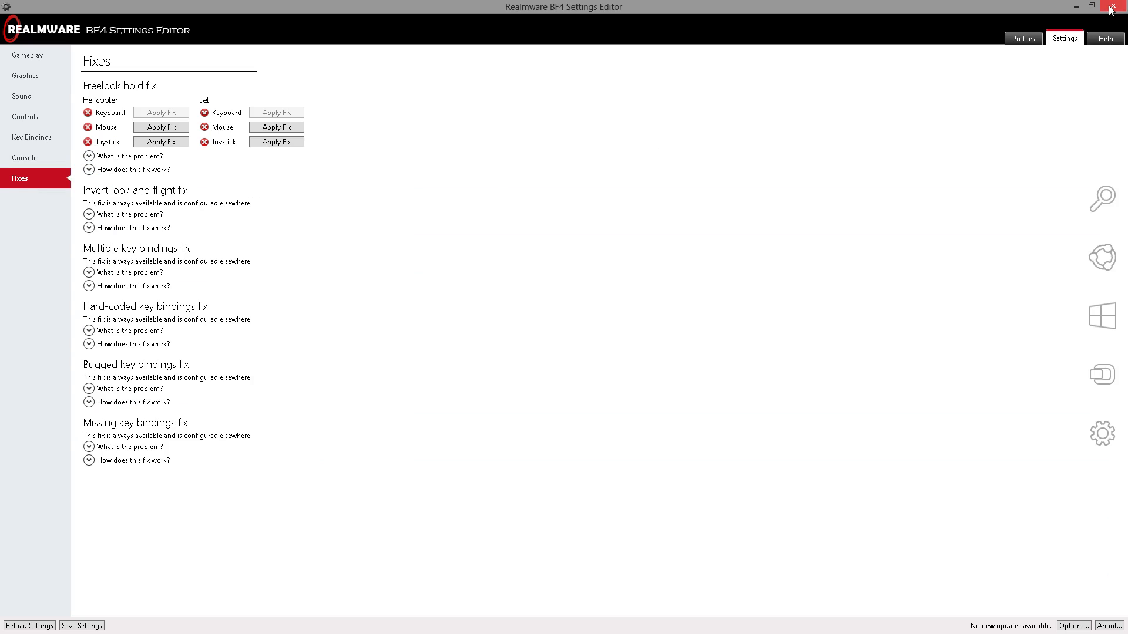
click(1120, 7)
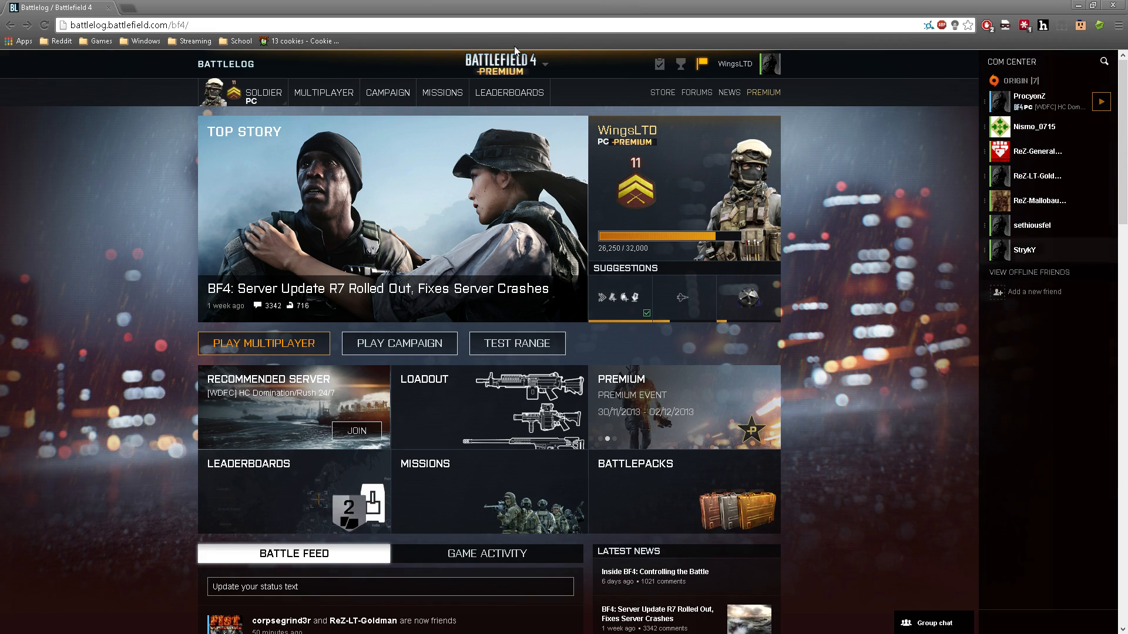
mouse_move(624, 325)
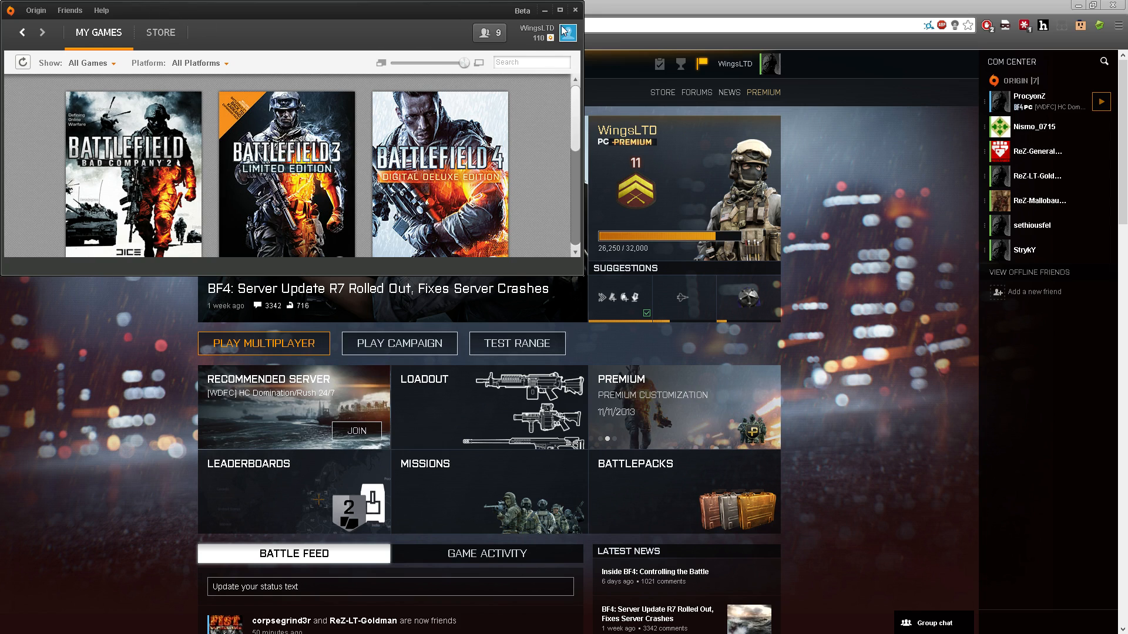
View the Origin profile, then the Advanced application settings for install locations in a maximized window.
click(535, 33)
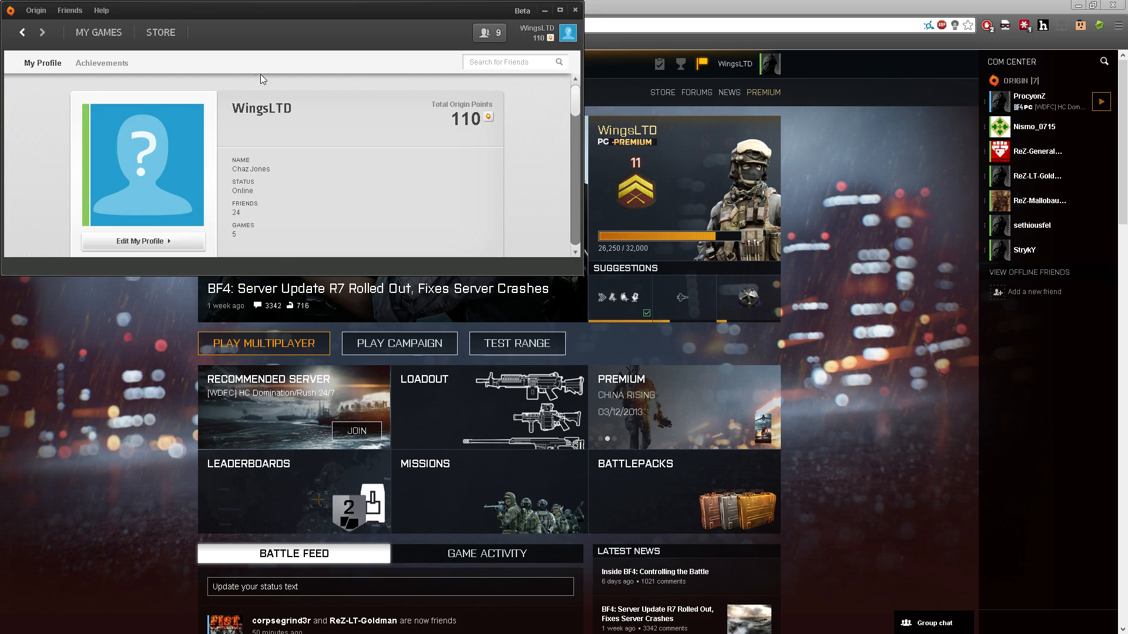
click(35, 10)
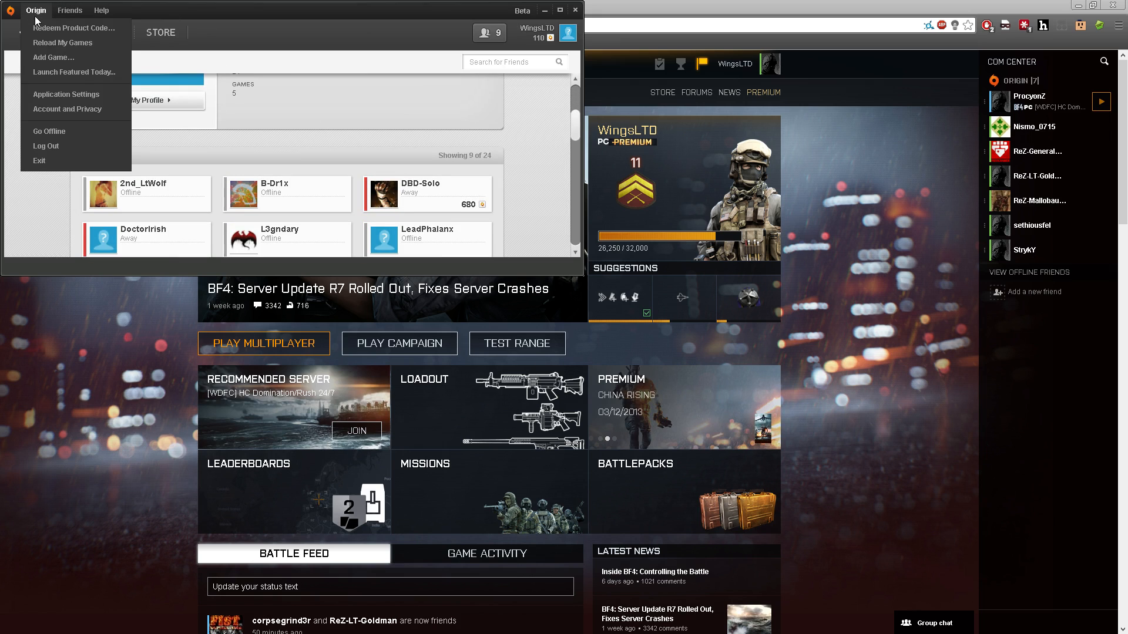
click(66, 94)
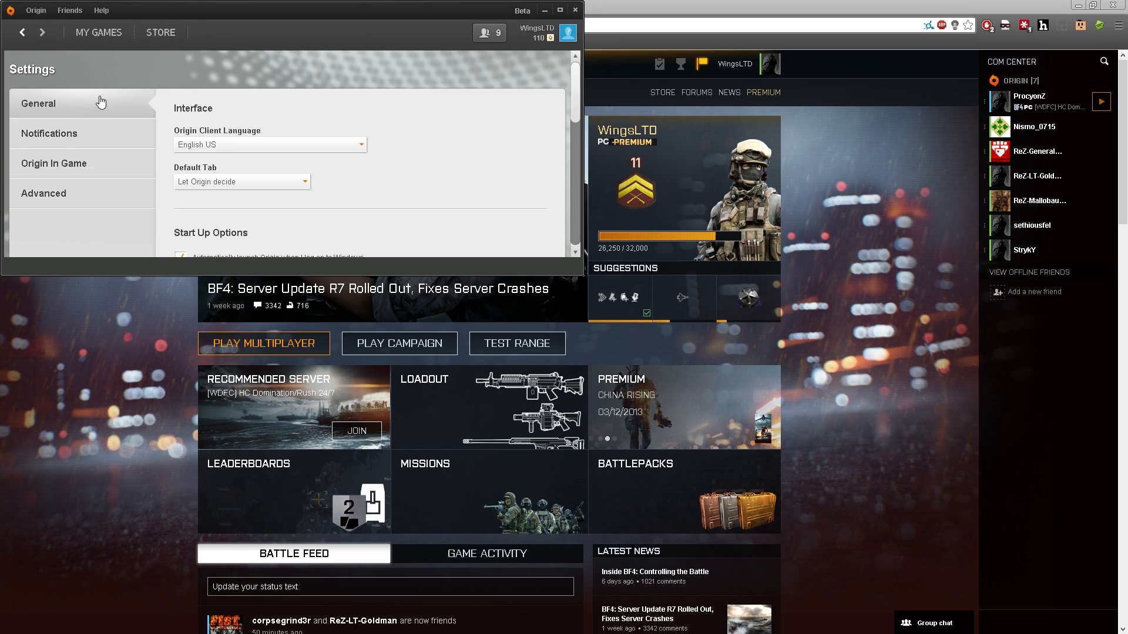
click(44, 193)
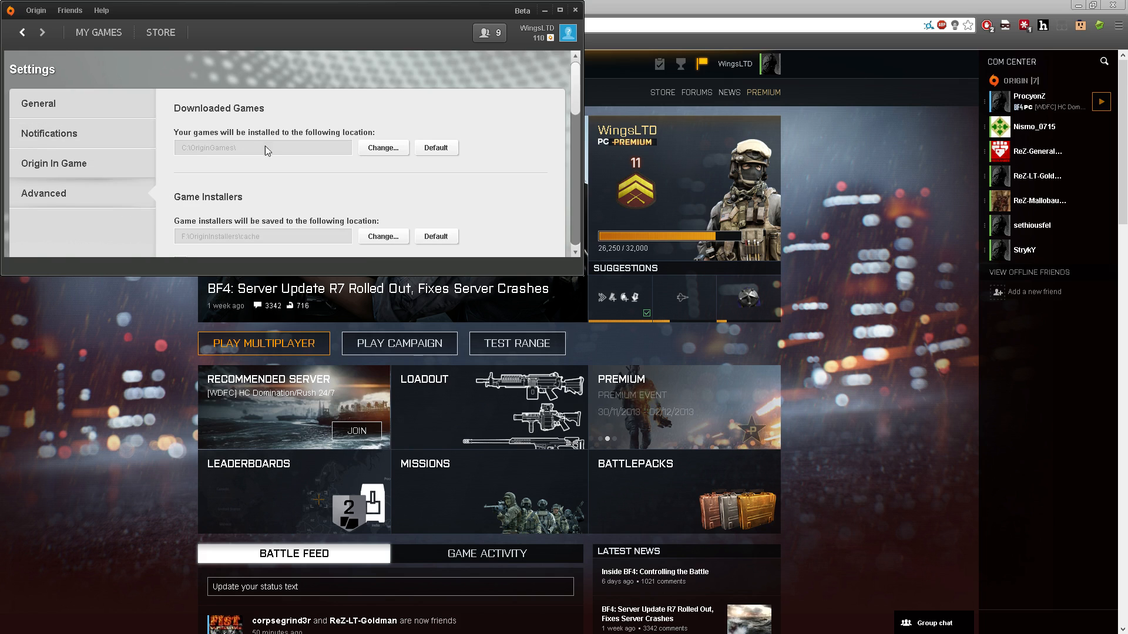
click(559, 10)
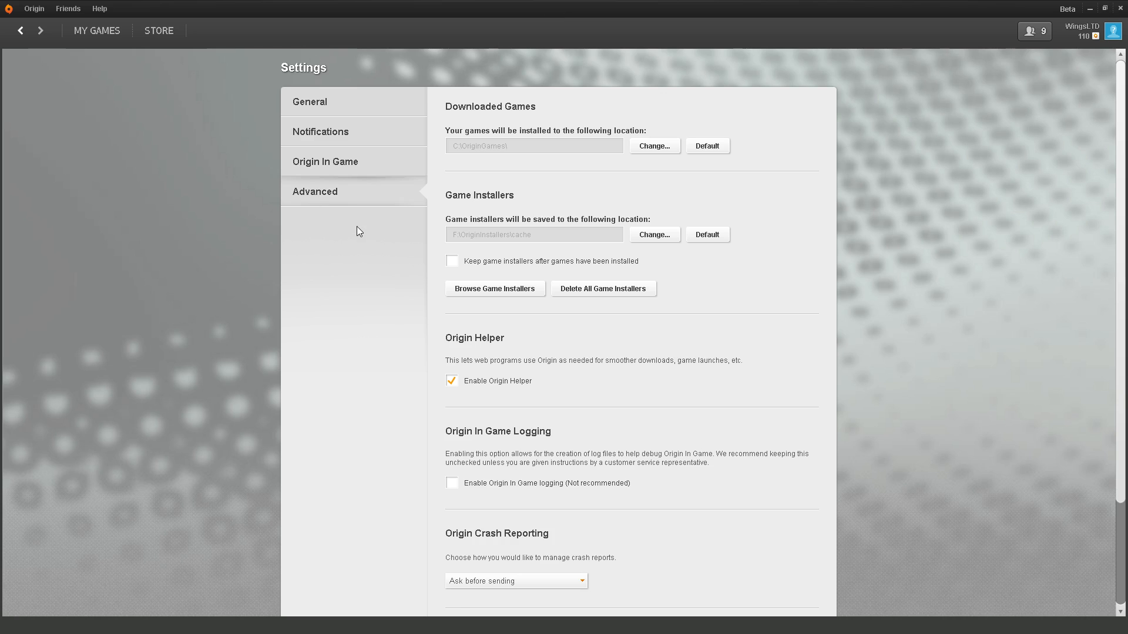
scroll(down, 3)
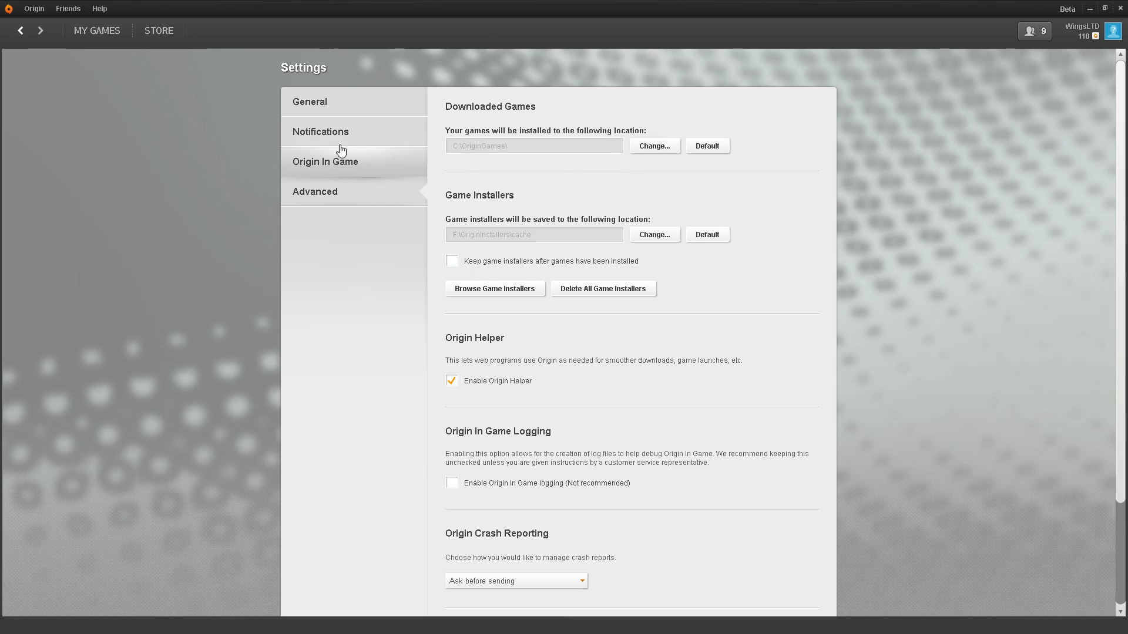
Review the General client settings unchanged and return to the Battlelog home page.
click(309, 101)
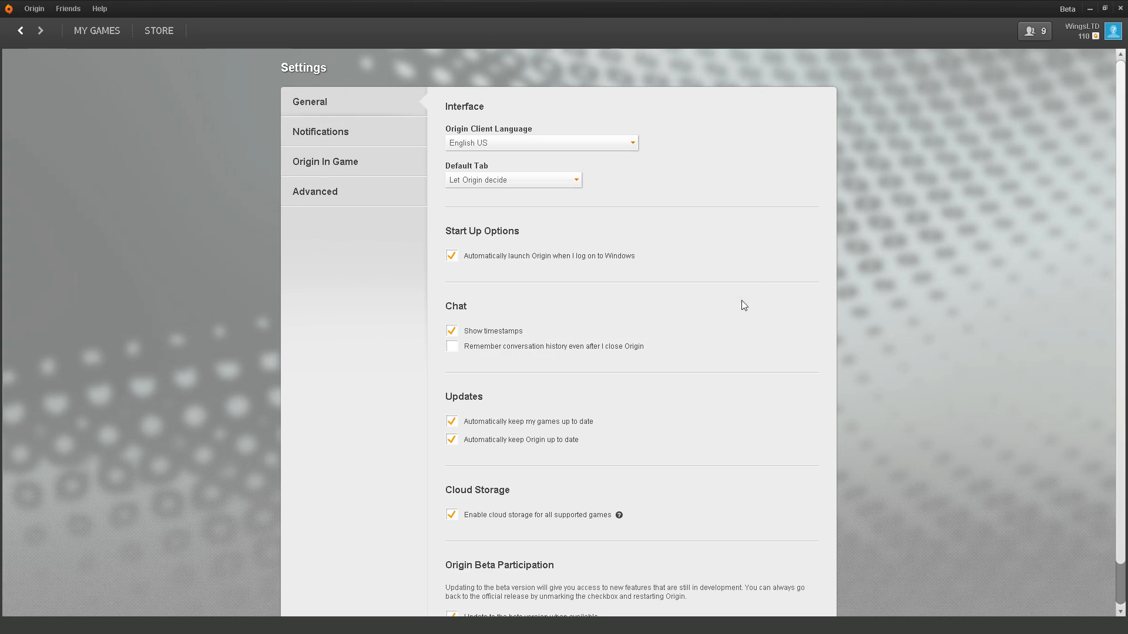
scroll(down, 3)
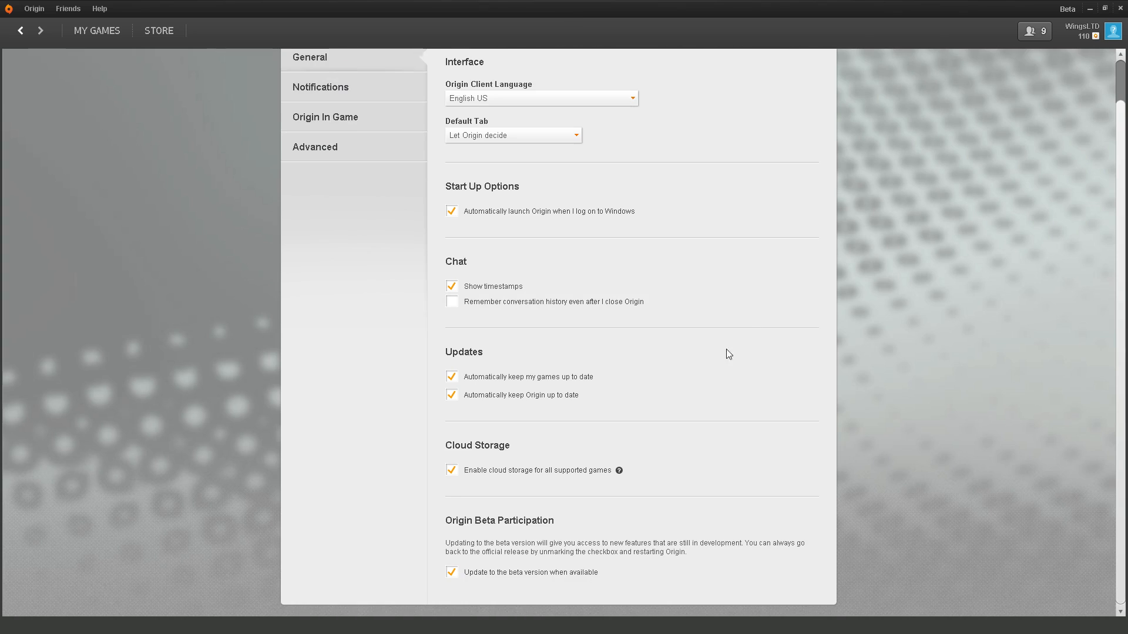
mouse_move(490, 447)
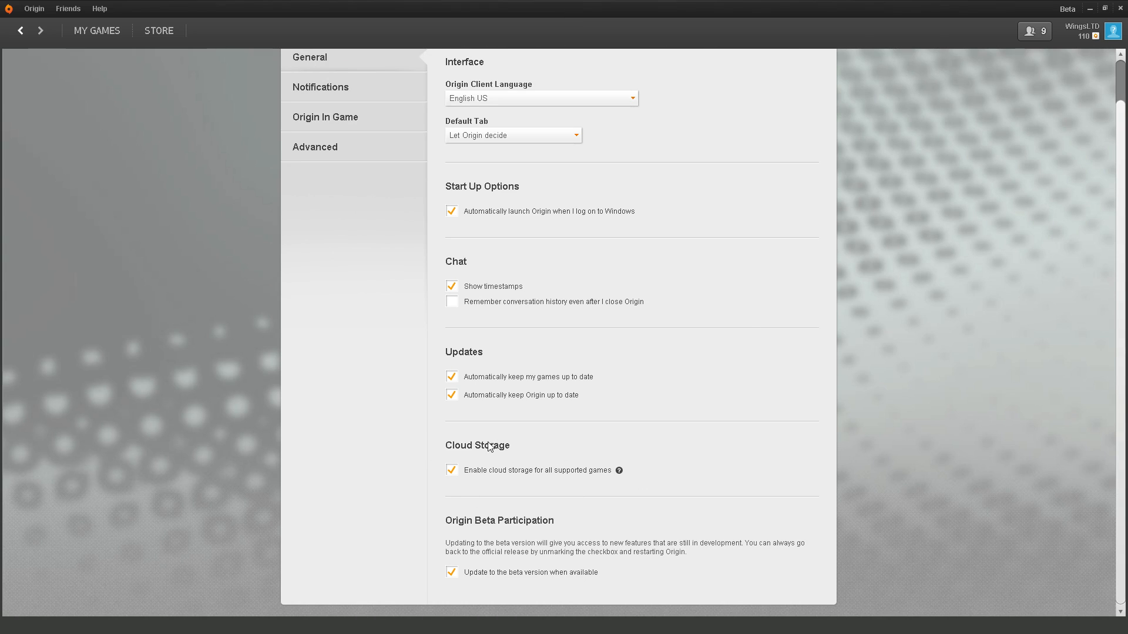
mouse_move(452, 478)
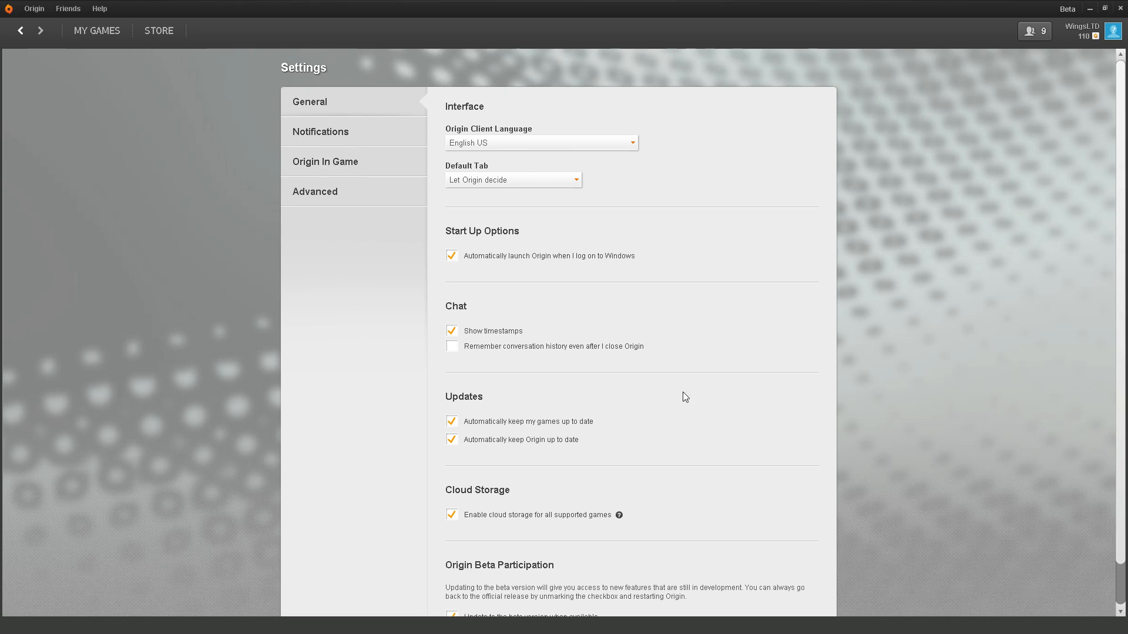
scroll(down, 3)
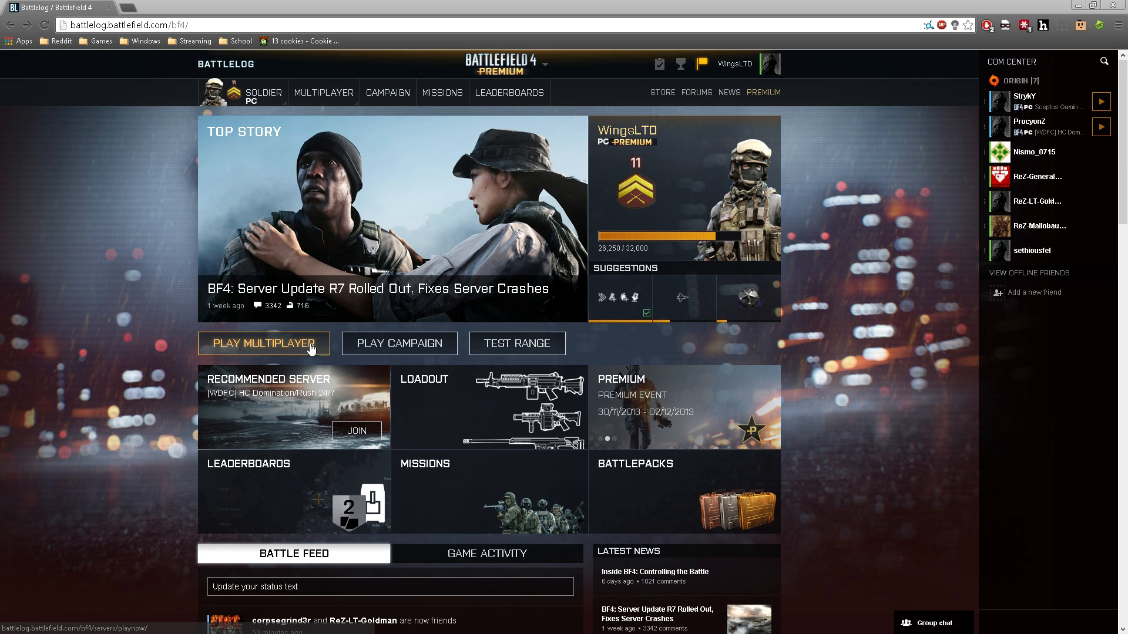
From Play Multiplayer favourites, join the =WFC= WarforceClan.com Conquest (Ranked) server.
click(263, 344)
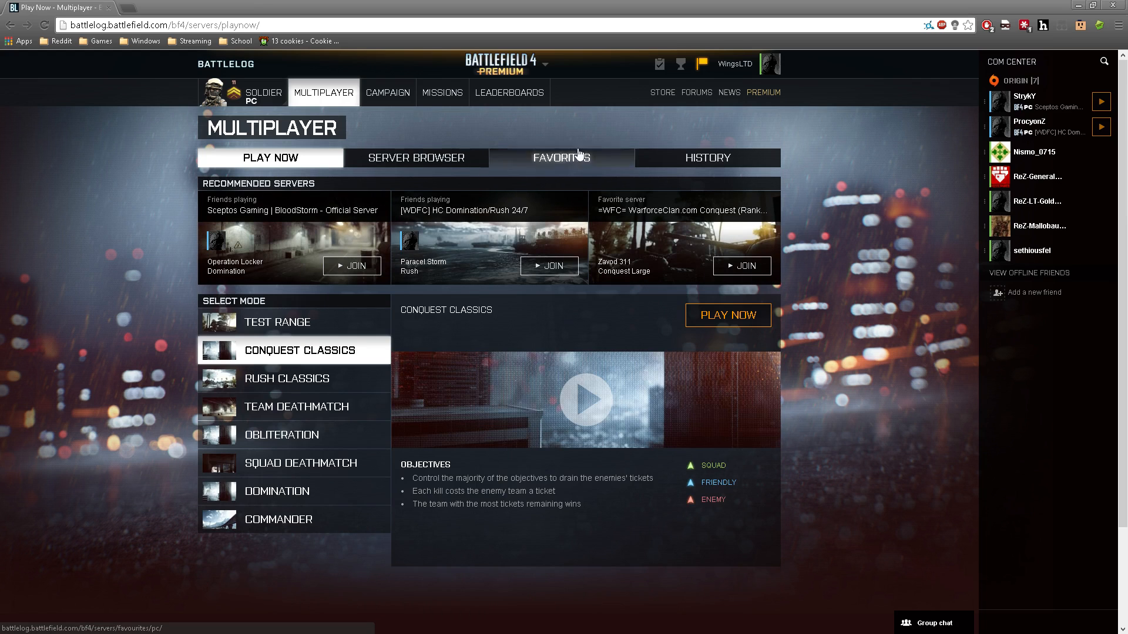
click(562, 157)
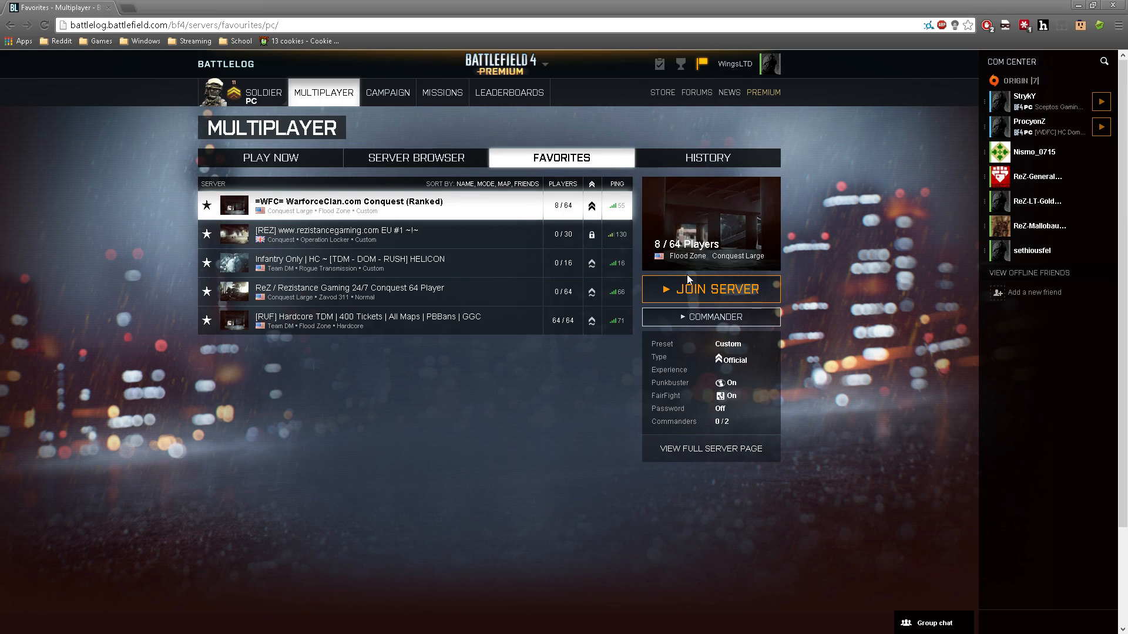
click(710, 289)
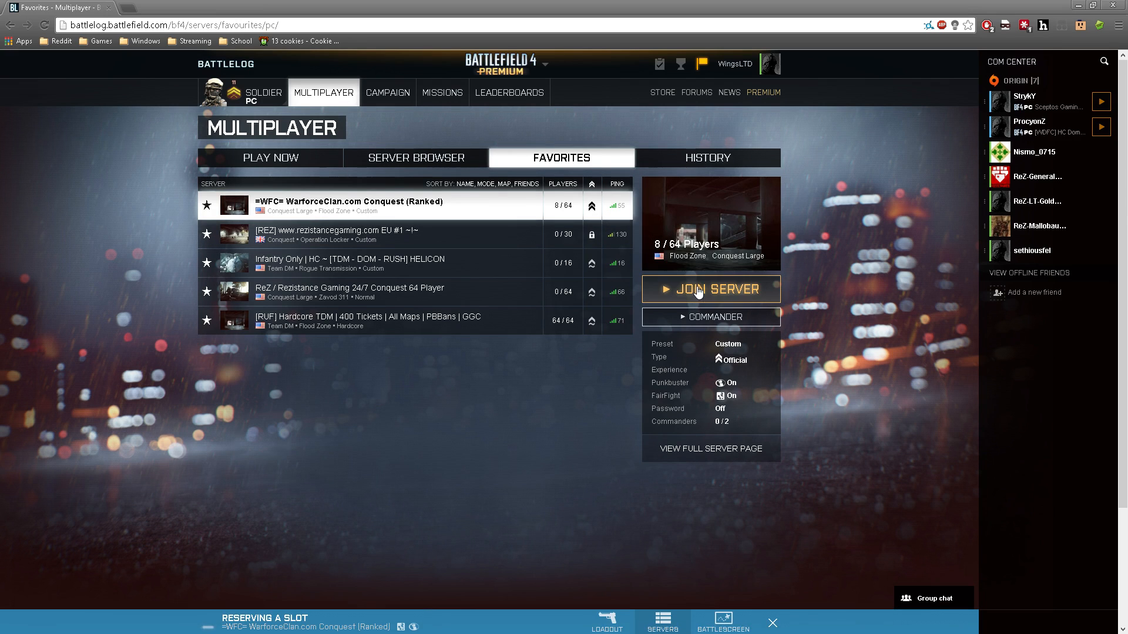
click(711, 289)
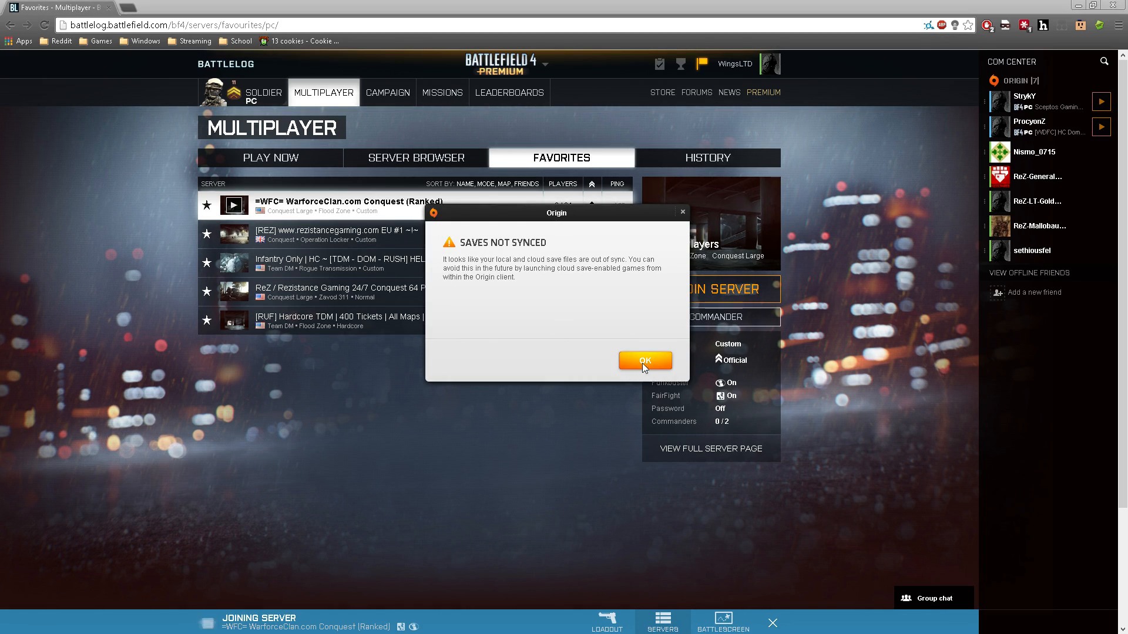
Dismiss the Saves Not Synced warning and deploy into the Flood Zone Conquest Large match.
click(645, 361)
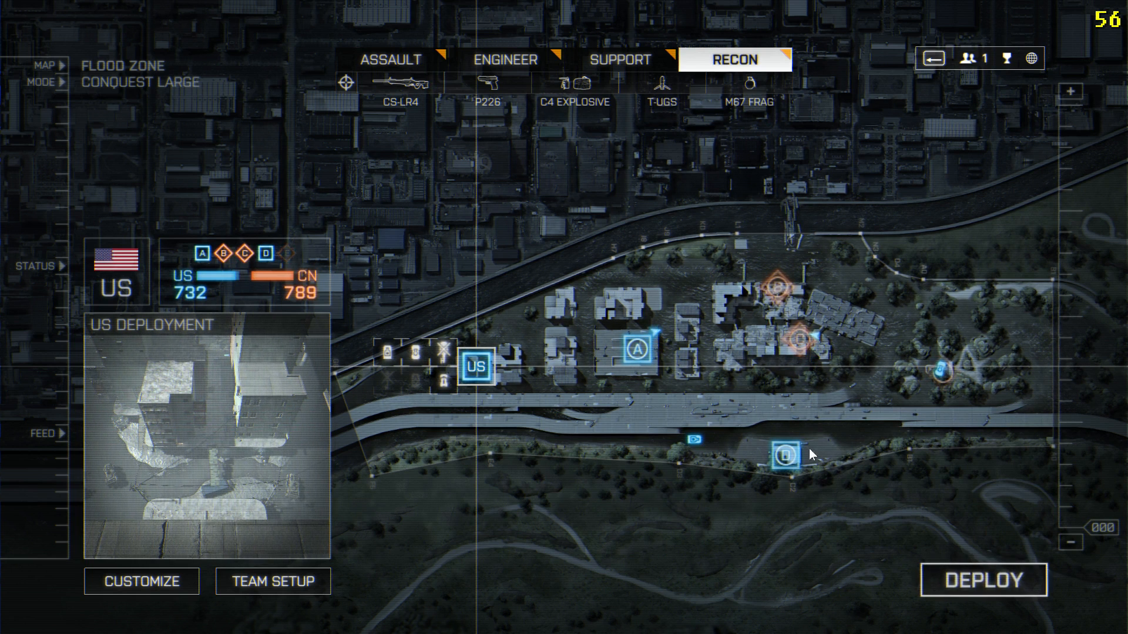
click(982, 579)
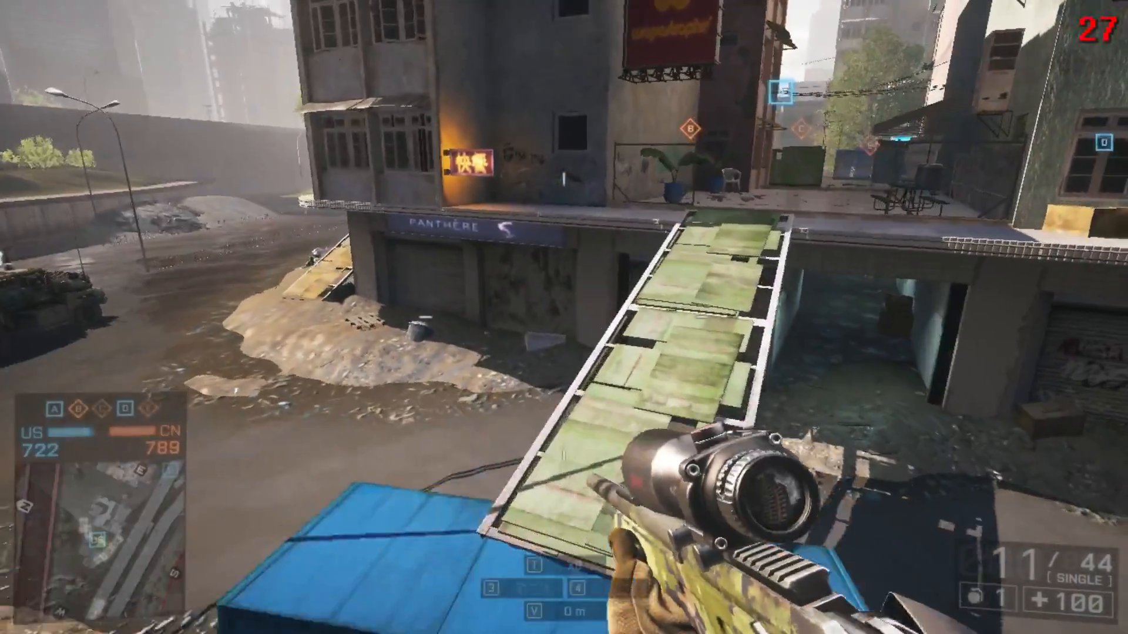
mouse_move(564, 317)
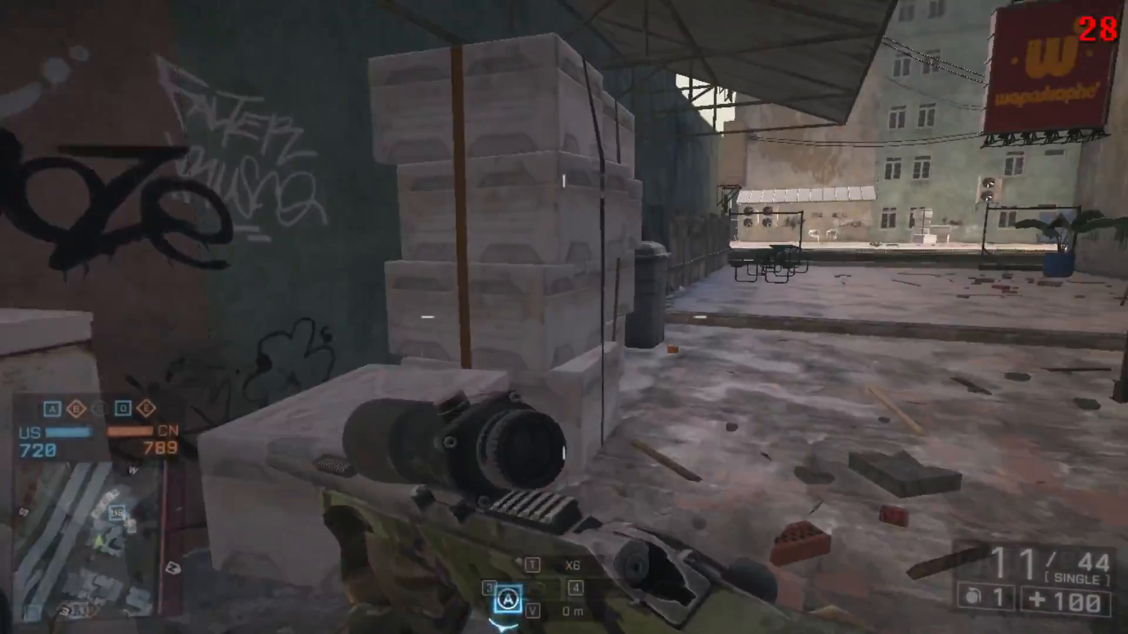
Bring up the in-game Options and browse the Gameplay and Audio pages.
key(Escape)
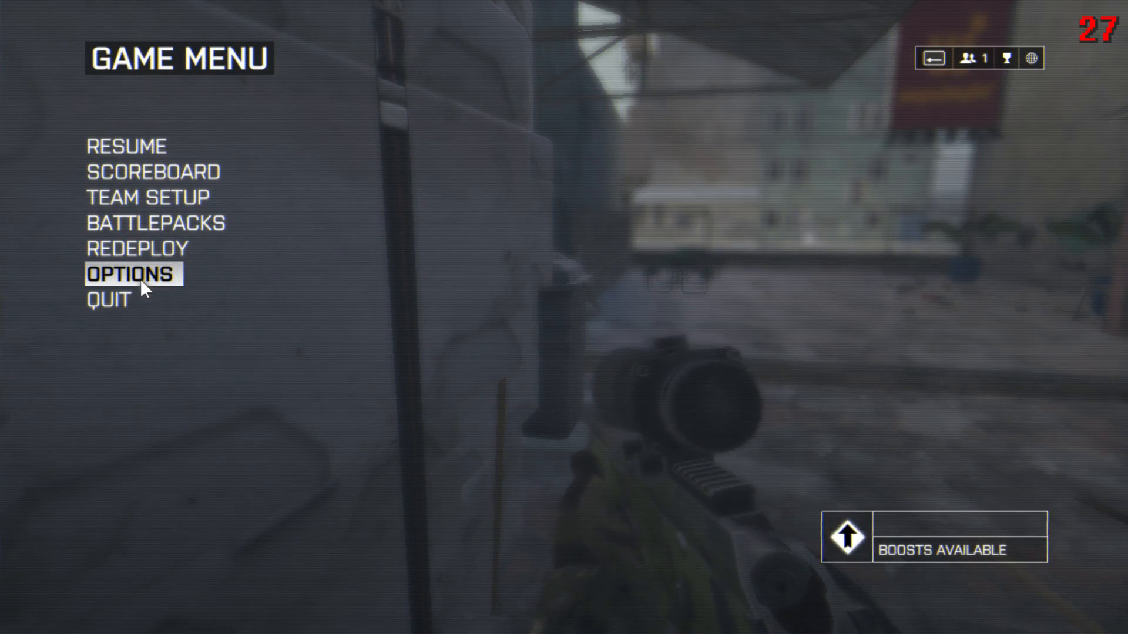
click(131, 274)
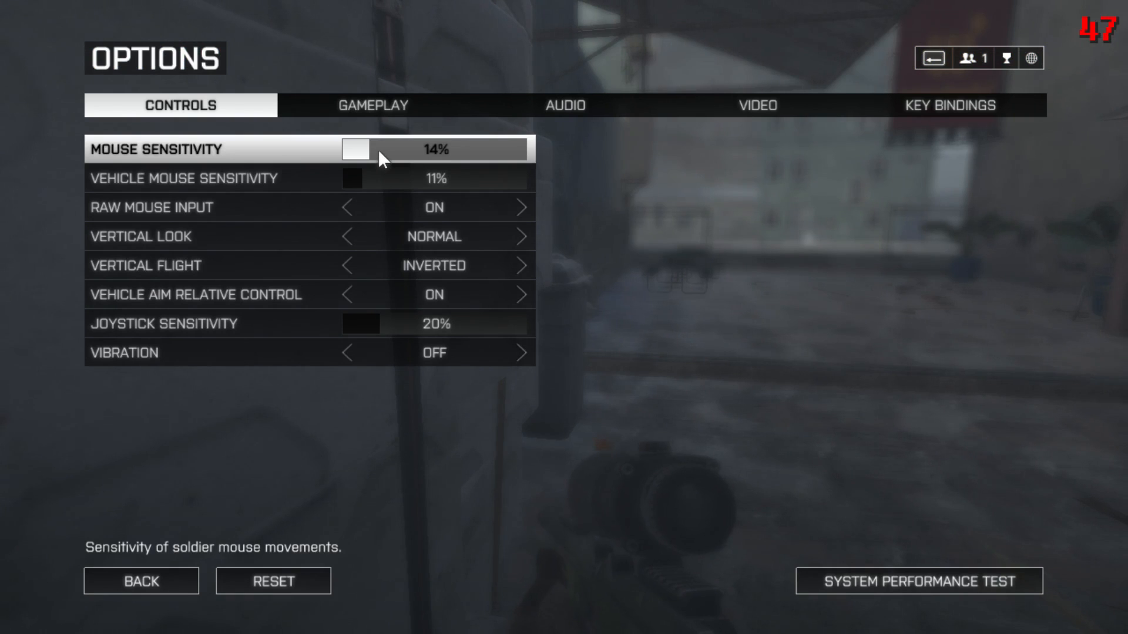
click(372, 105)
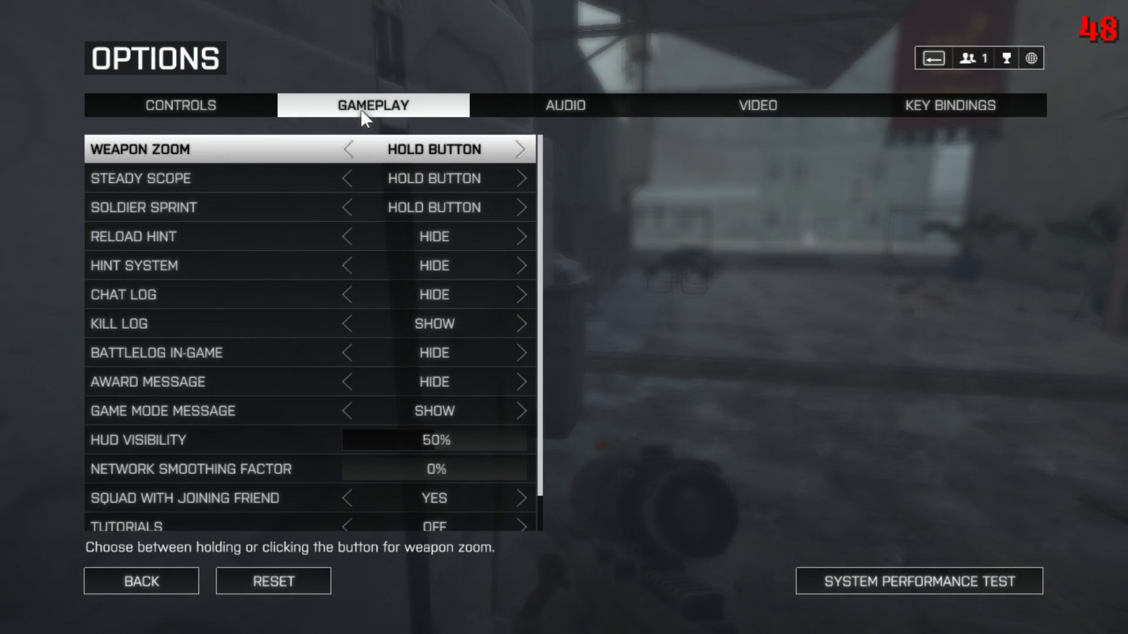
click(565, 104)
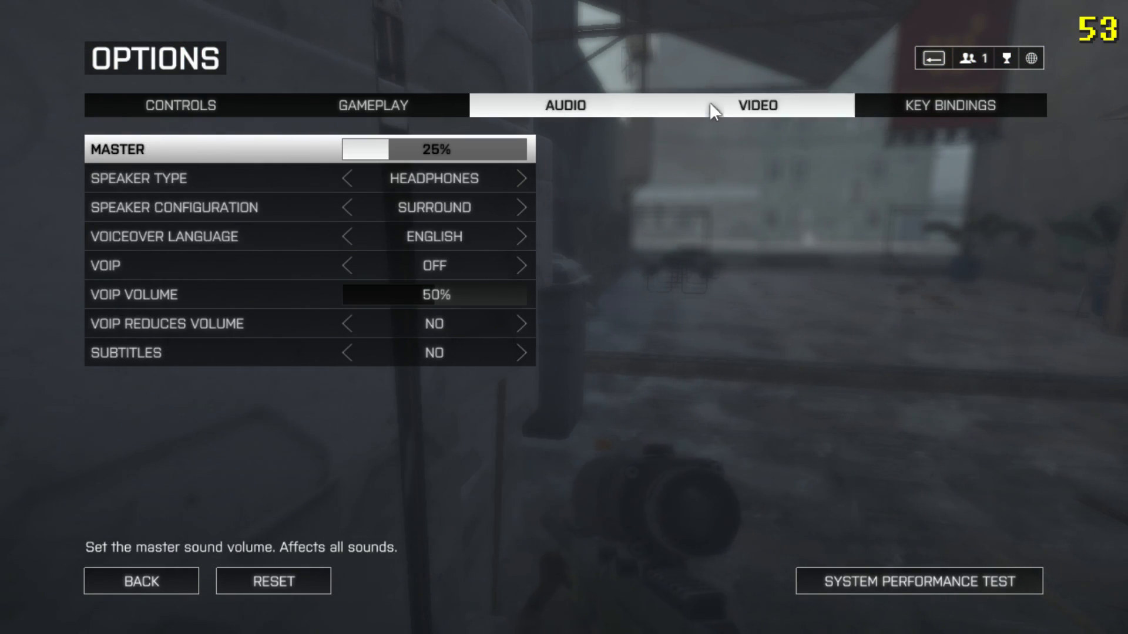
Browse the Video, Controls and Audio pages unchanged, ending on the Video options.
click(756, 105)
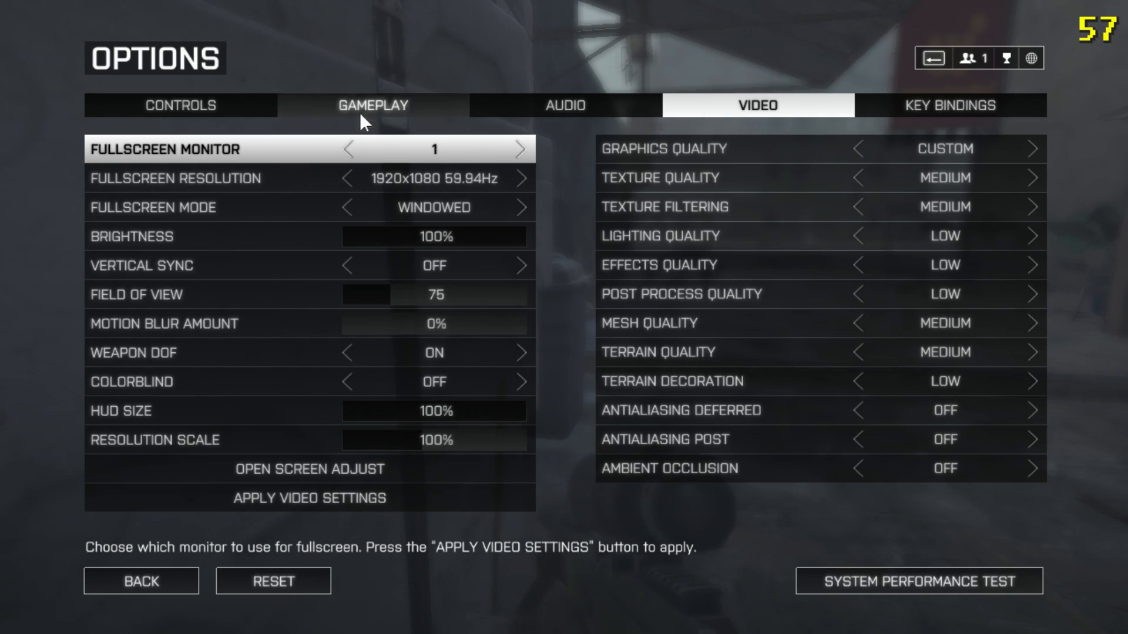
click(178, 104)
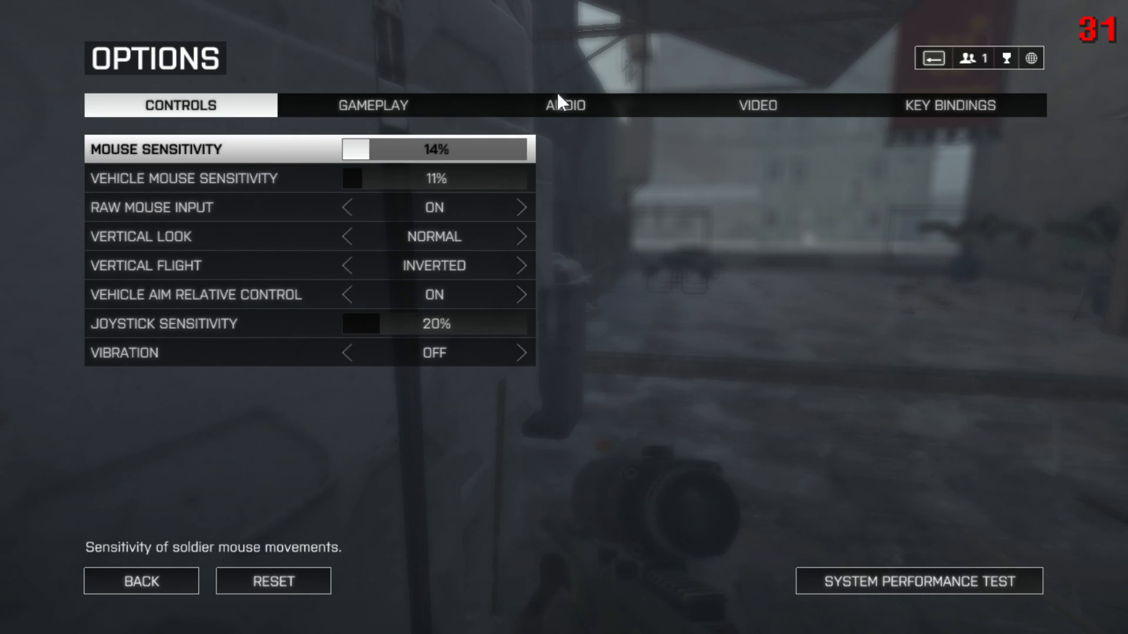
click(565, 104)
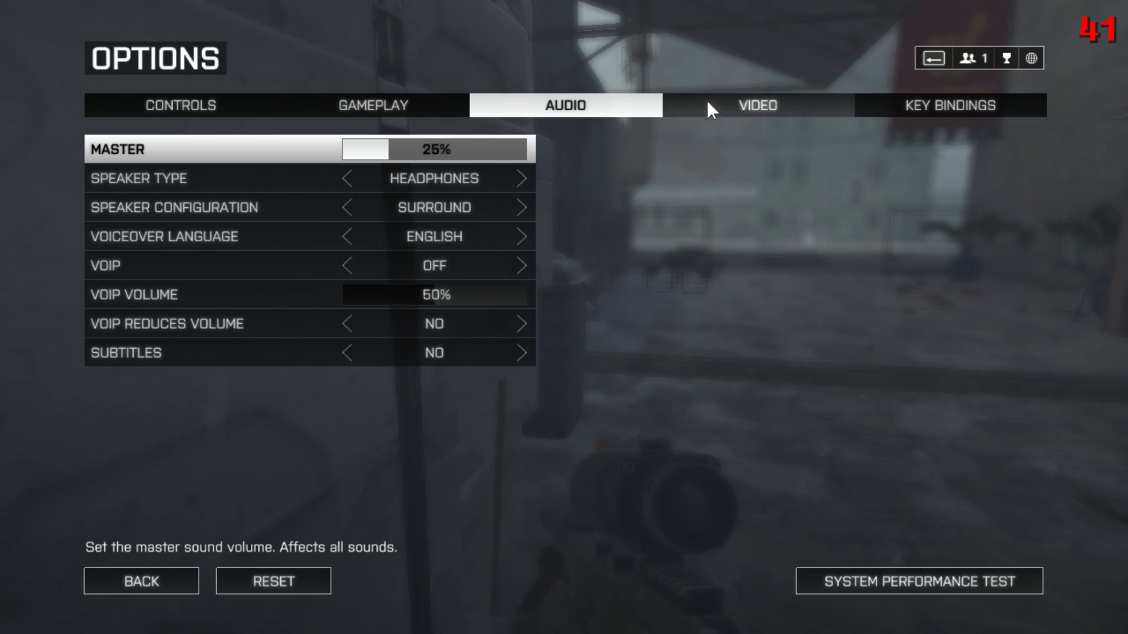
click(755, 104)
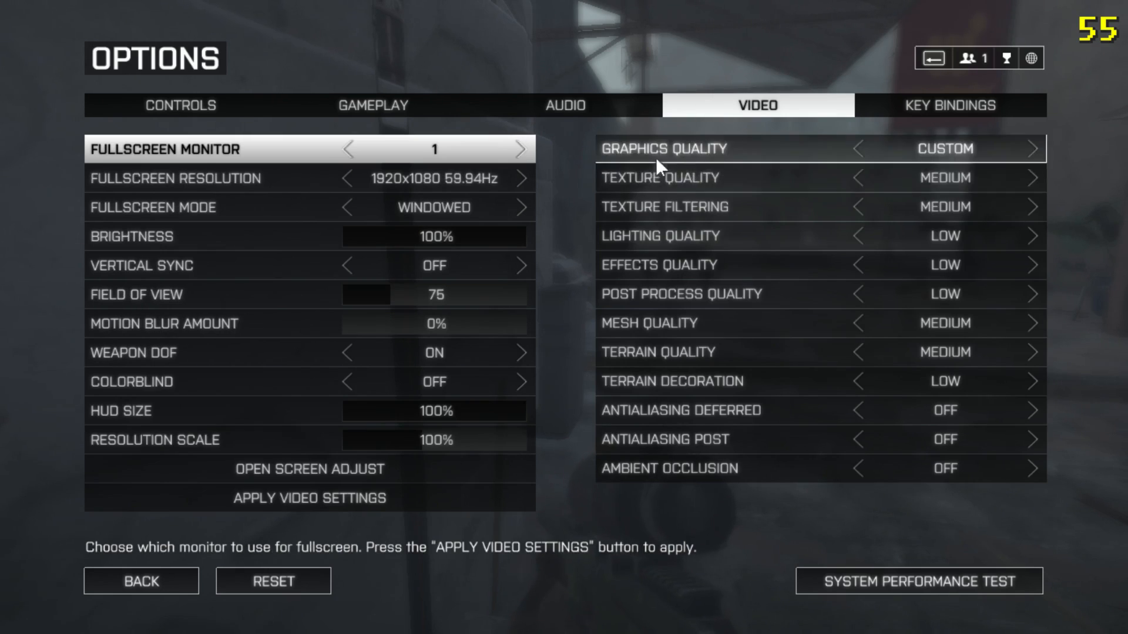
mouse_move(722, 486)
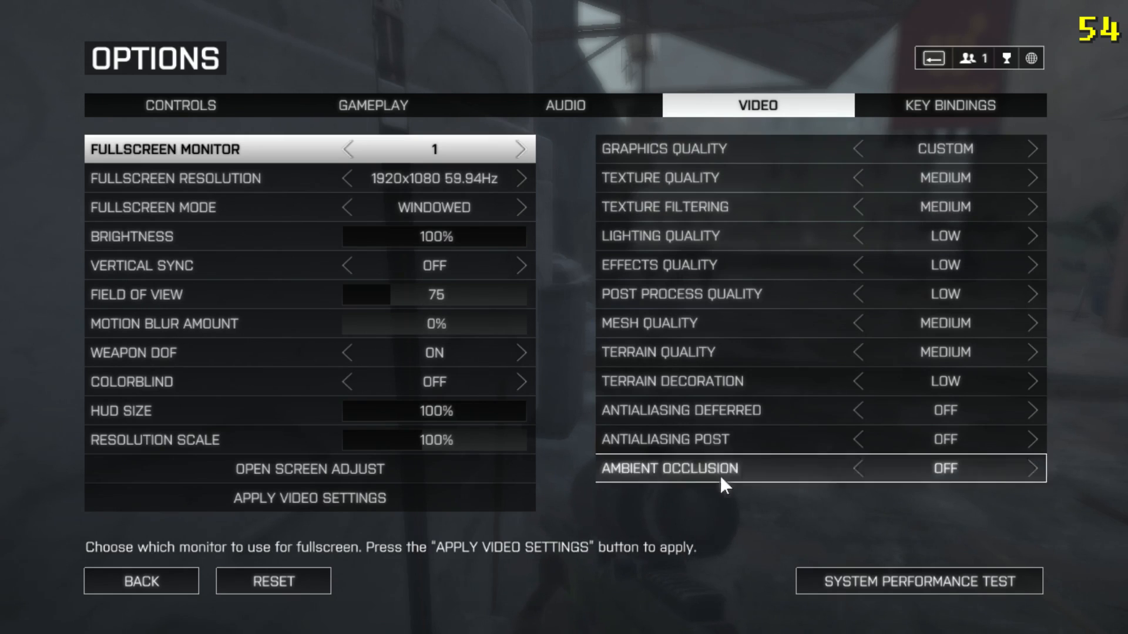
mouse_move(414, 115)
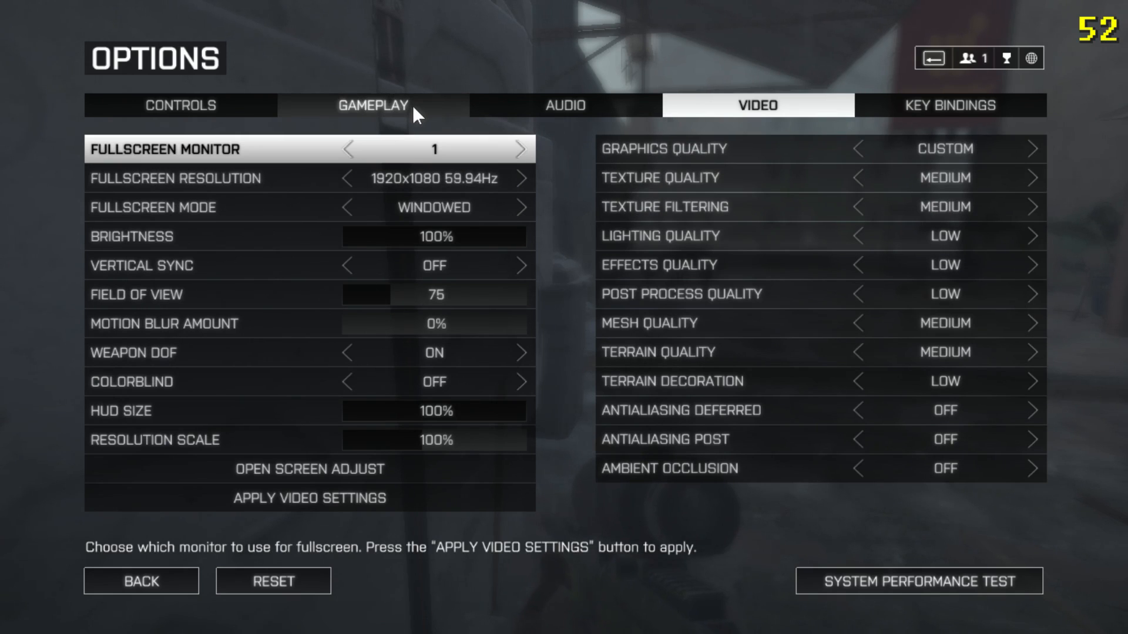
mouse_move(518, 389)
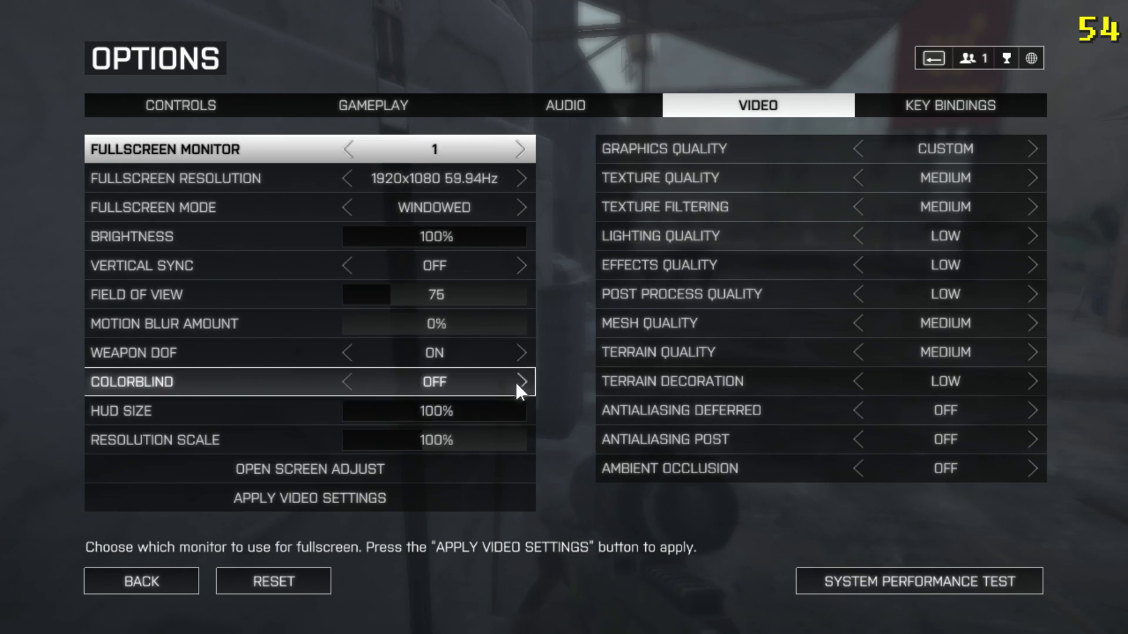
Cycle Colorblind through Deuteranopia, Tritanopia and Protanopia team colours, leaving it set to Off.
click(522, 382)
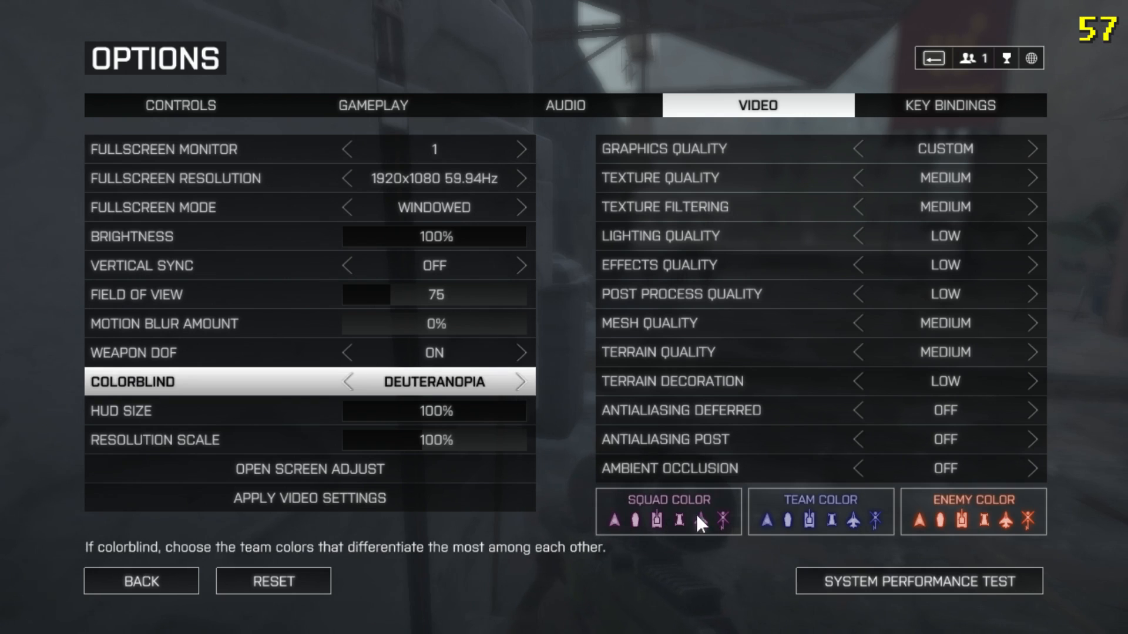
mouse_move(934, 501)
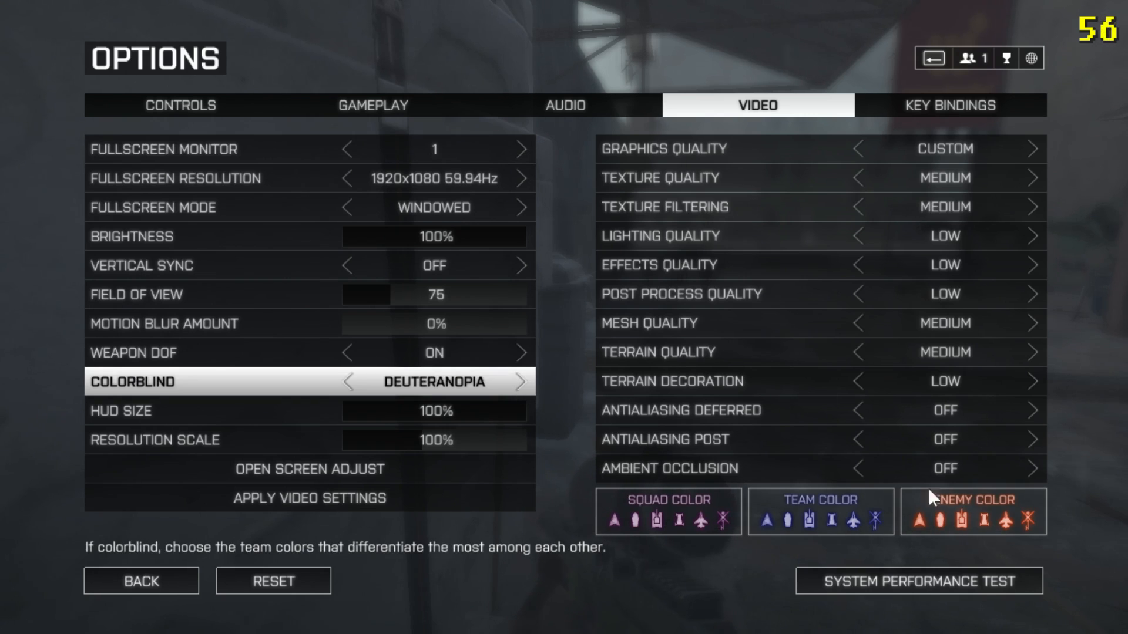
click(521, 382)
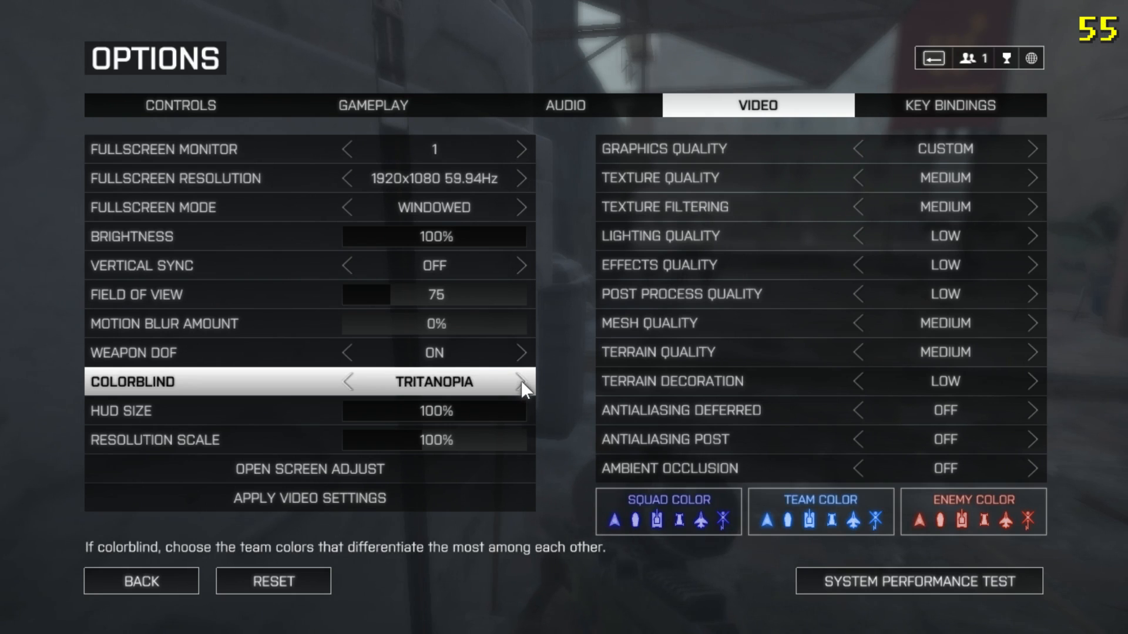
click(521, 382)
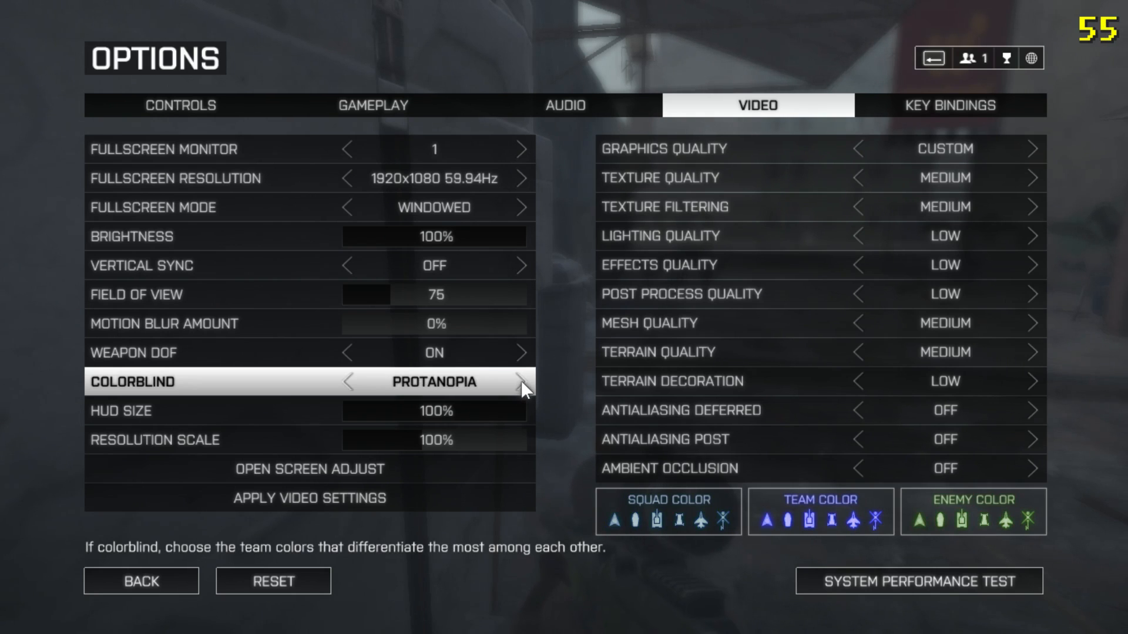
click(348, 382)
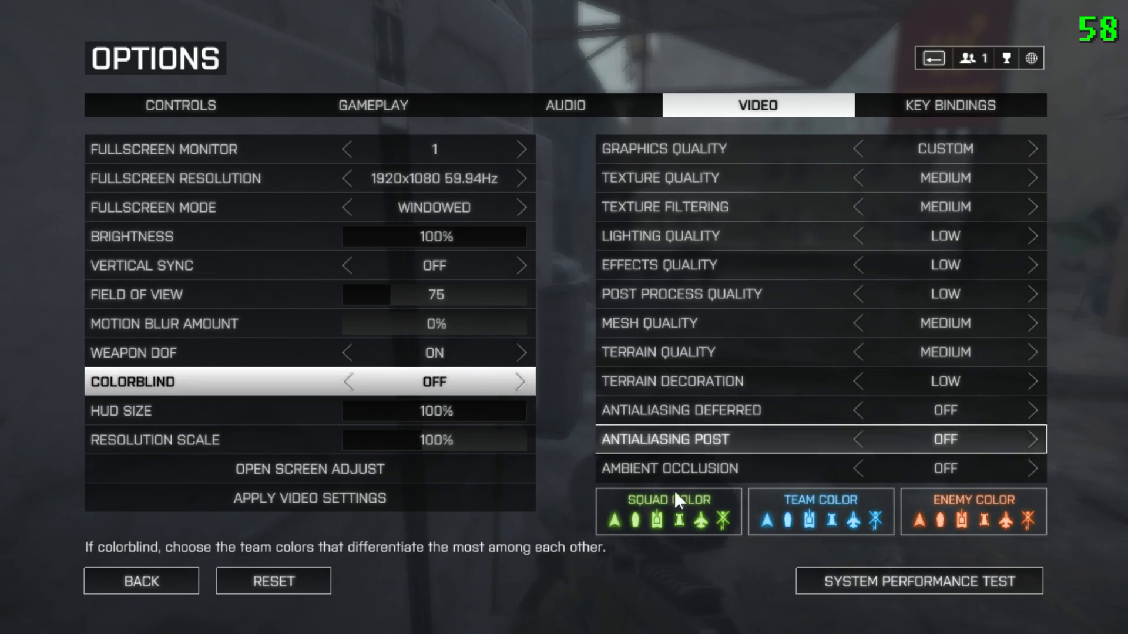
click(521, 382)
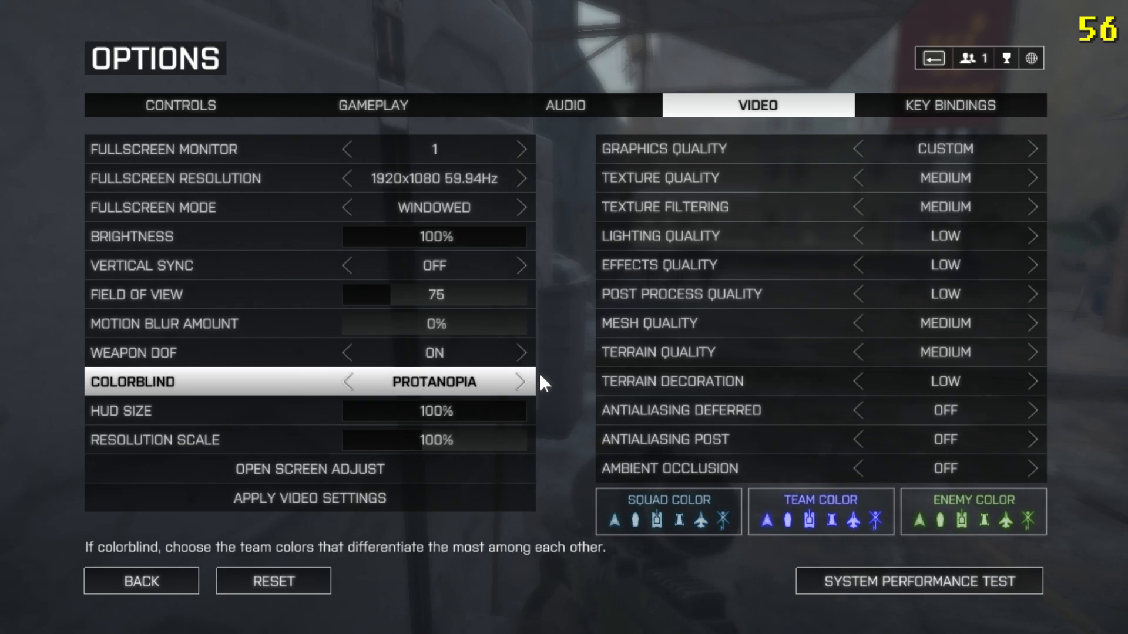
click(347, 382)
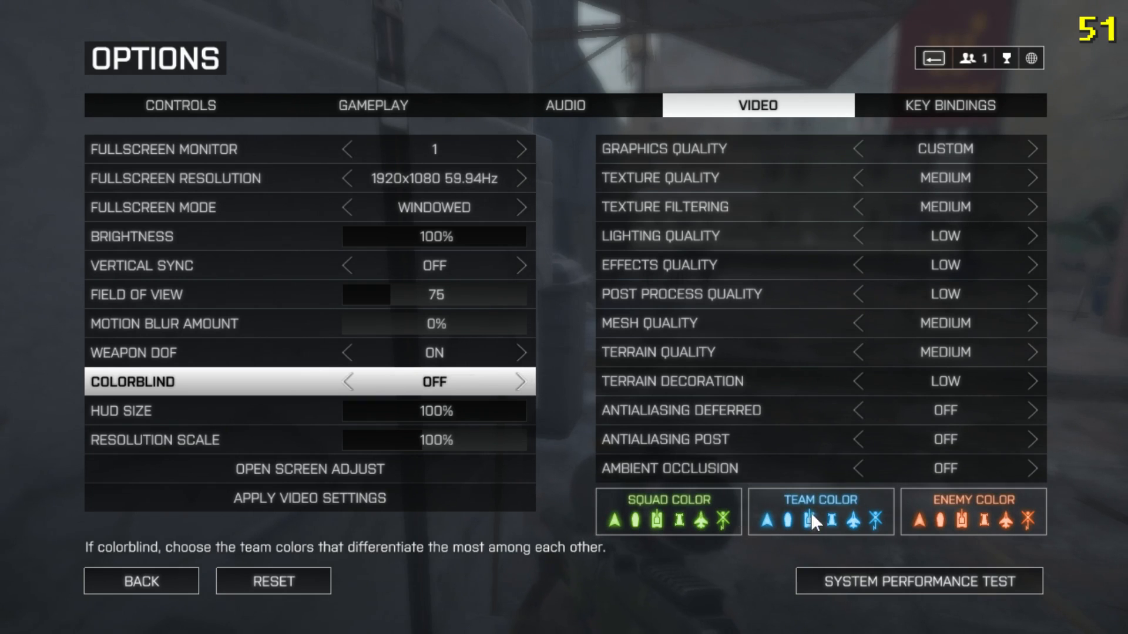
mouse_move(548, 258)
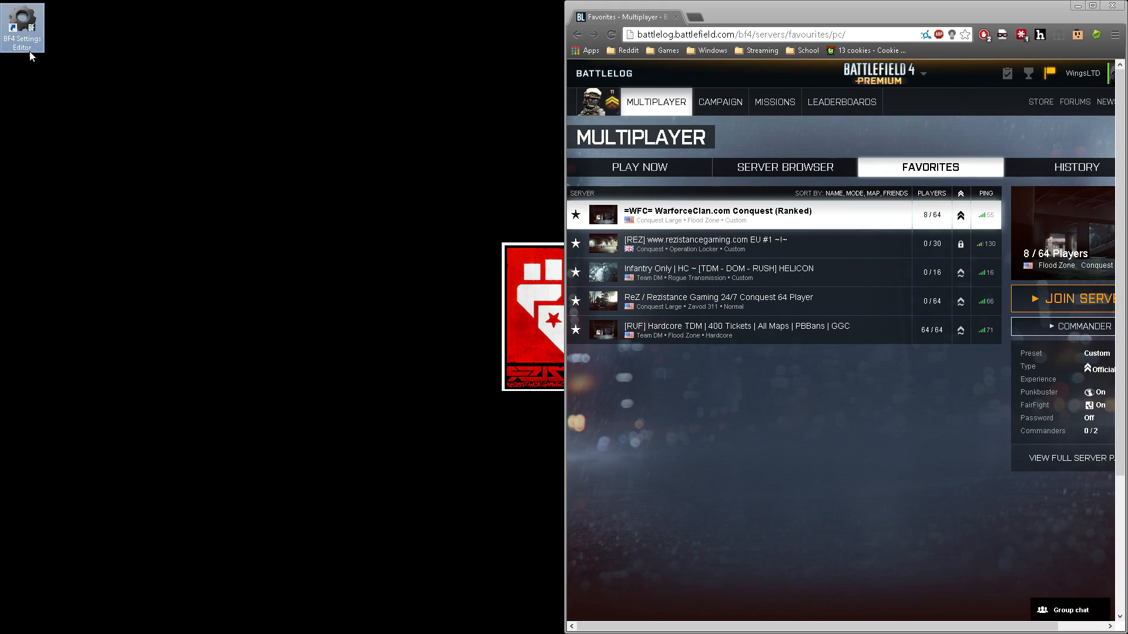
Launch the BF4 Settings Editor and bring up the saved Profiles list.
double_click(22, 21)
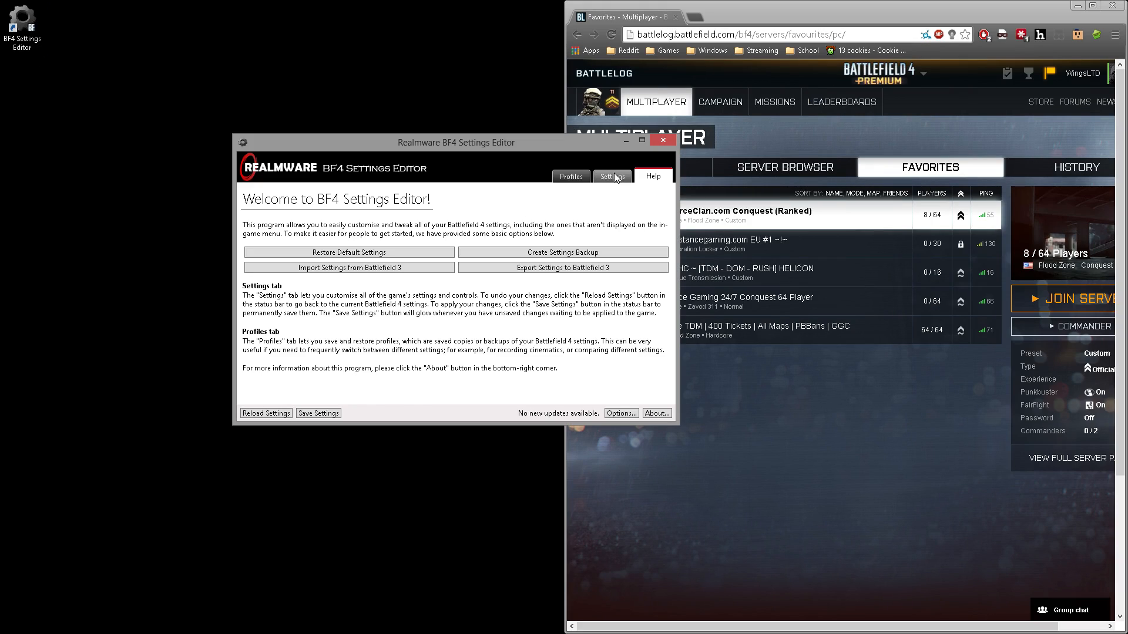
click(611, 176)
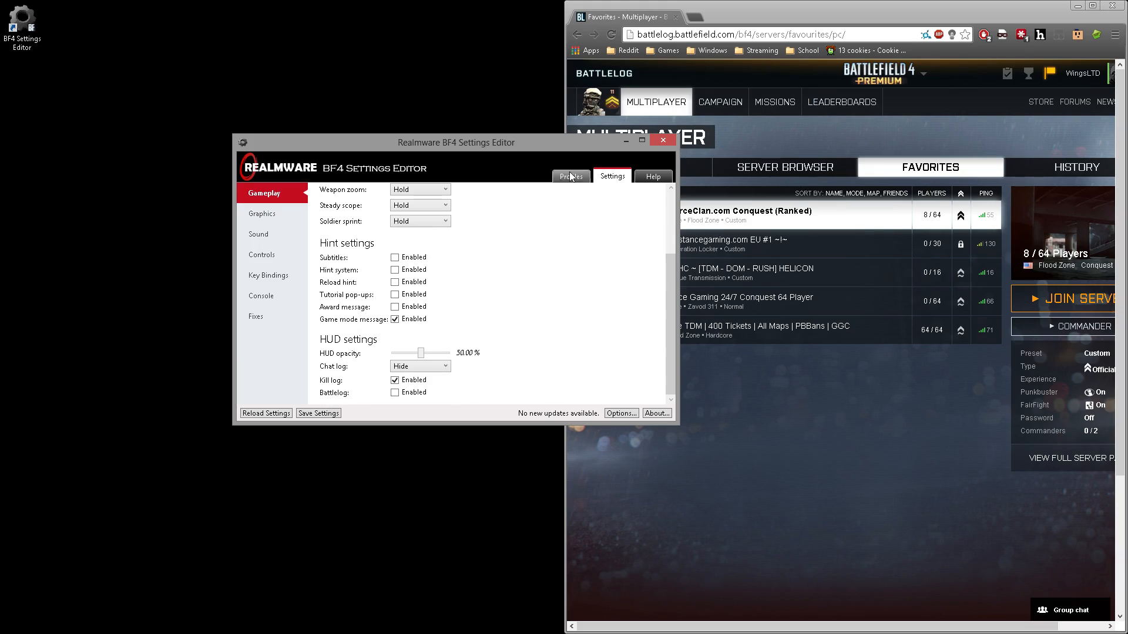
click(571, 175)
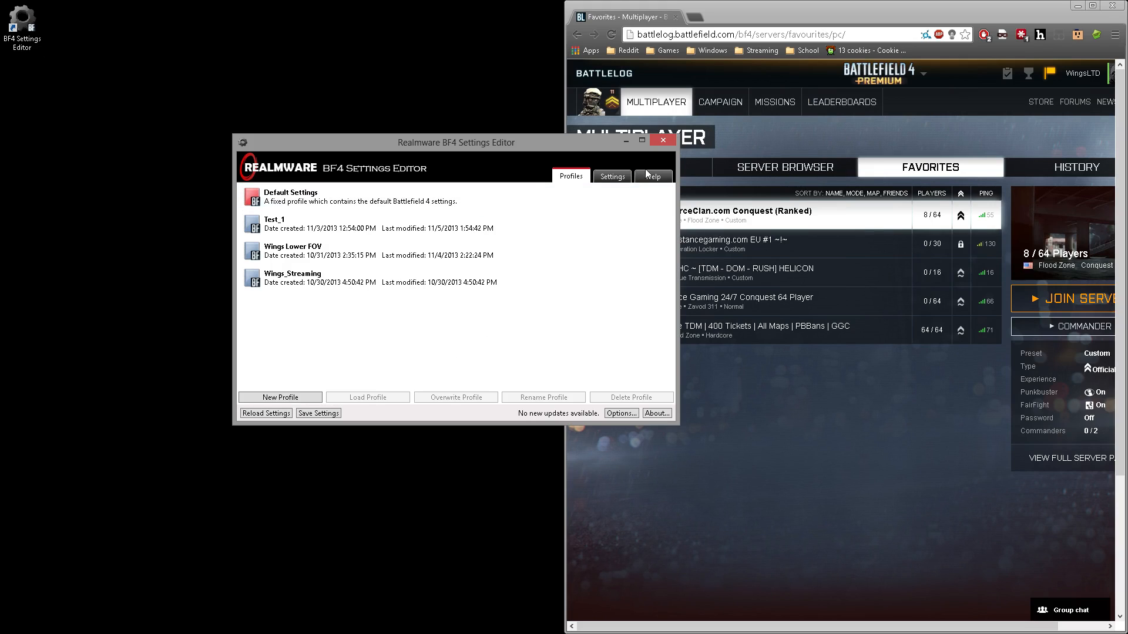
click(612, 177)
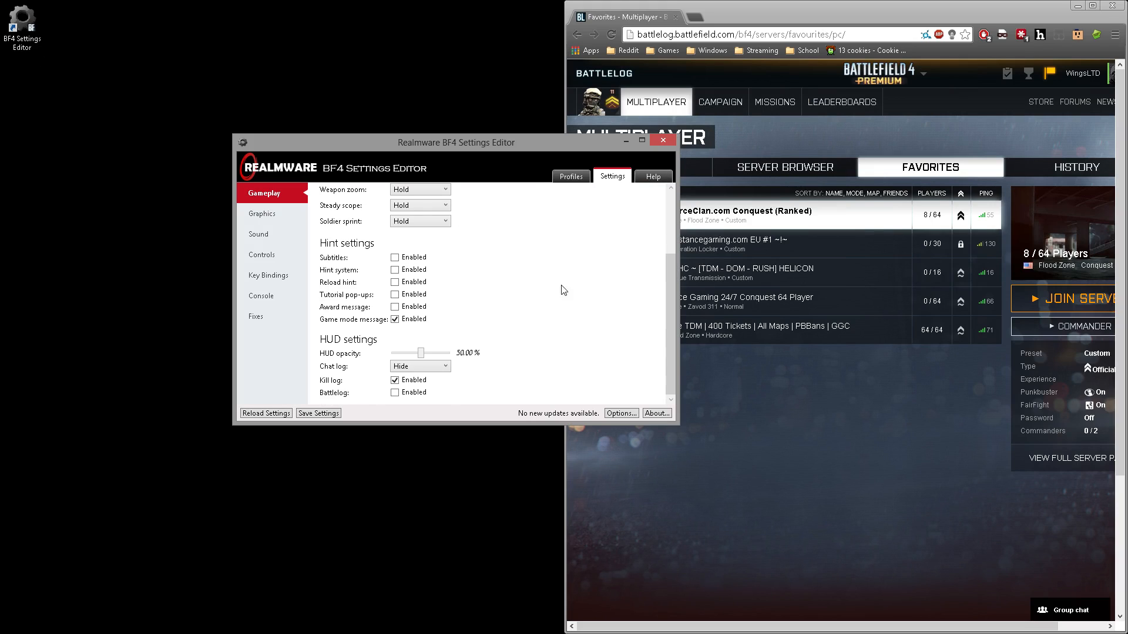
click(571, 176)
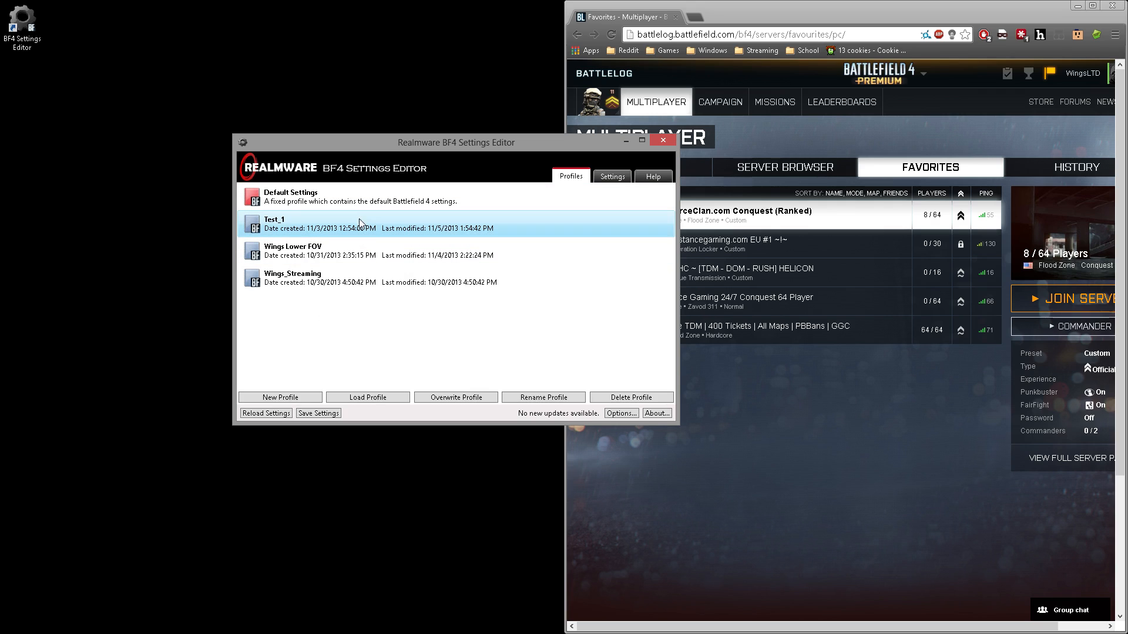
Overwrite the Test_1 profile with the current settings and confirm with OK.
click(456, 397)
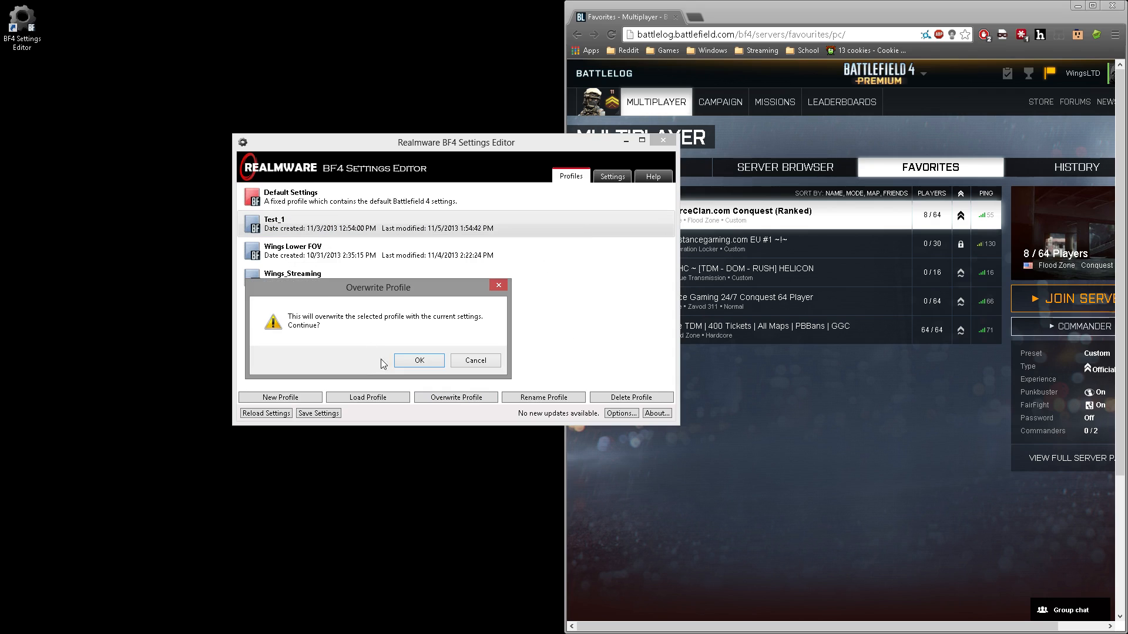
click(420, 360)
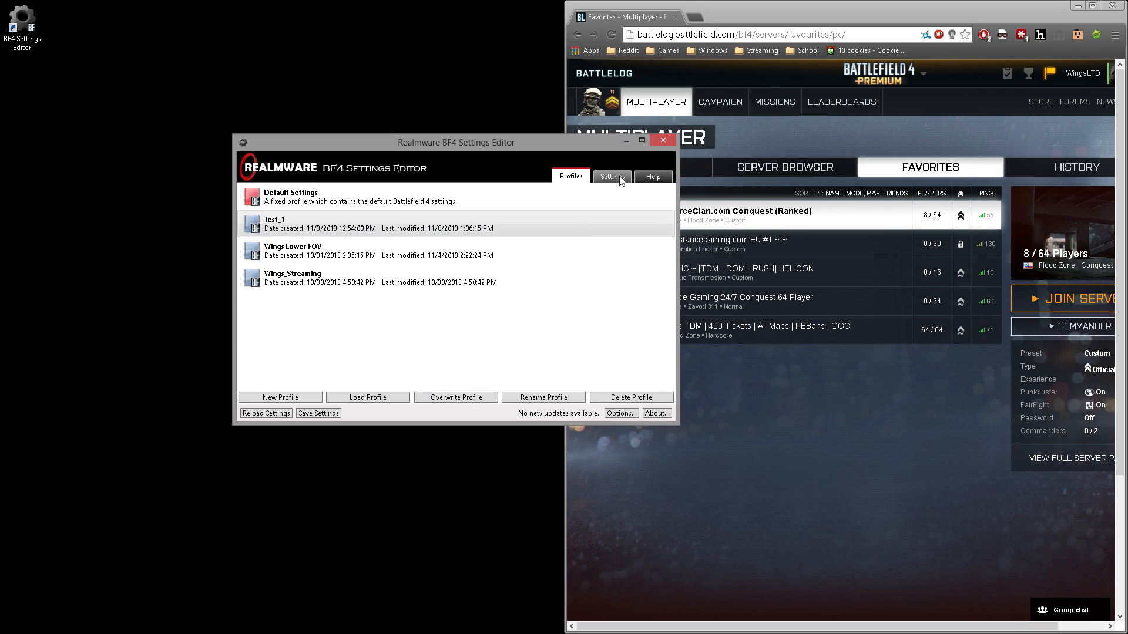
click(611, 176)
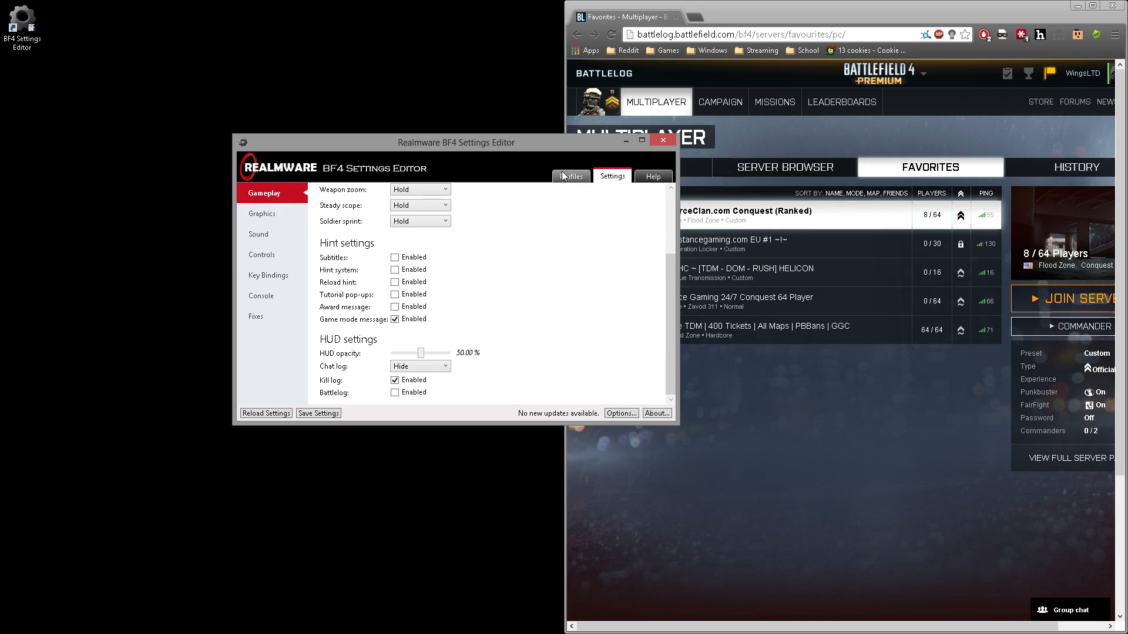
click(572, 175)
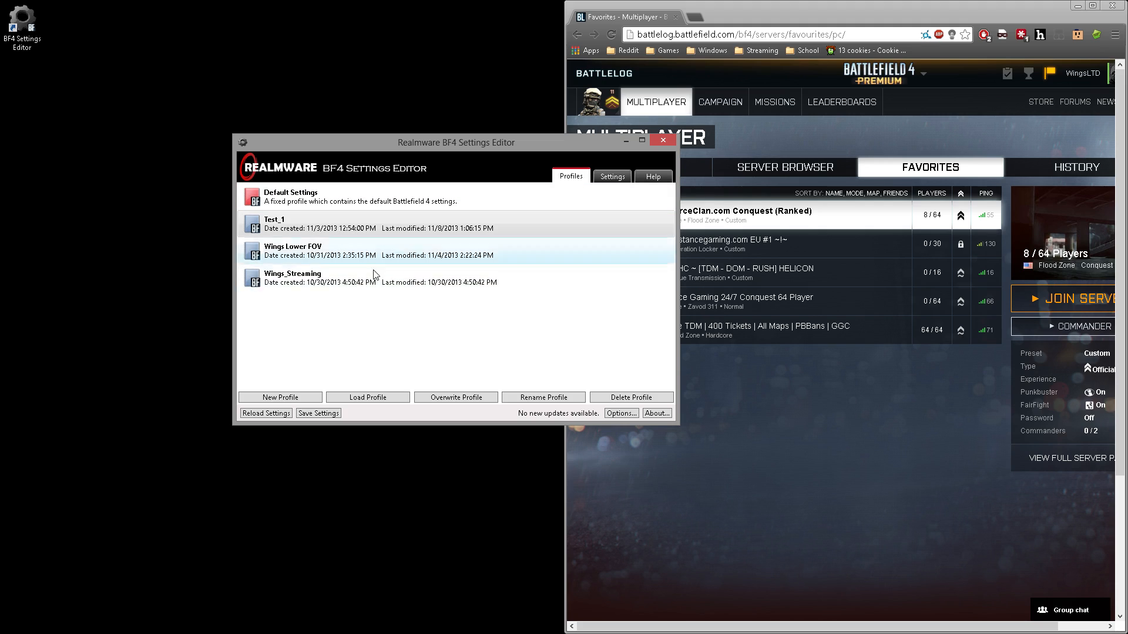
mouse_move(502, 296)
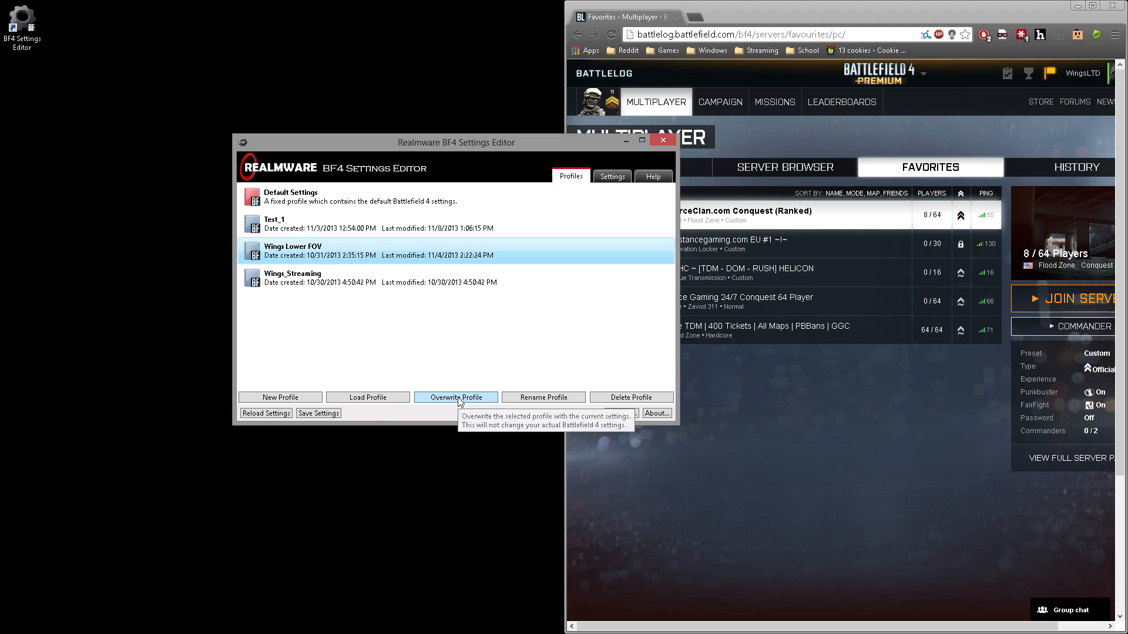
click(611, 176)
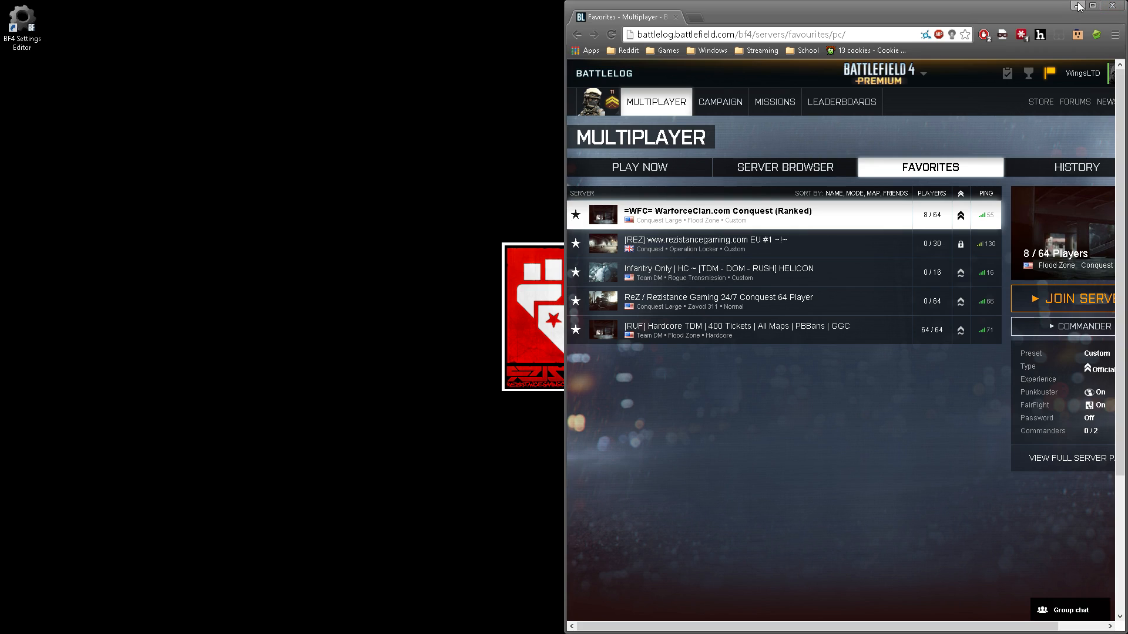
Close the Battlelog browser window, leaving only the Windows desktop.
click(1093, 5)
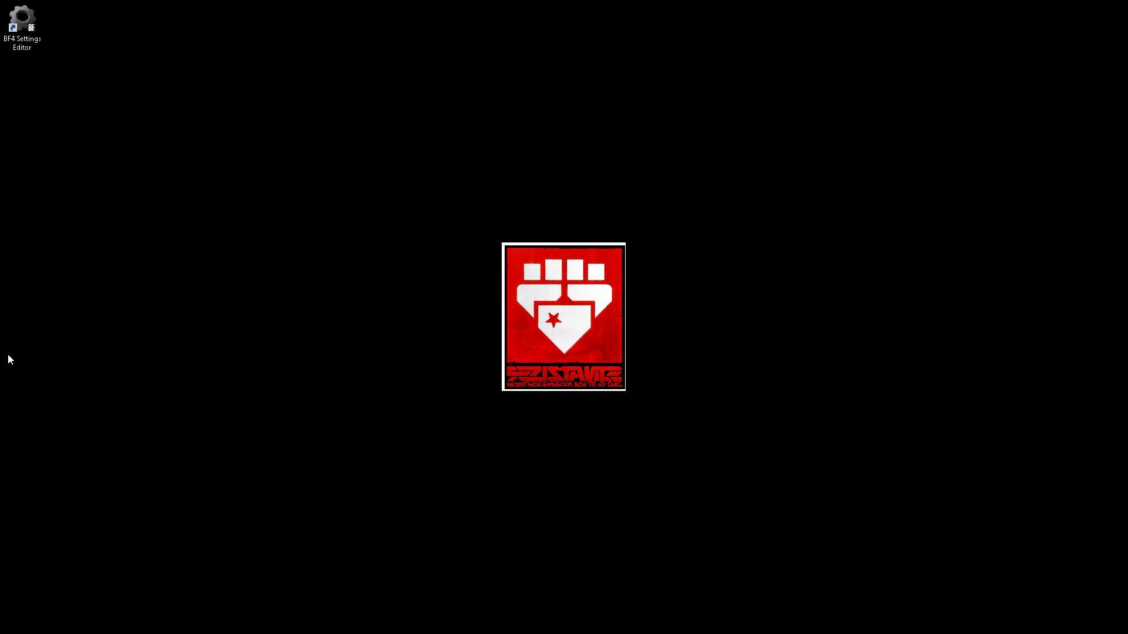